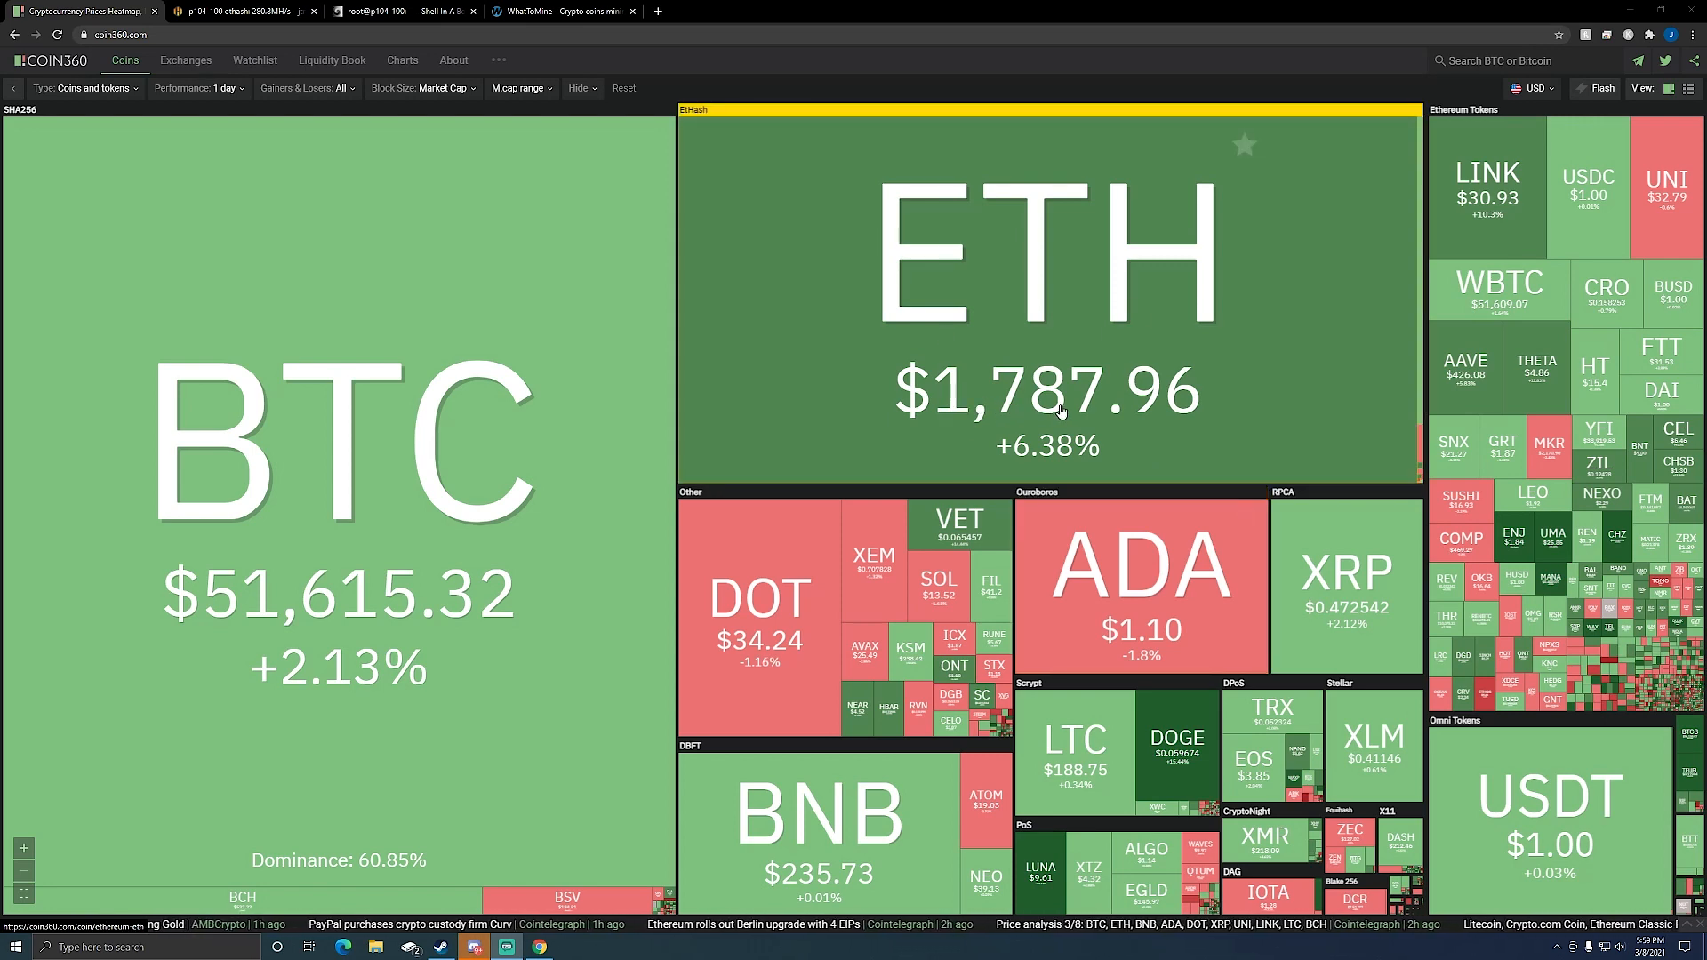
mouse_move(857, 363)
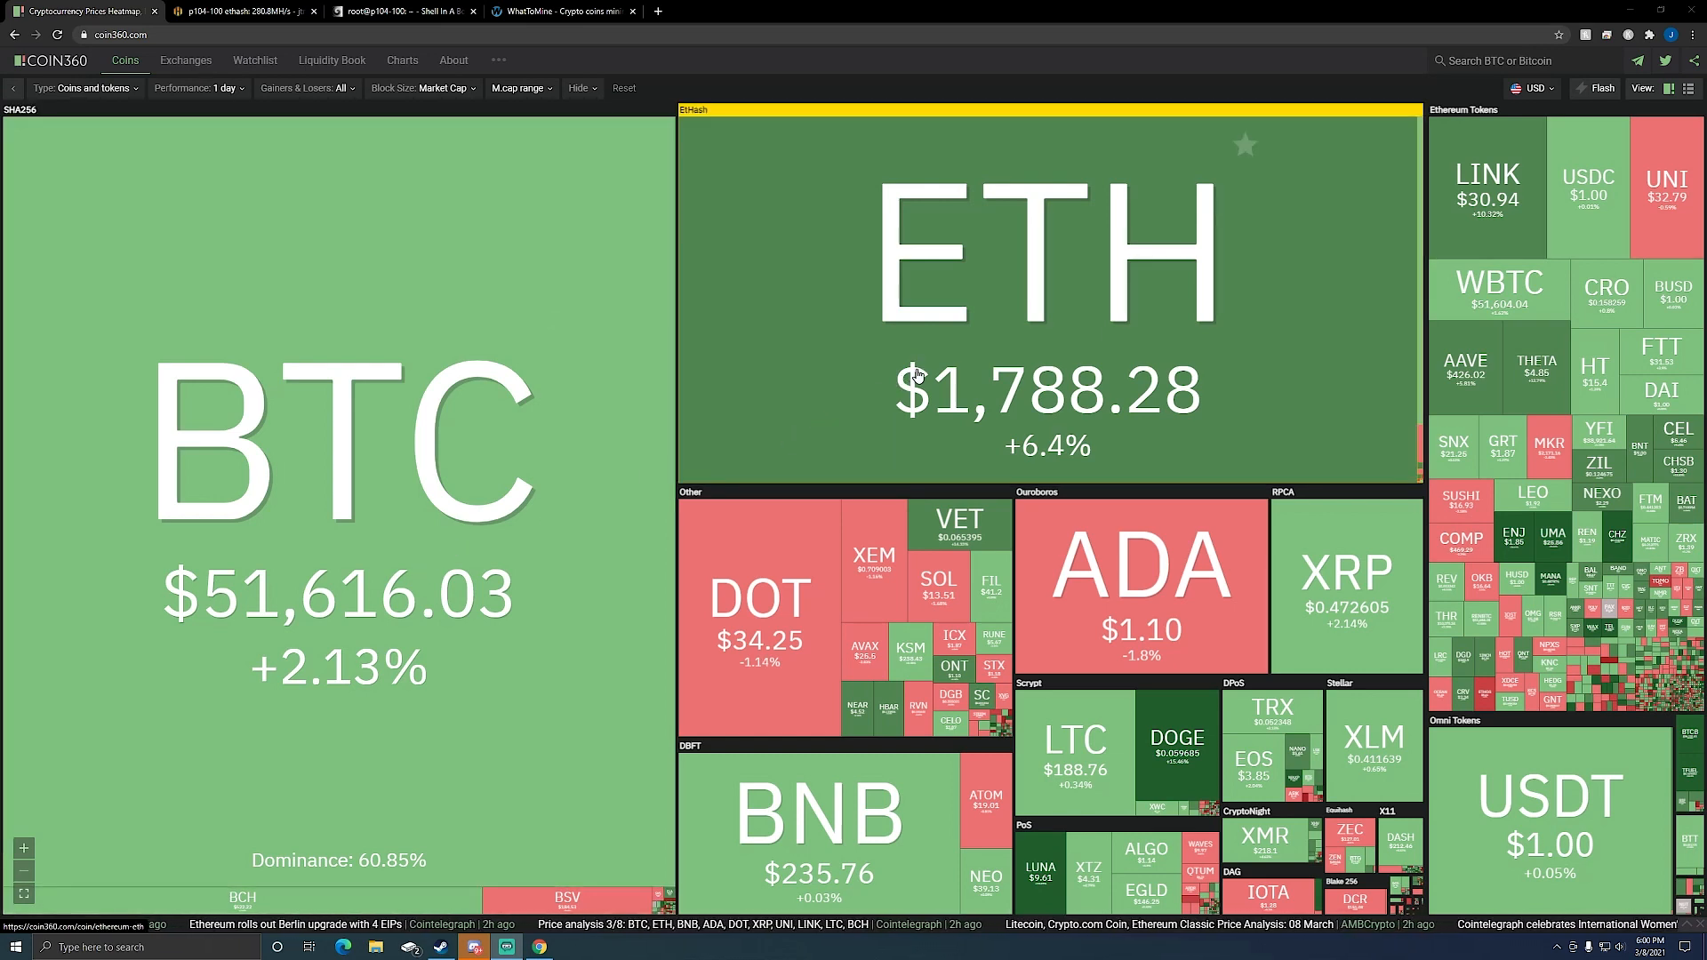
mouse_move(763, 629)
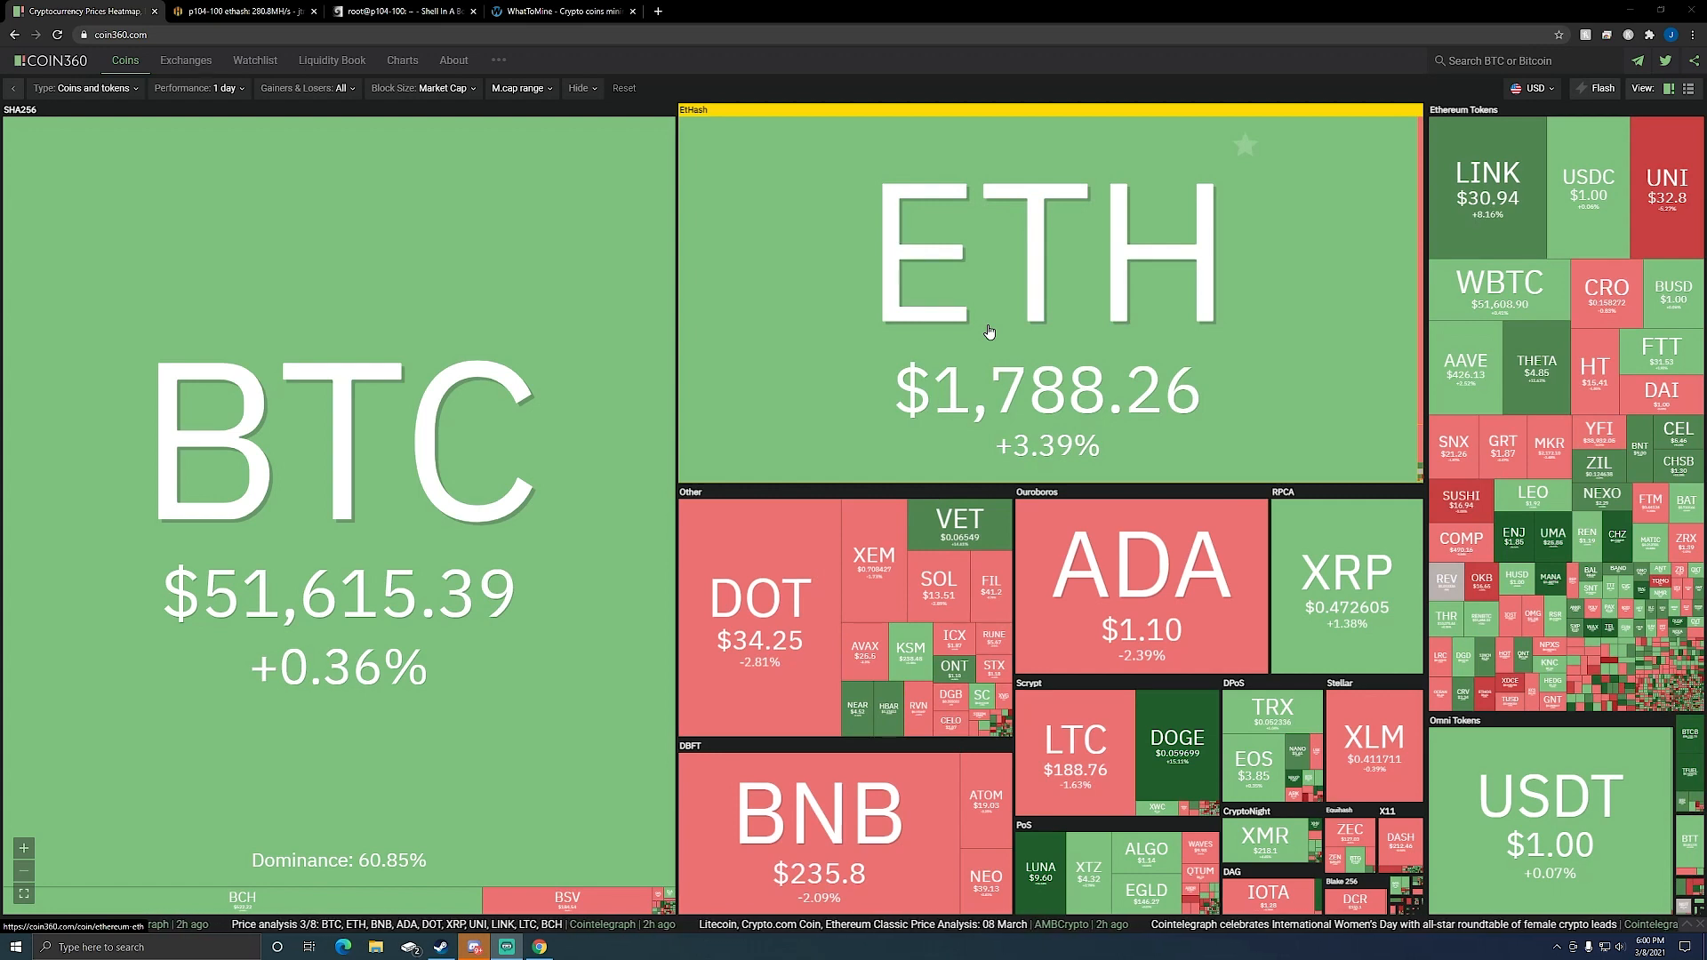
mouse_move(982, 340)
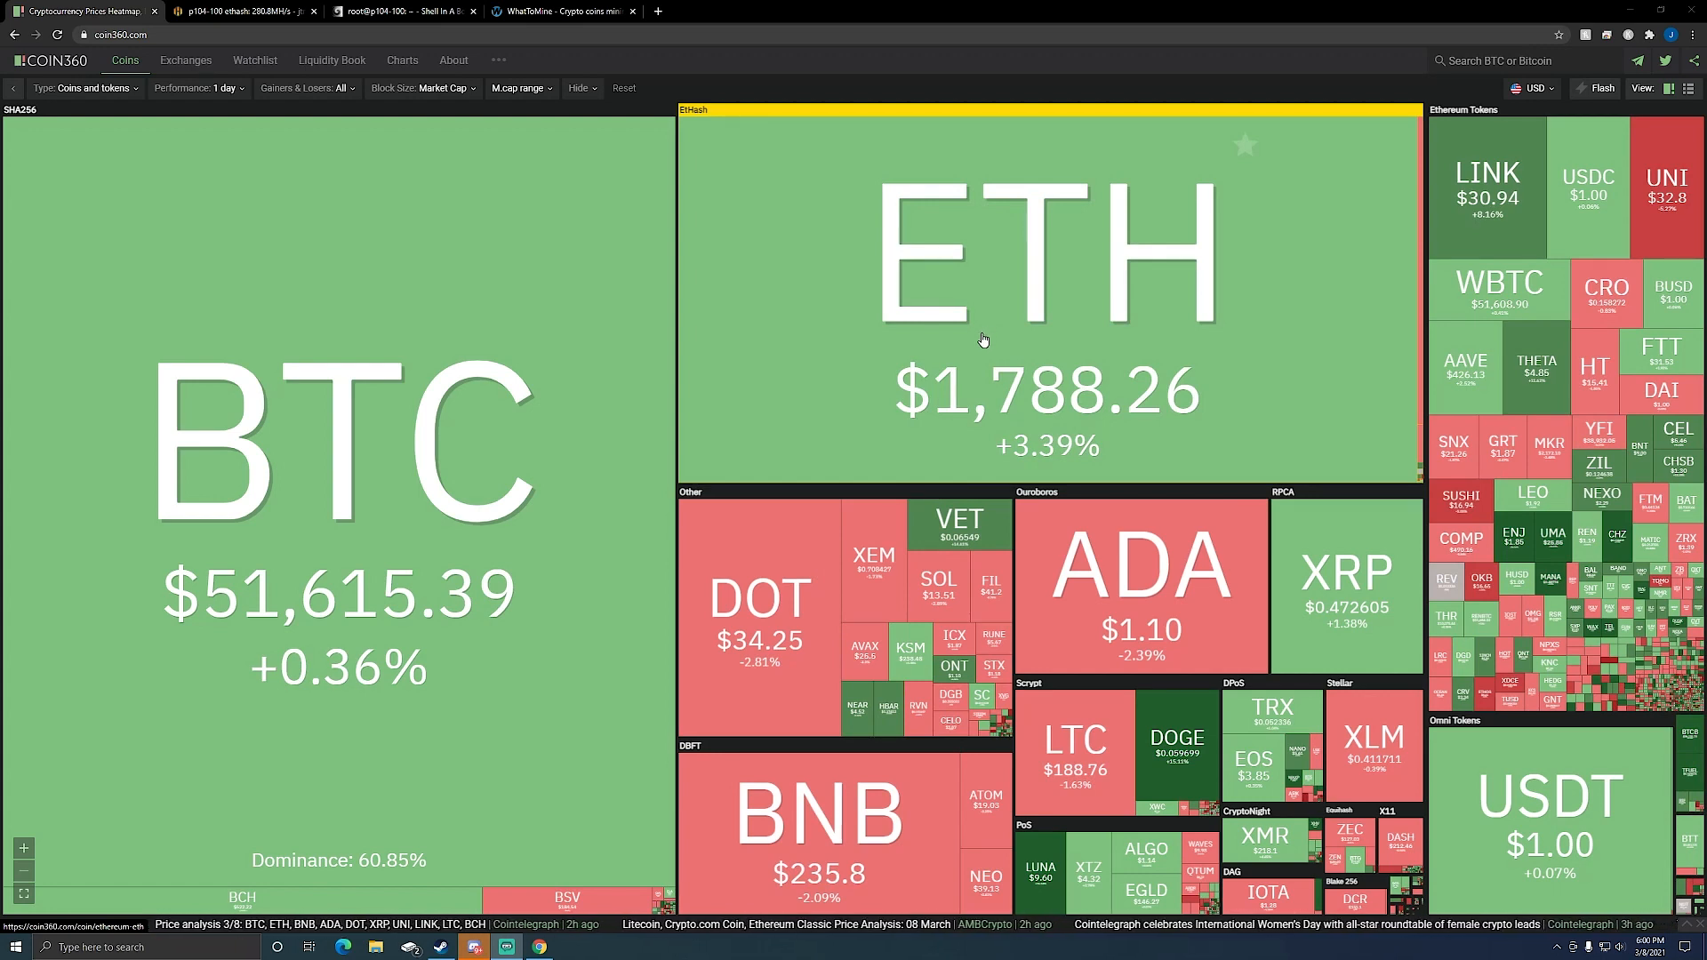
mouse_move(779, 360)
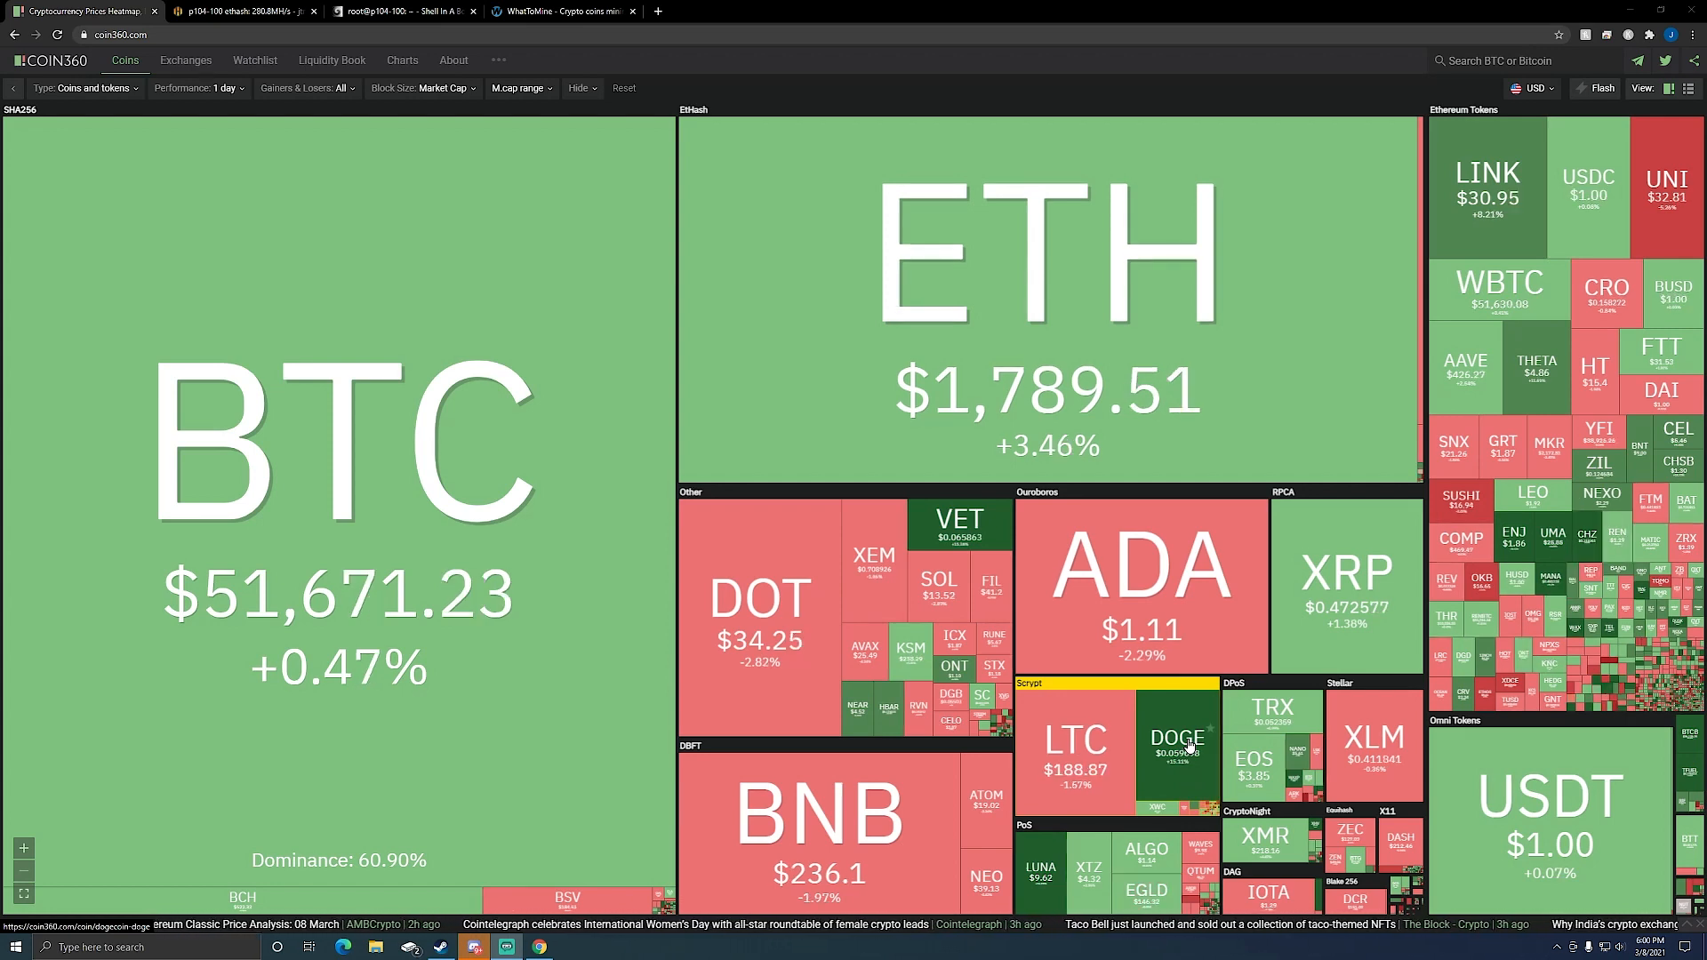
mouse_move(825, 299)
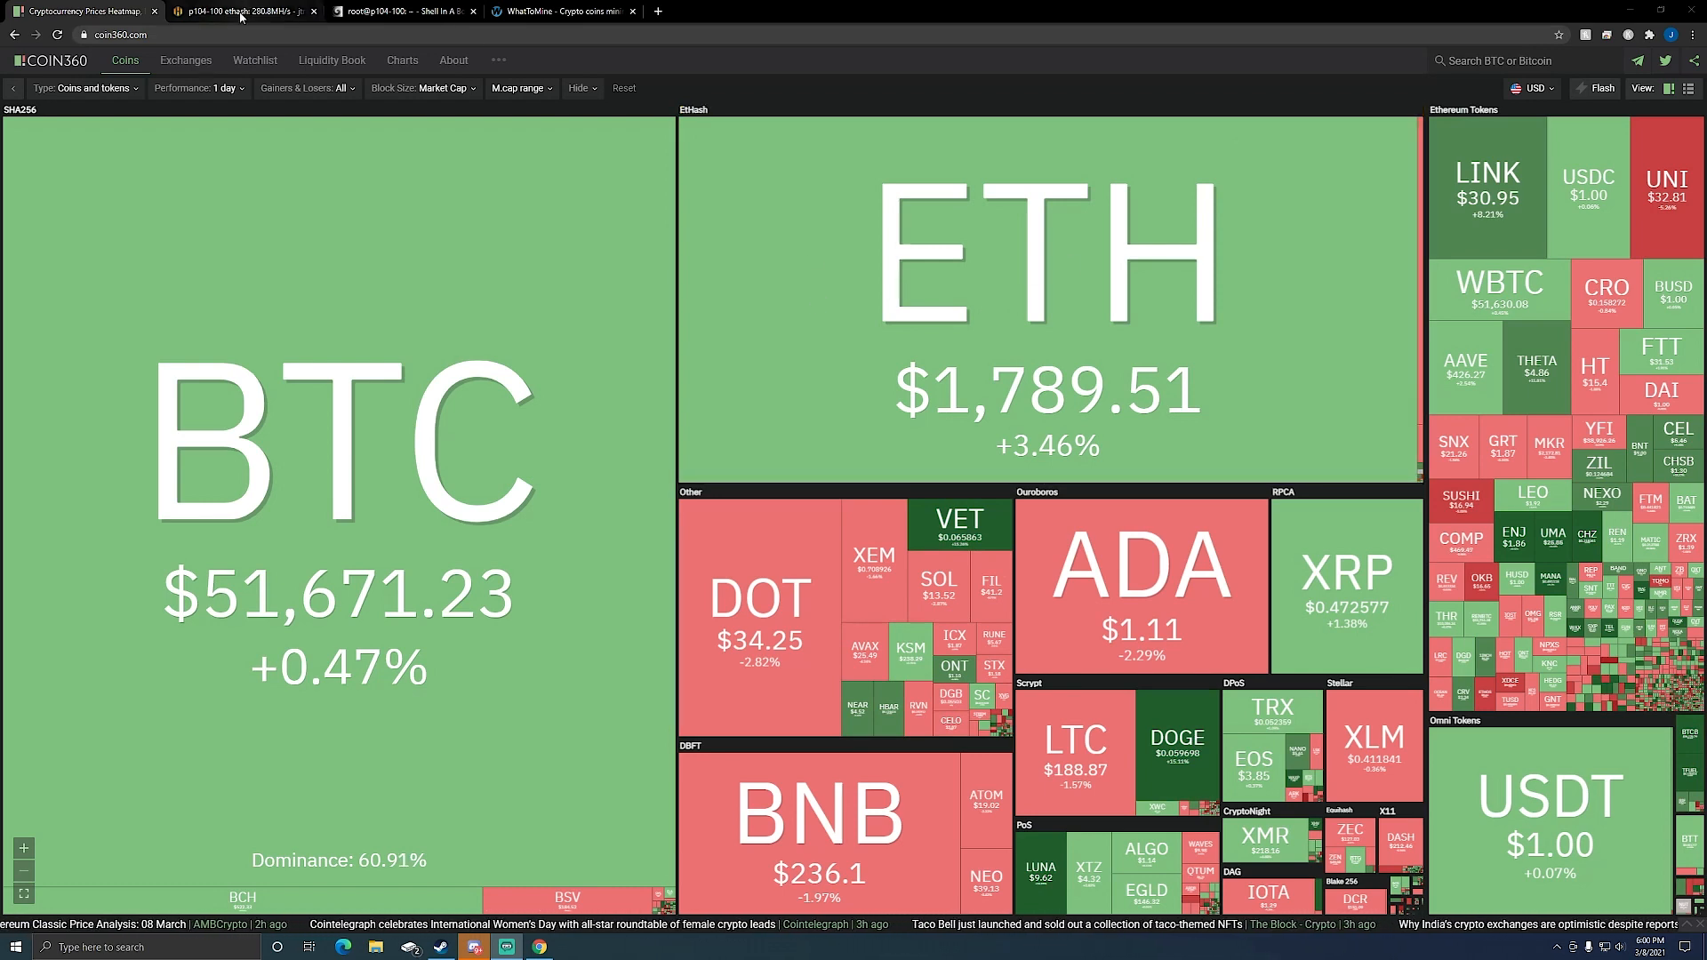
Show the p104-100 worker overview with eight GPUs totaling about 281 MH/s on Ethash.
click(245, 10)
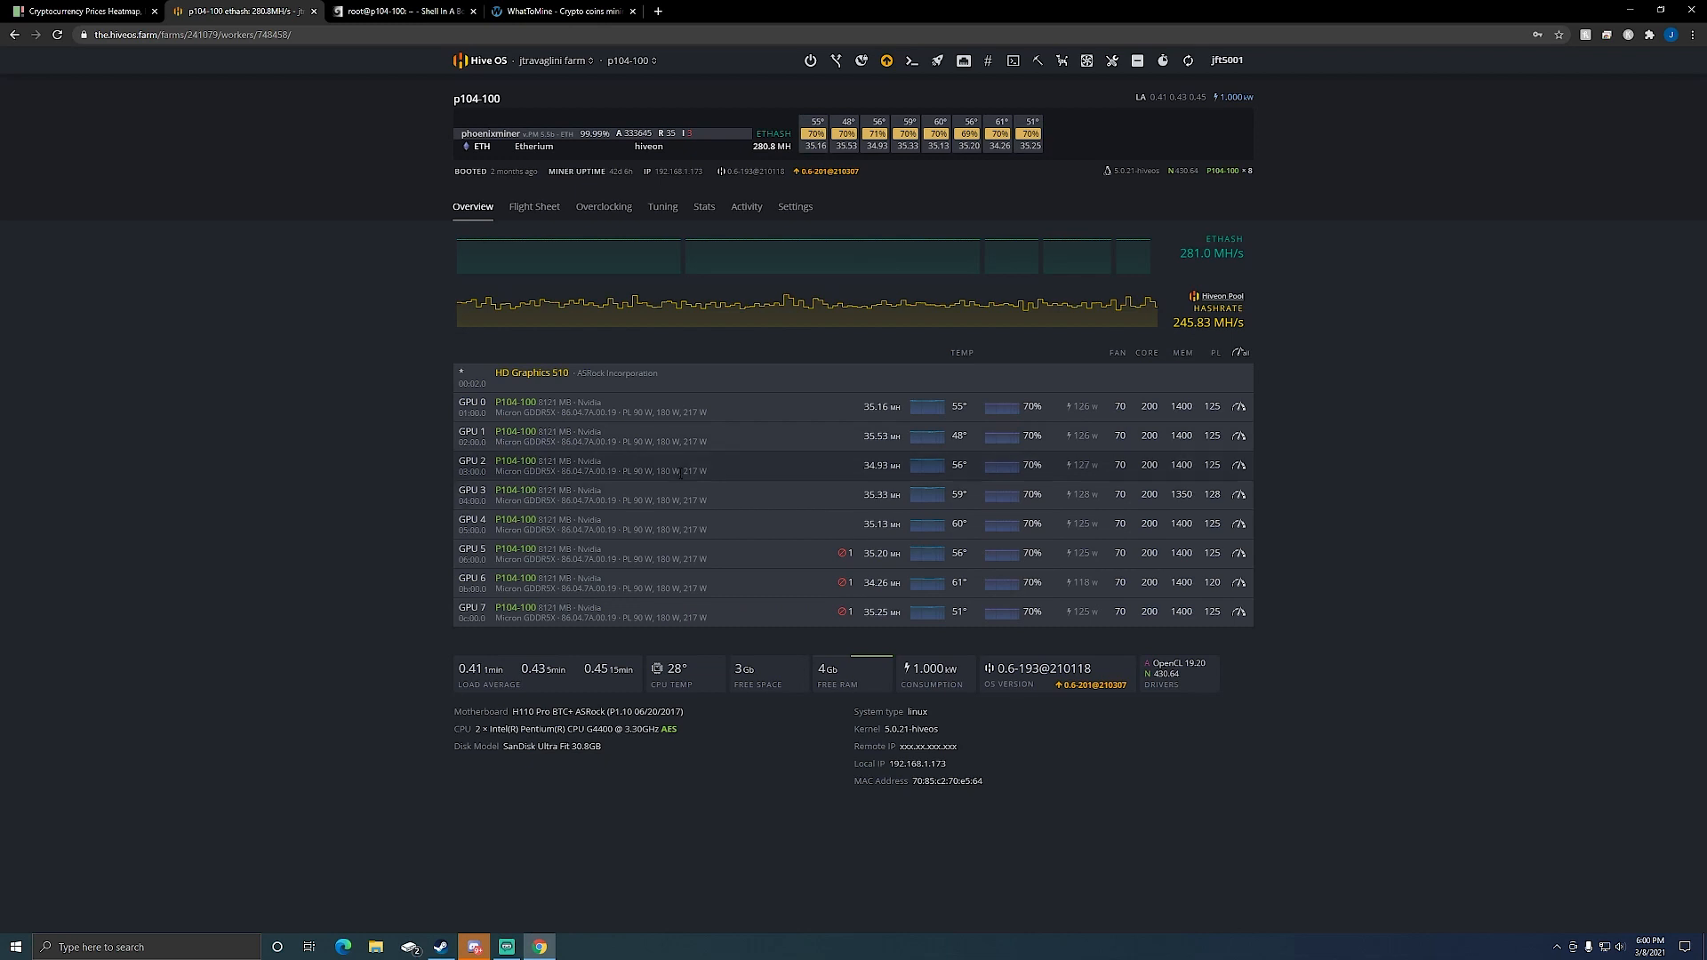
mouse_move(1302, 464)
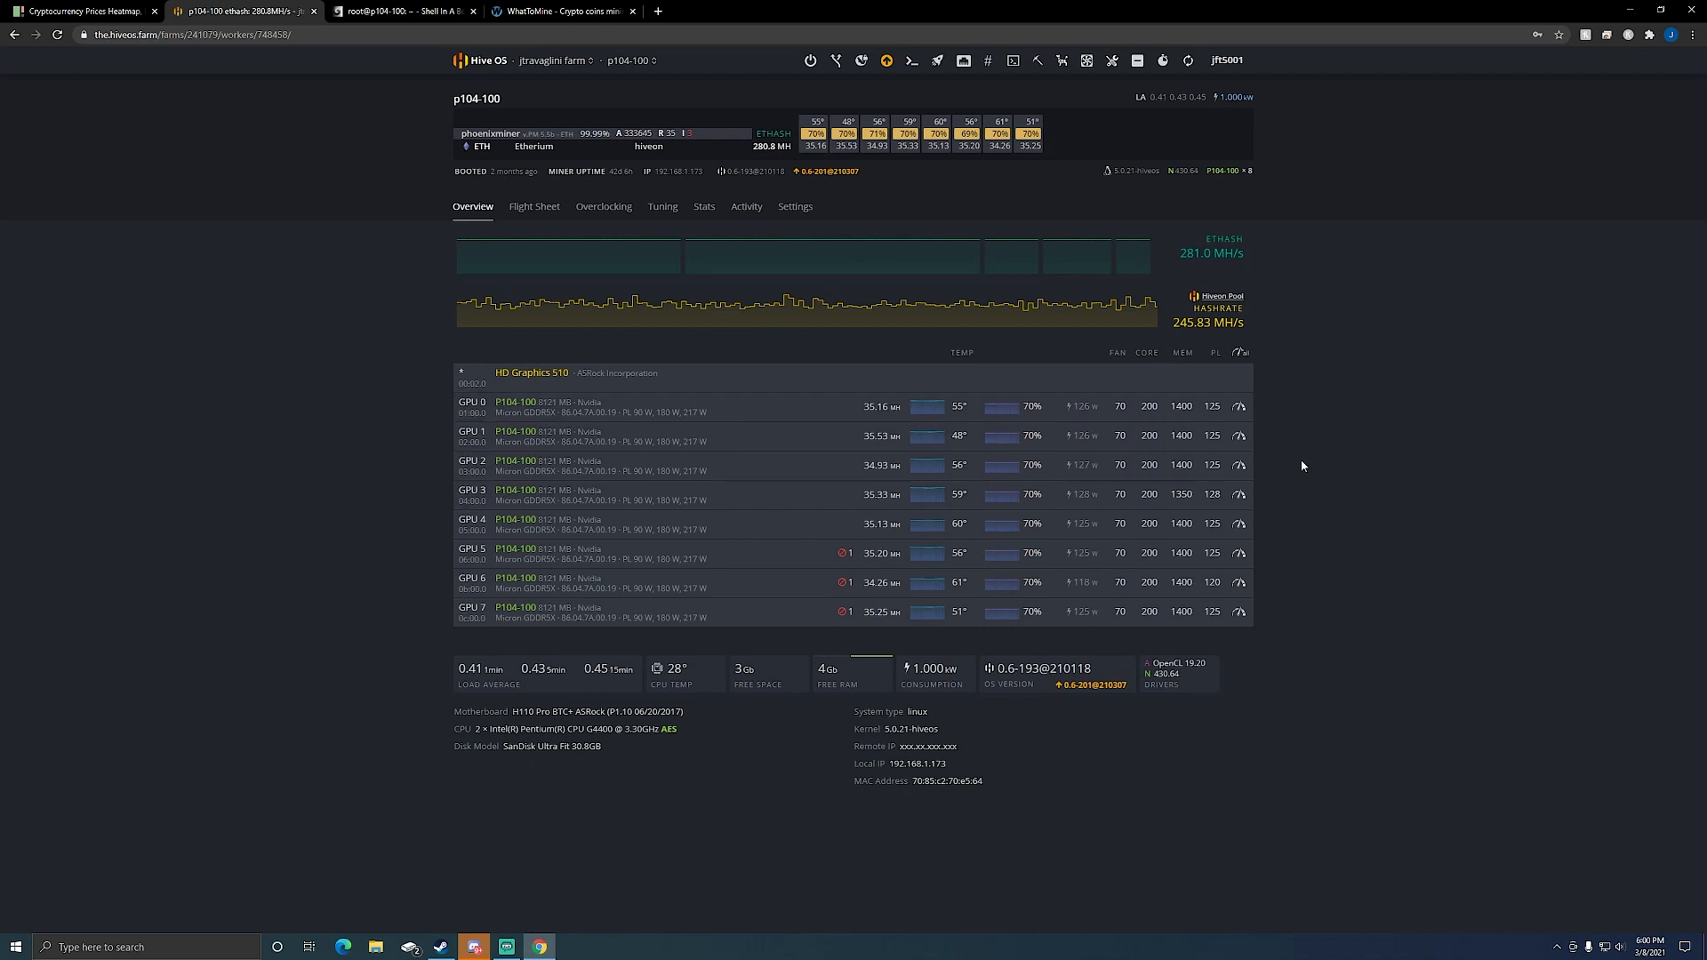
mouse_move(891, 428)
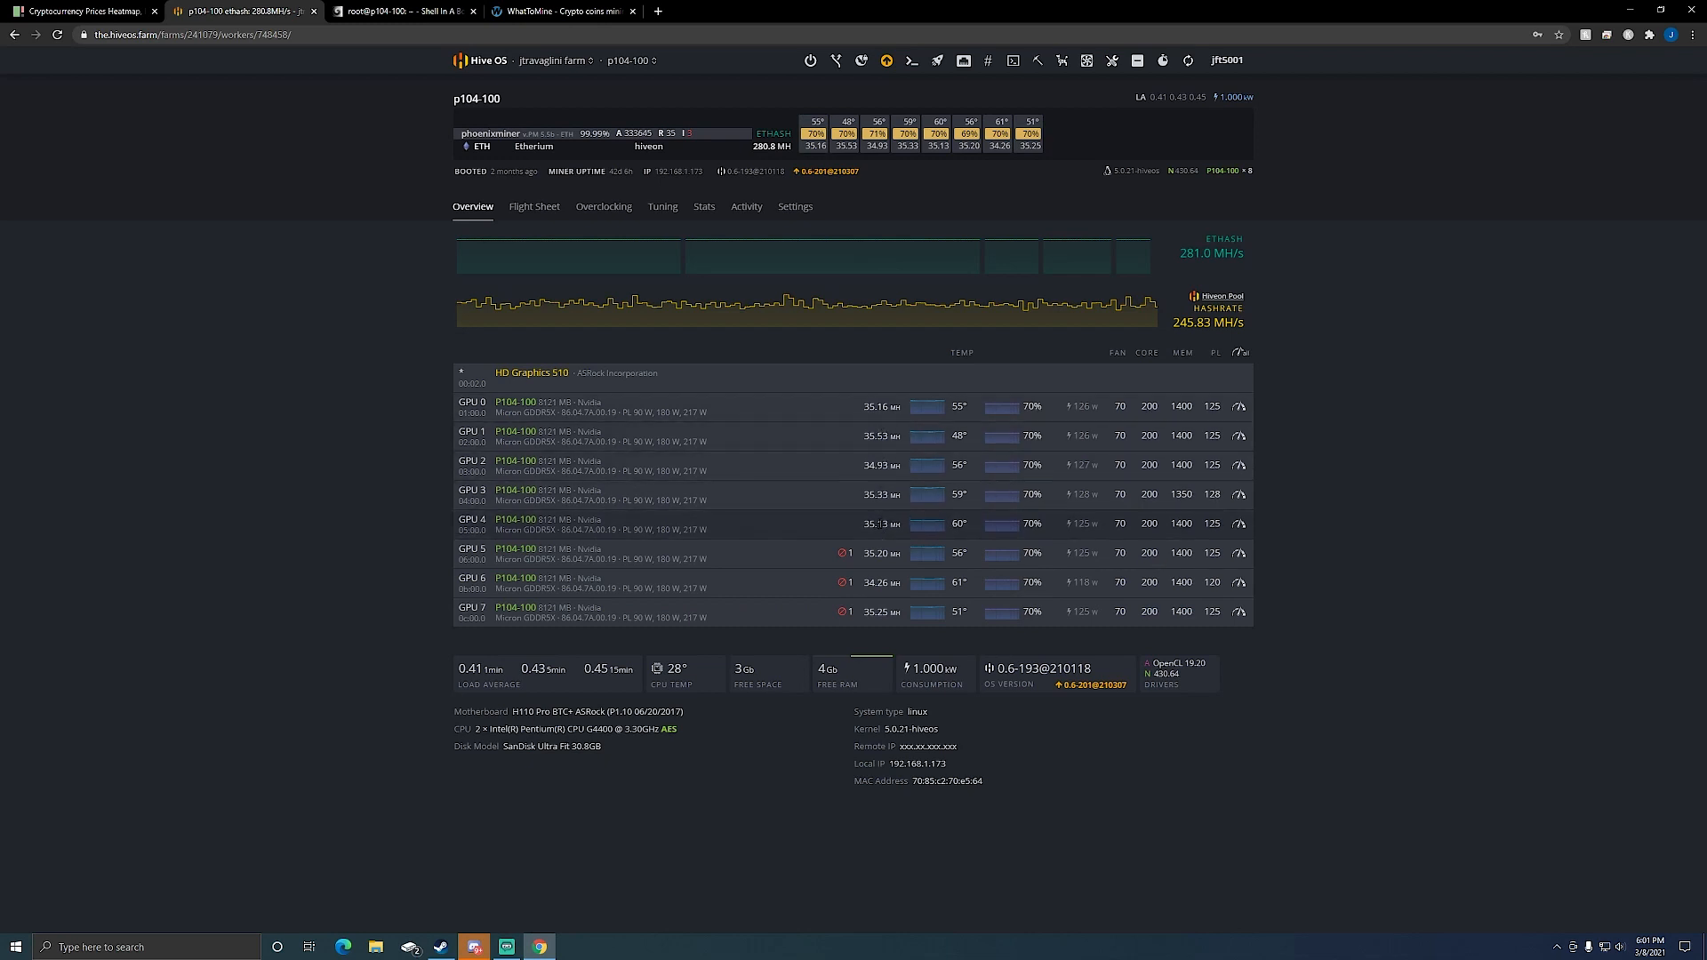
mouse_move(1409, 578)
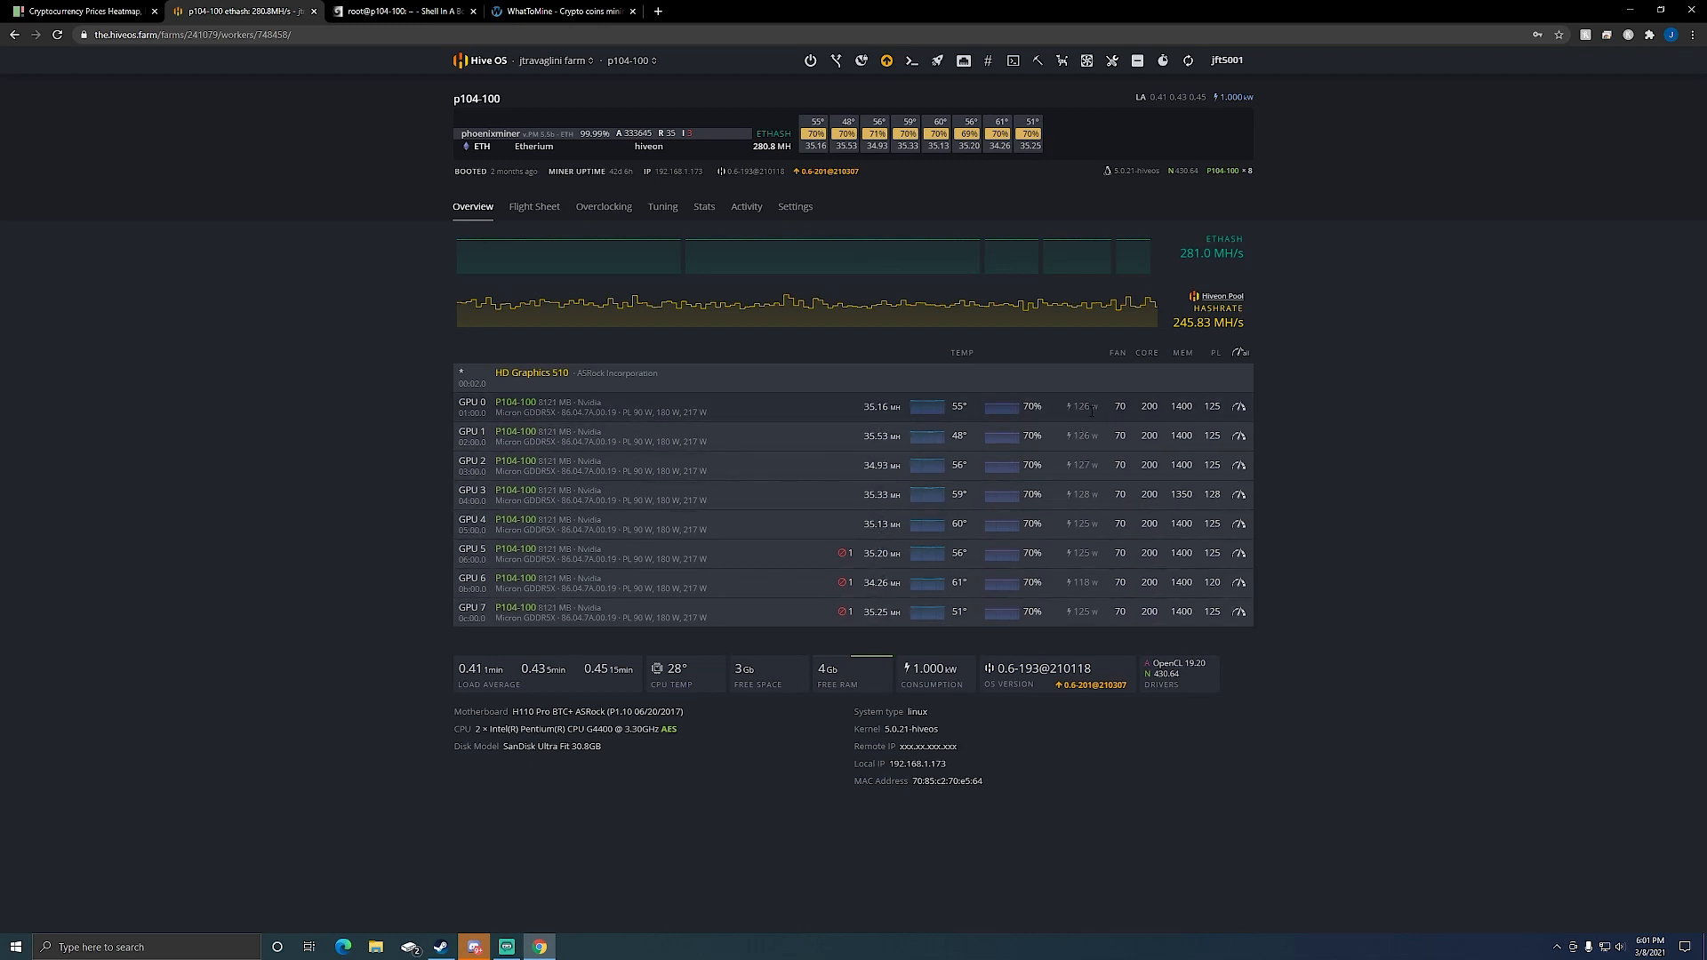
mouse_move(1085, 637)
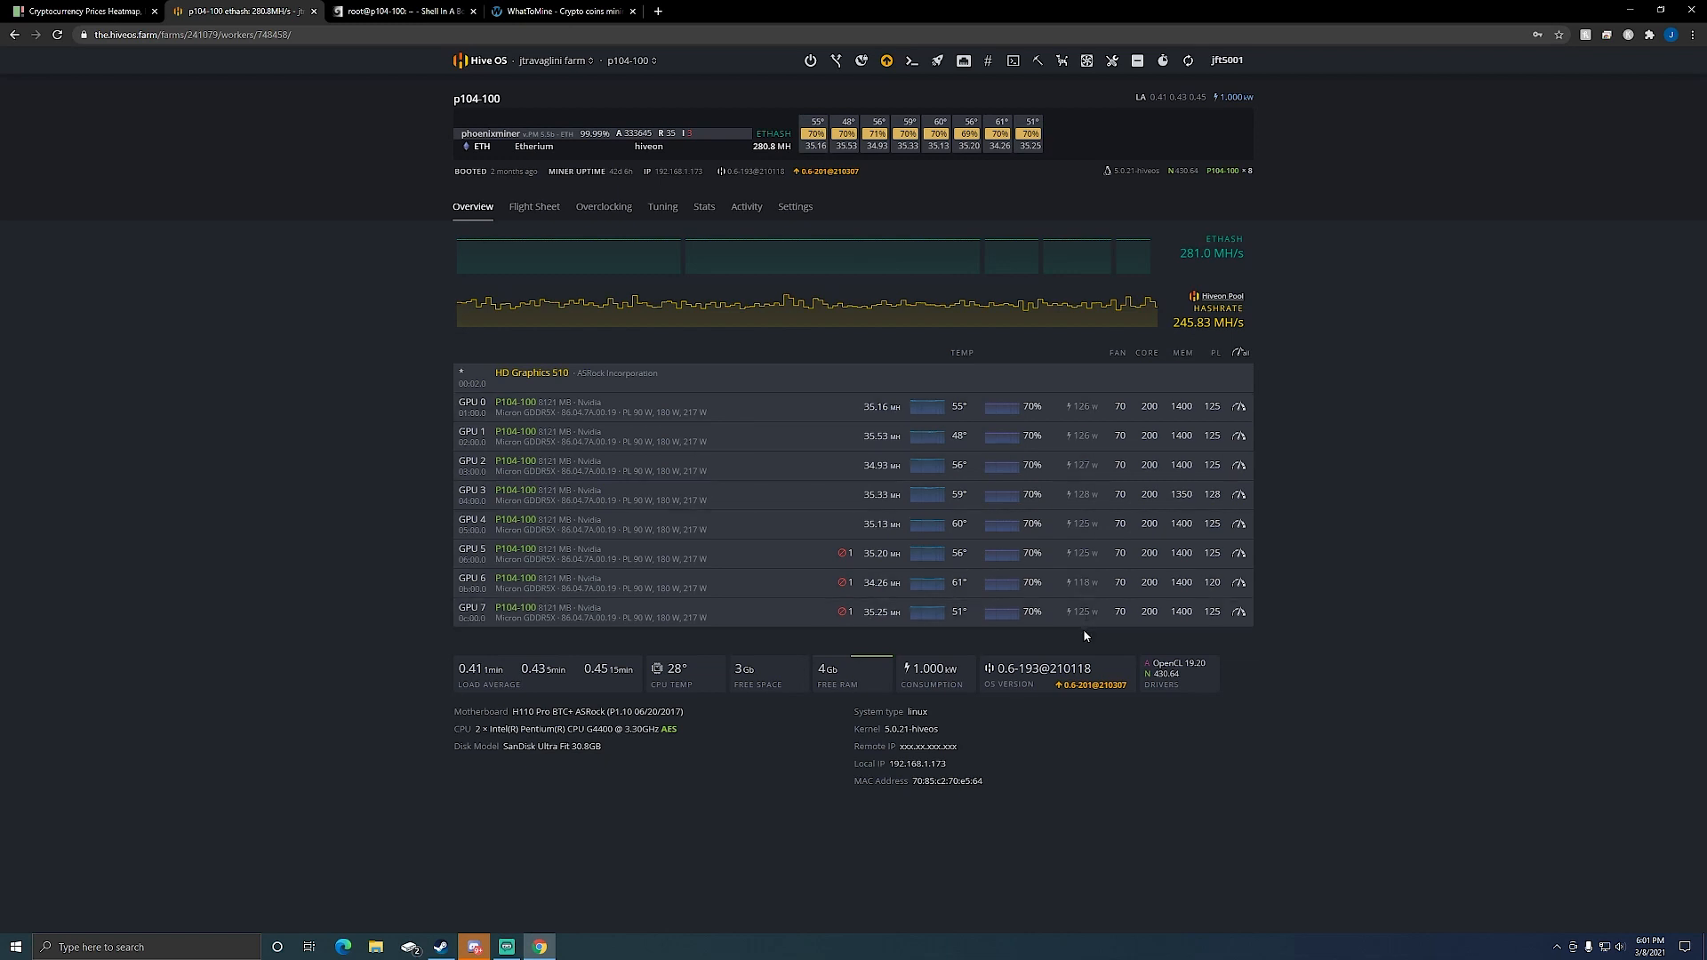
mouse_move(1526, 562)
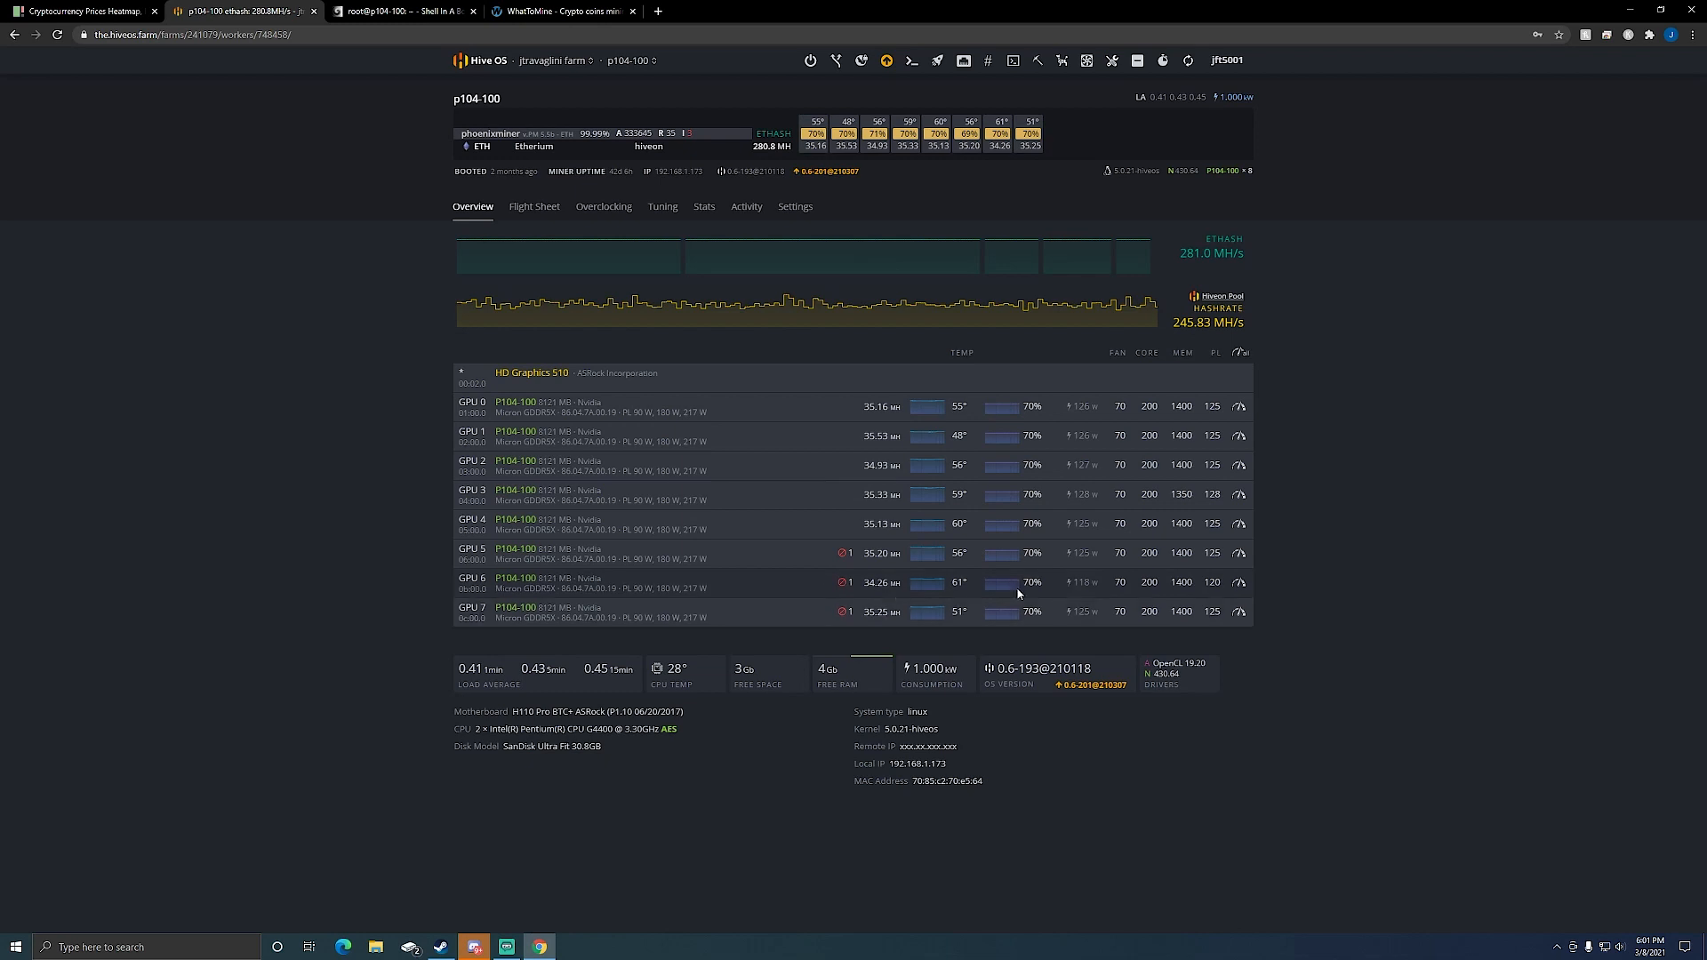
mouse_move(1195, 596)
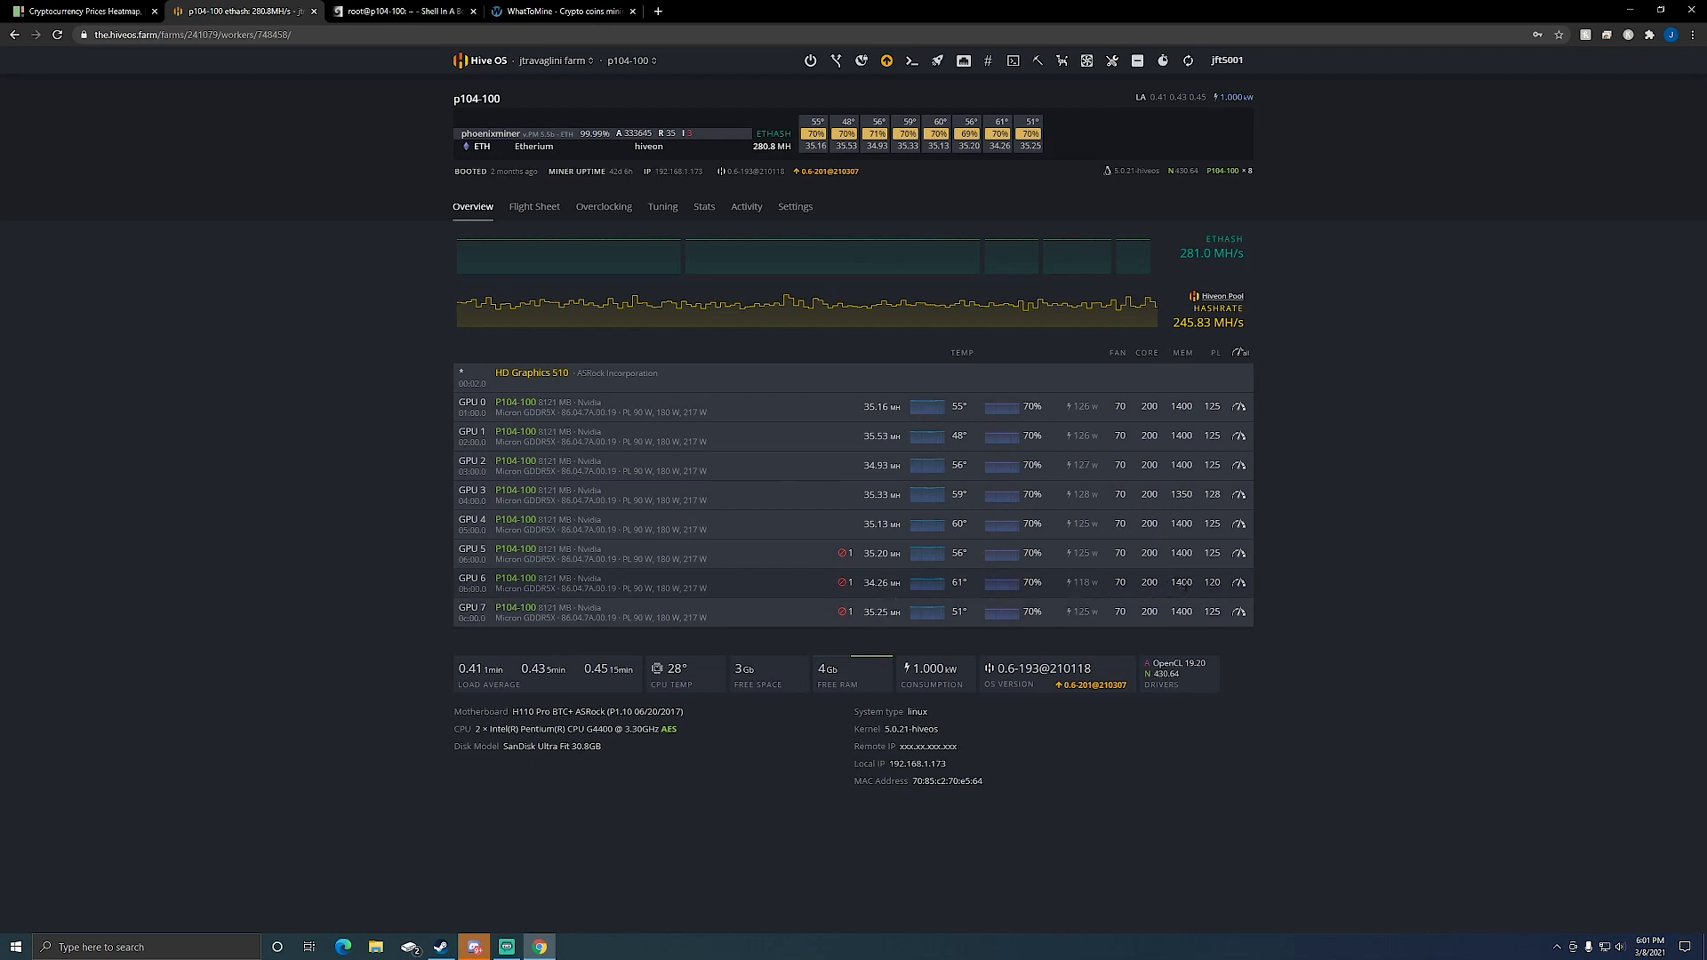
mouse_move(1109, 583)
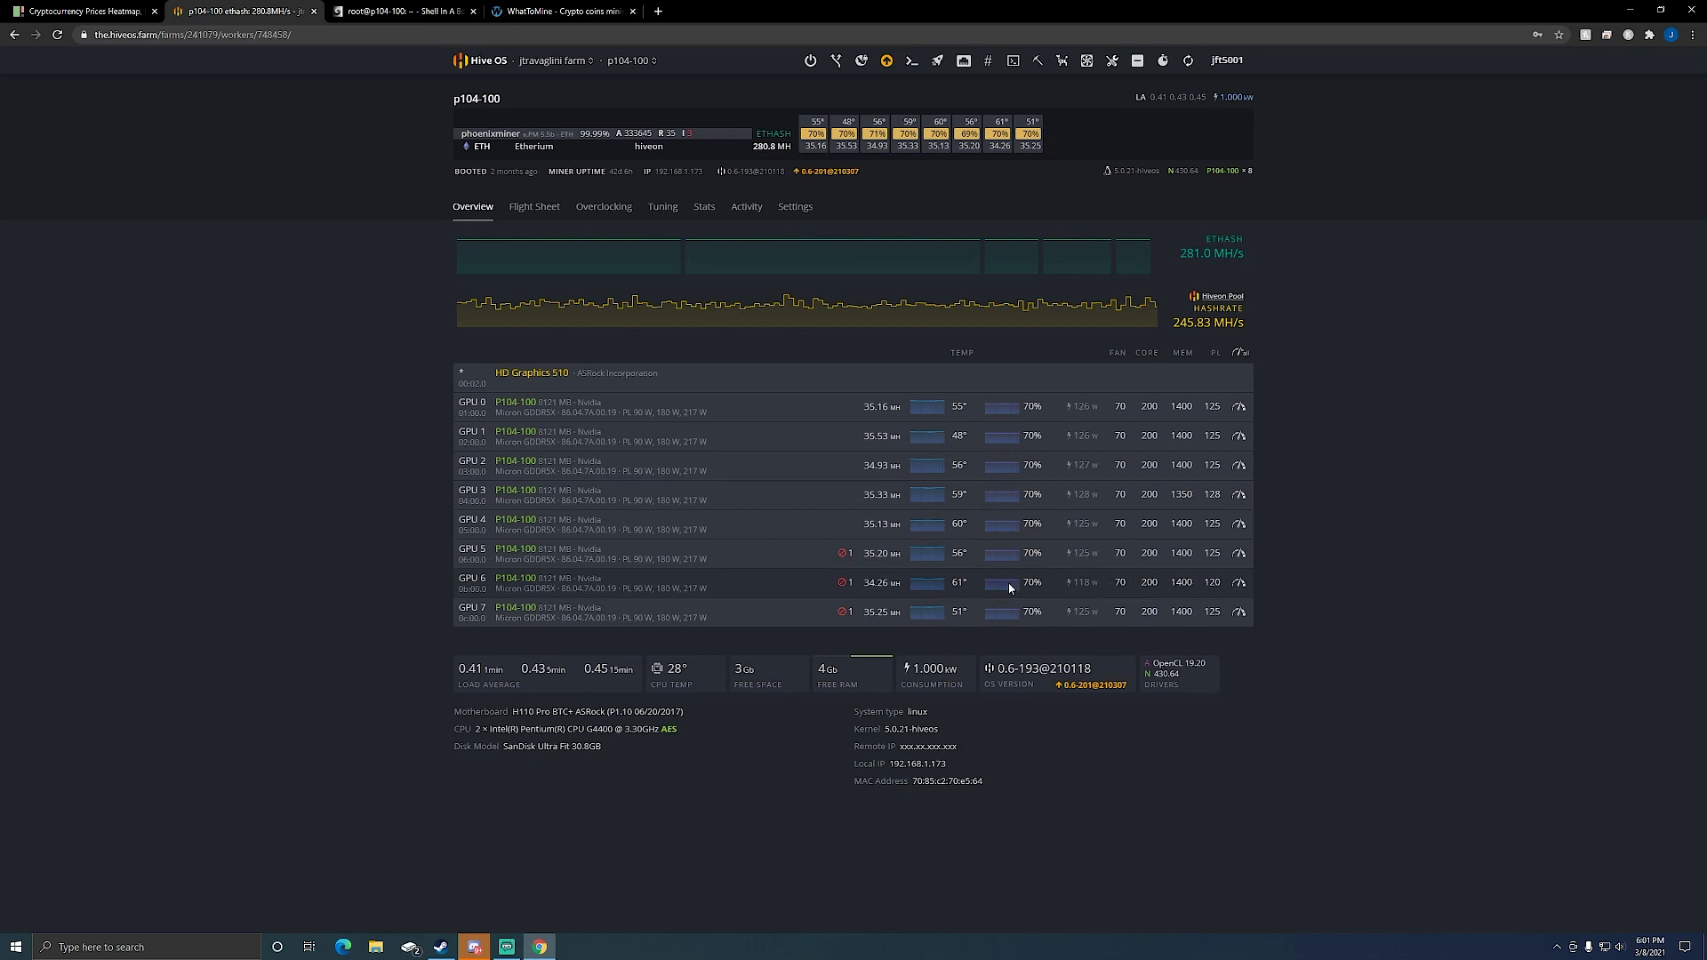
mouse_move(681, 583)
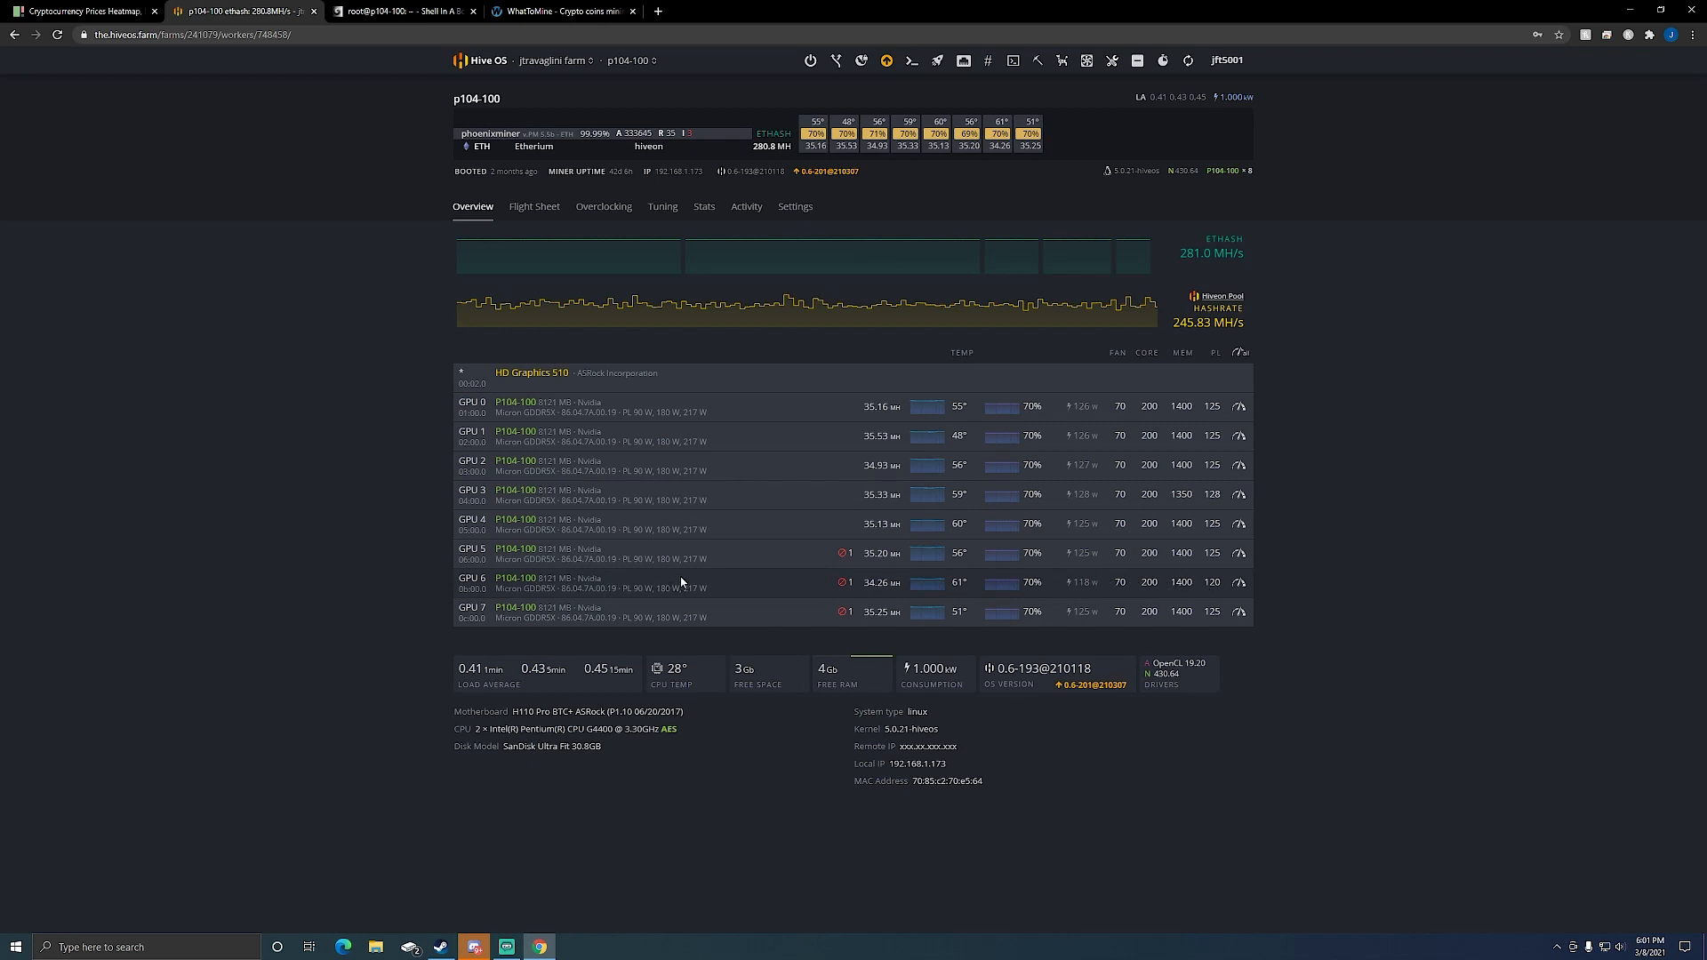
mouse_move(968, 598)
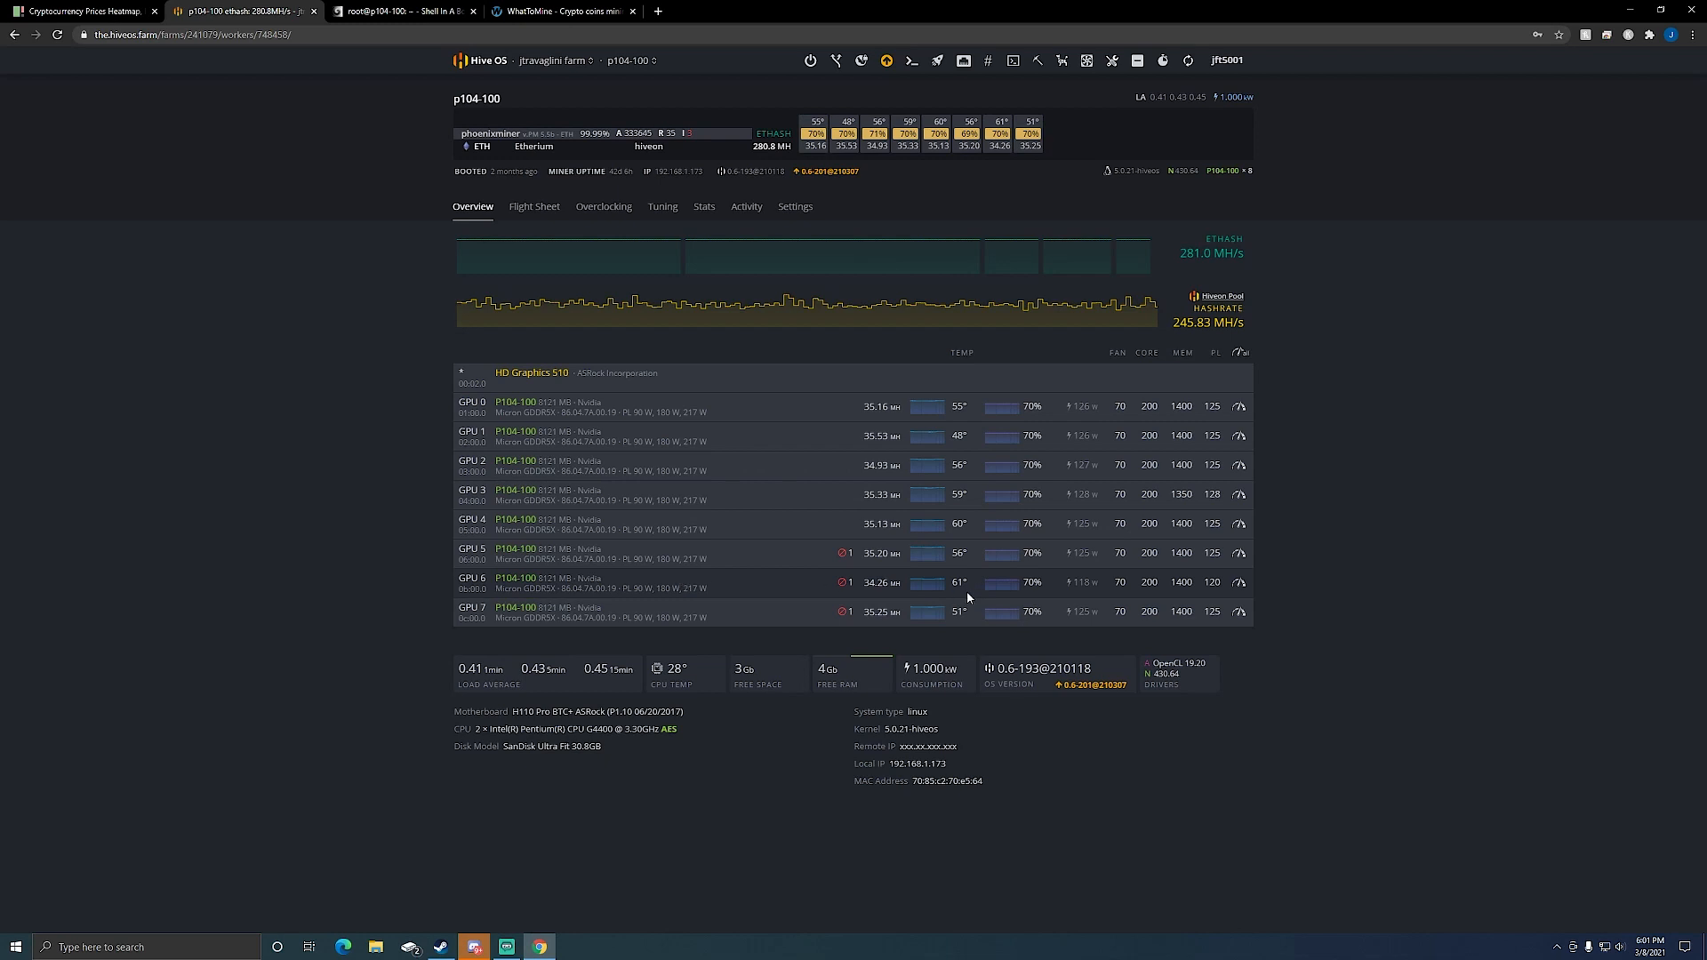
mouse_move(964, 545)
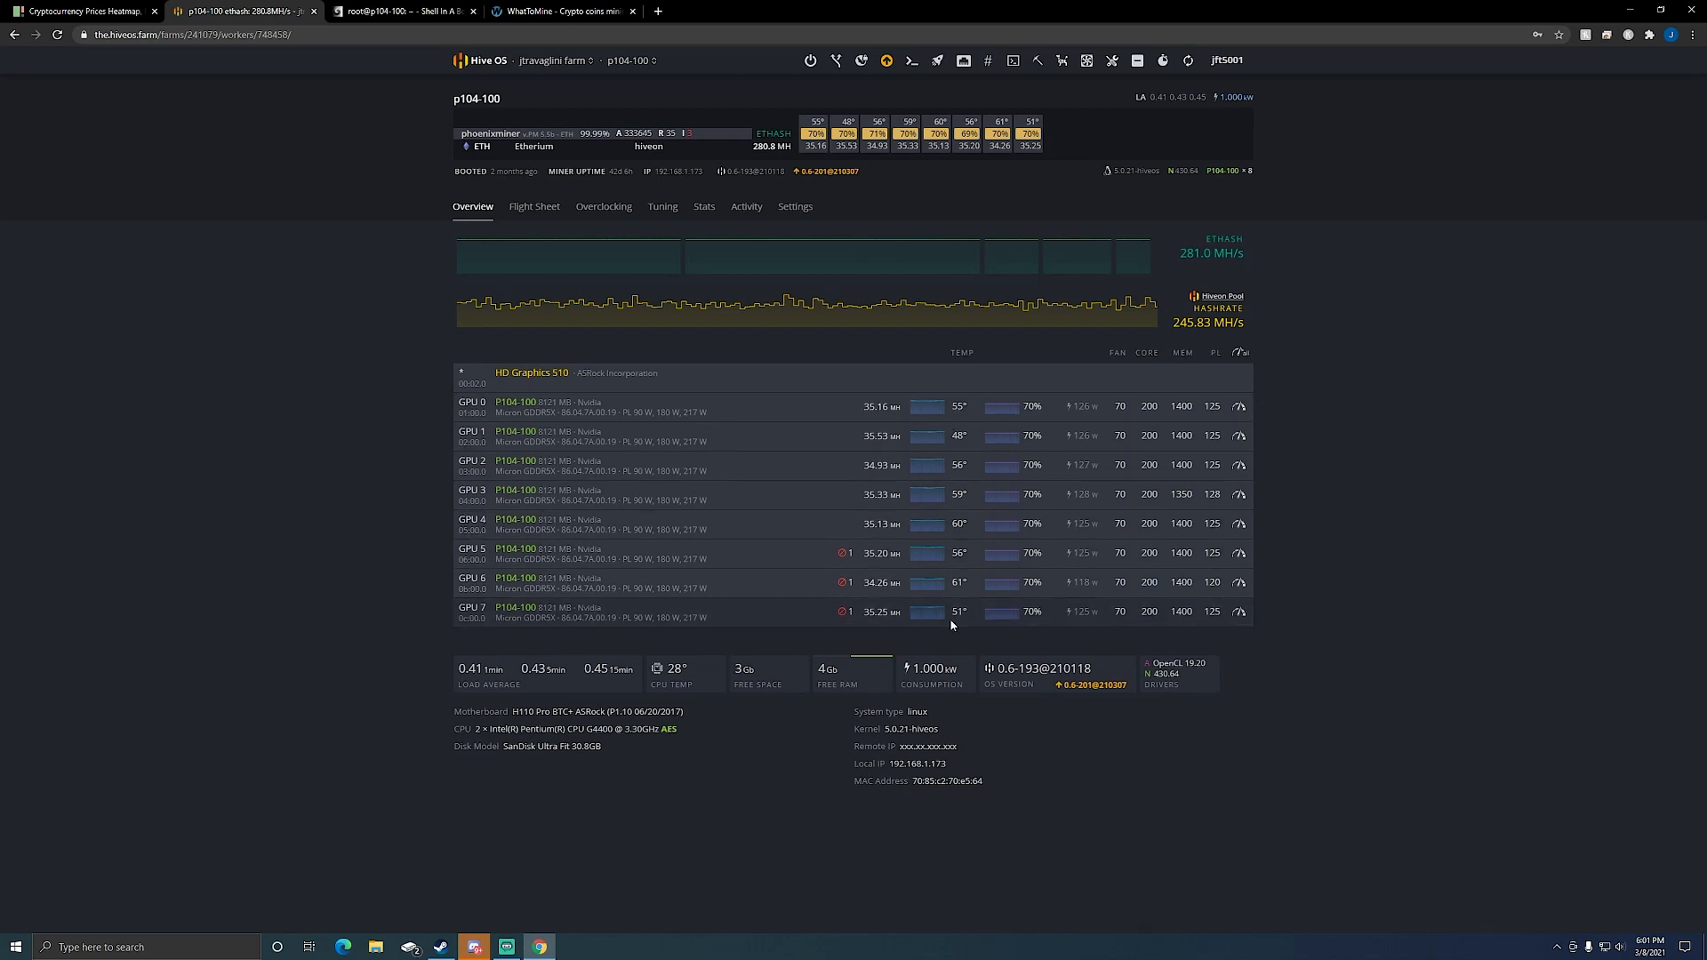
mouse_move(1422, 523)
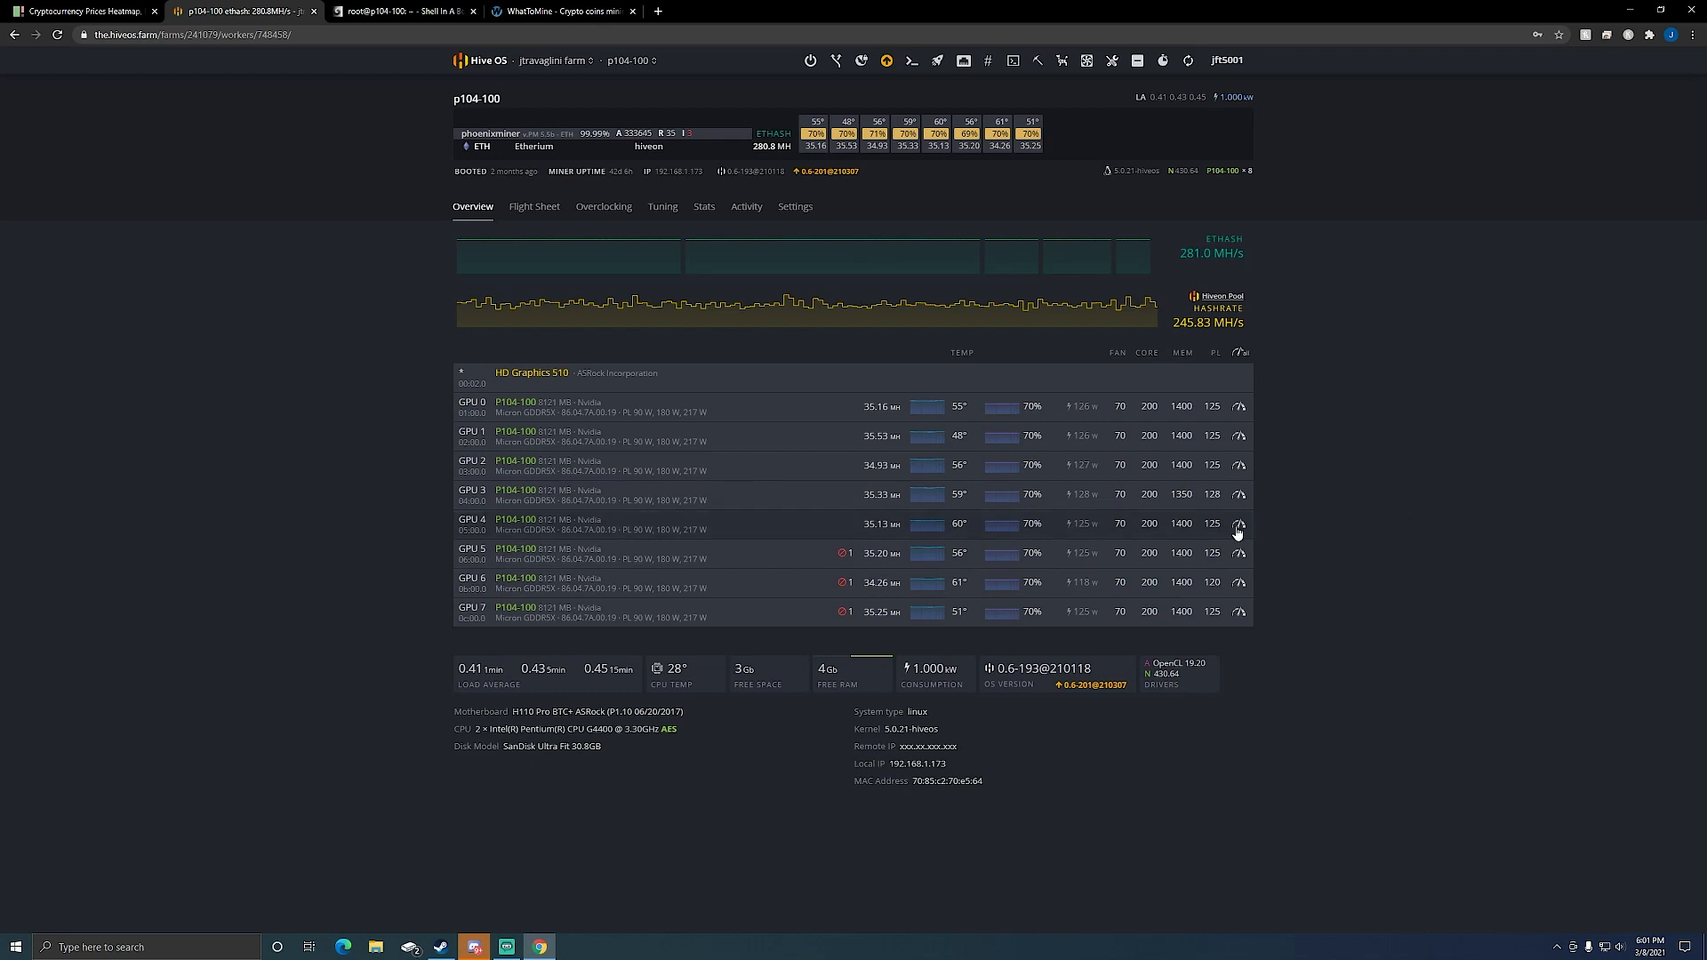
View the PhoenixMiner console log reporting roughly 35 MH/s per GPU and 280.8 MH/s total.
click(403, 10)
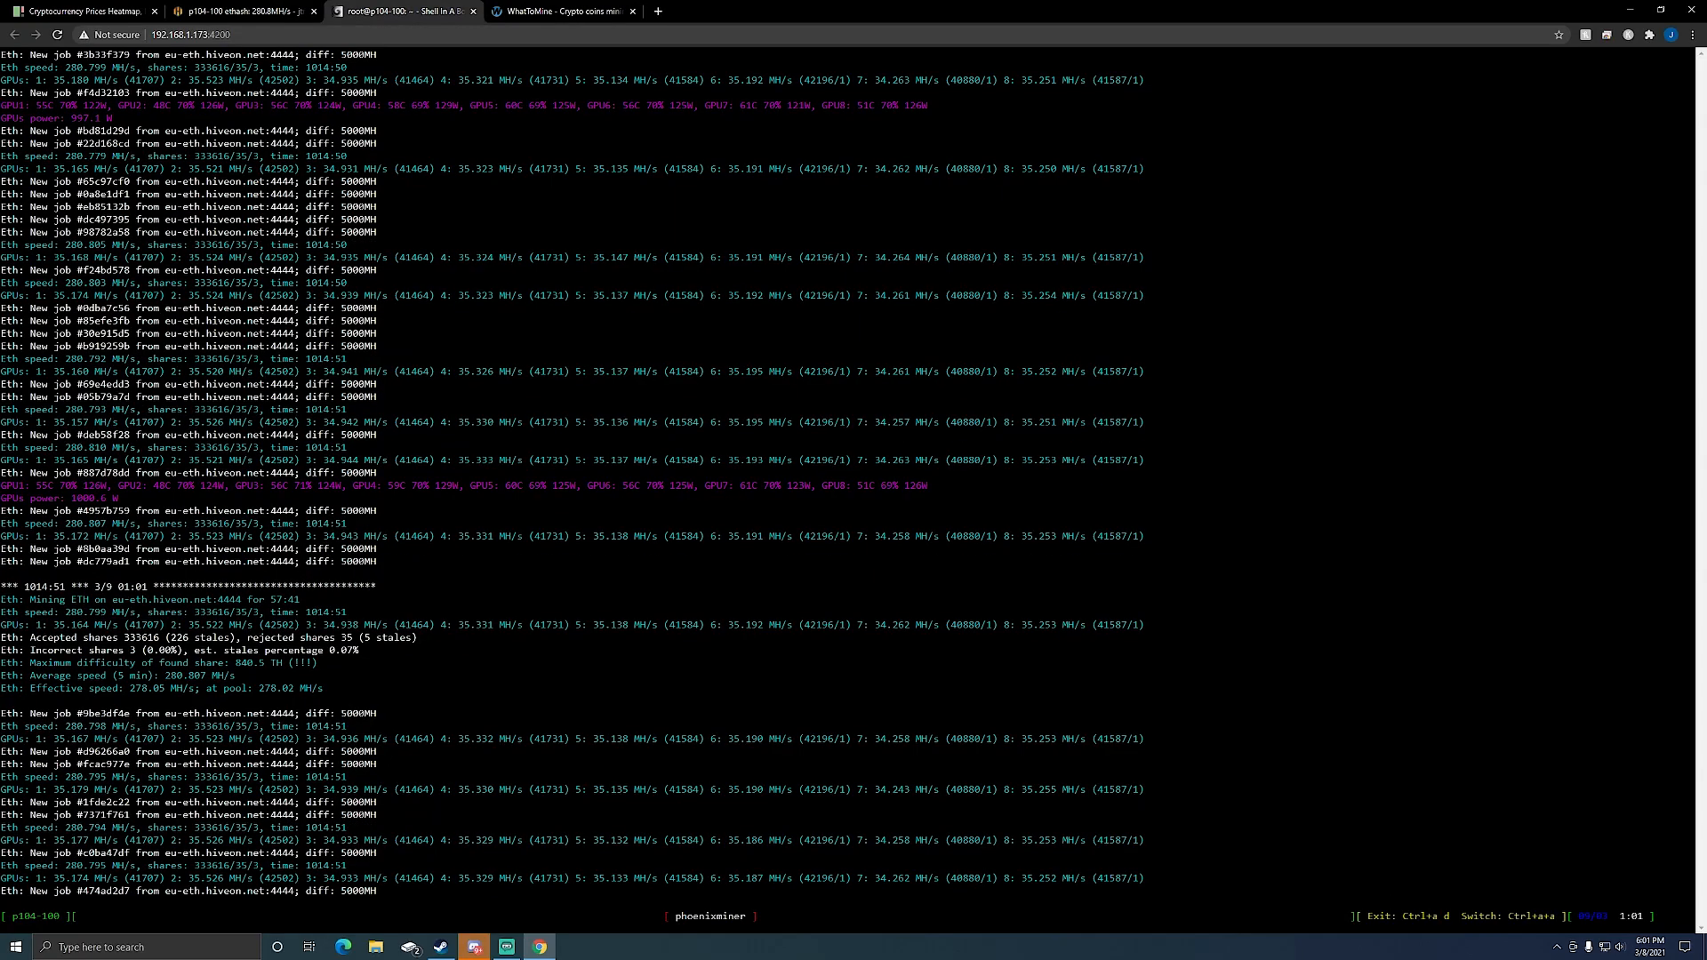
scroll(down, 3)
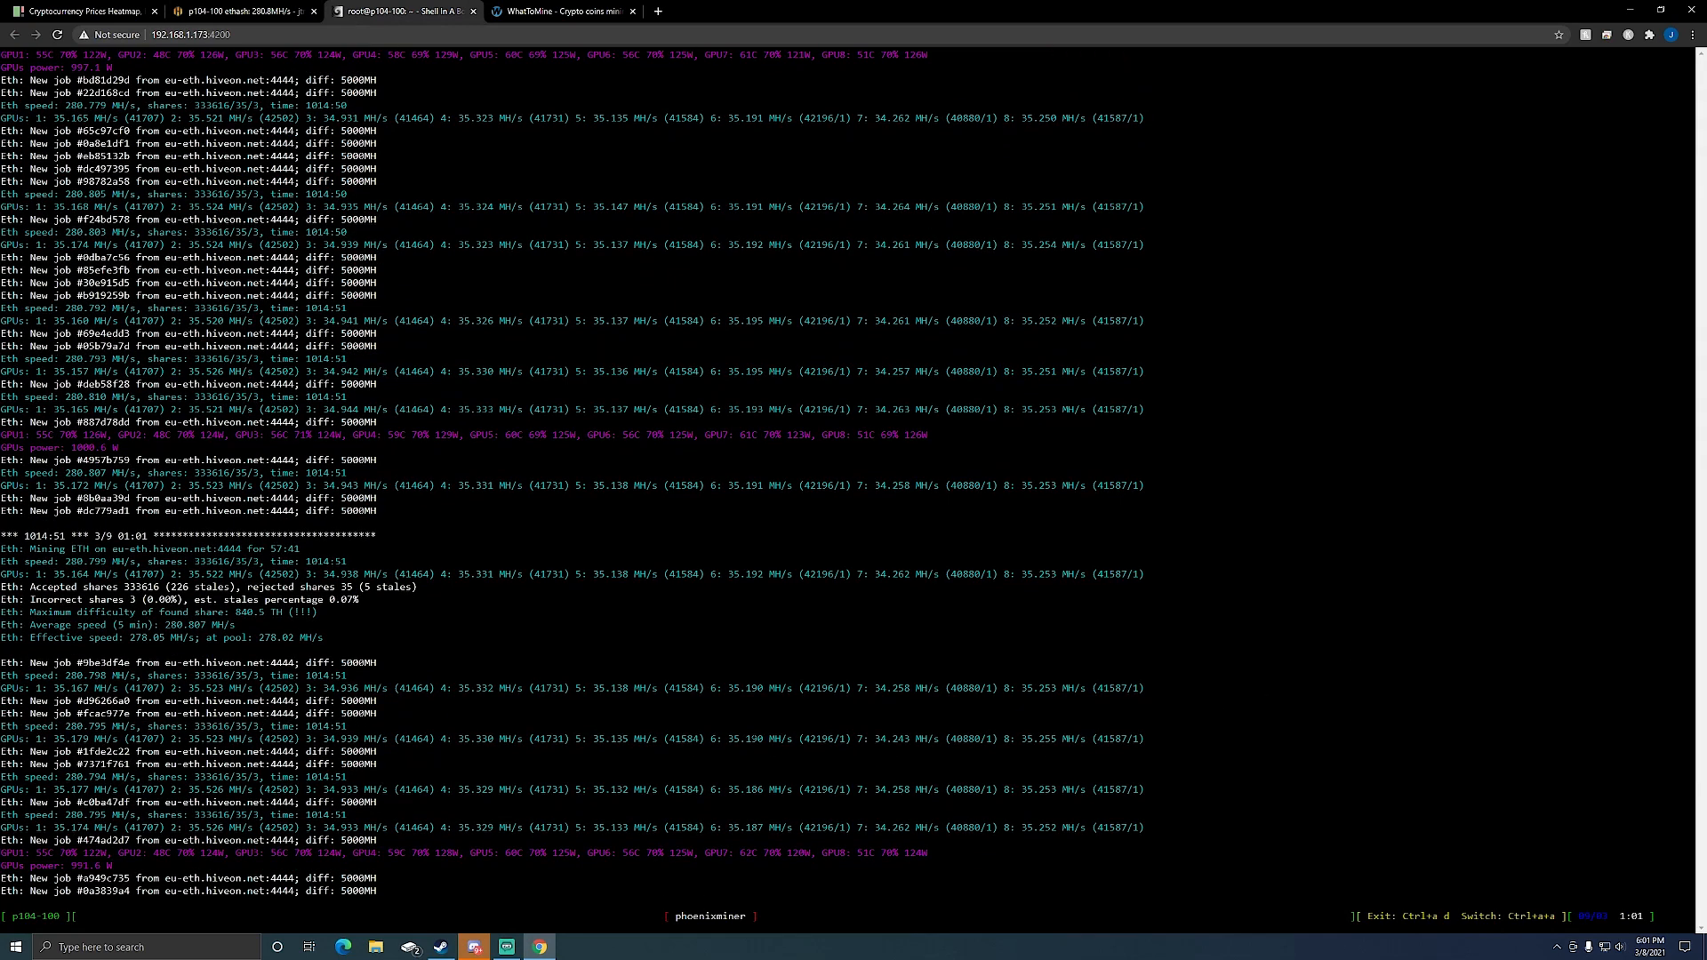
scroll(down, 3)
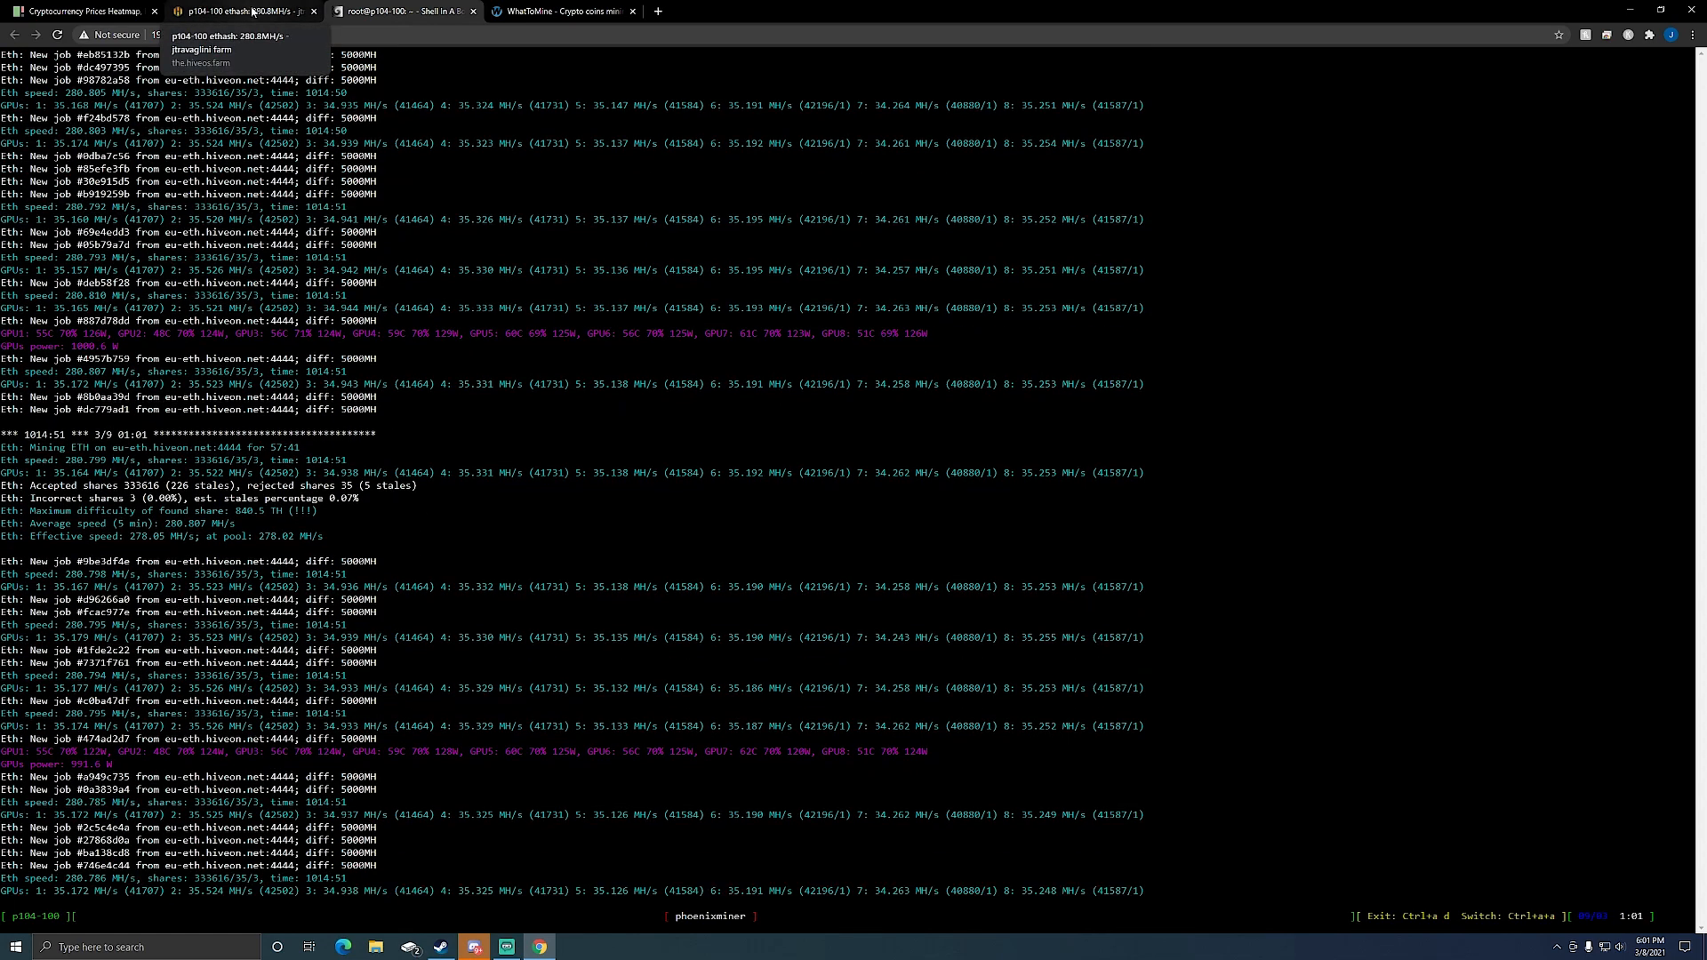
click(246, 11)
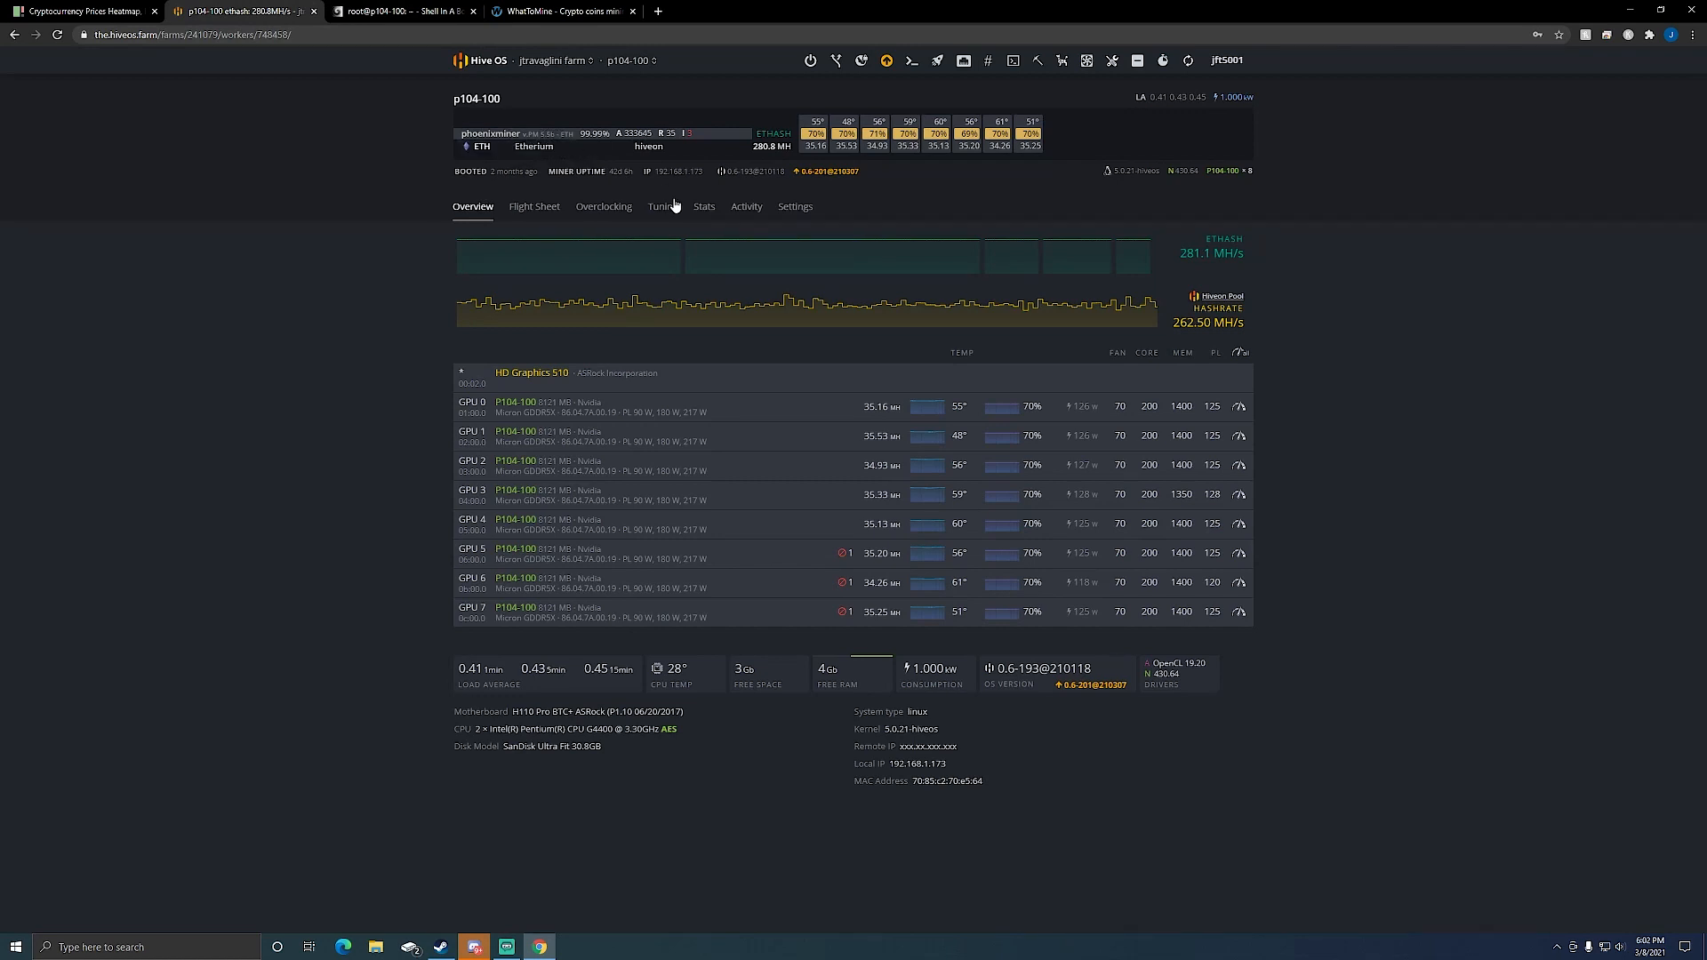
mouse_move(662, 207)
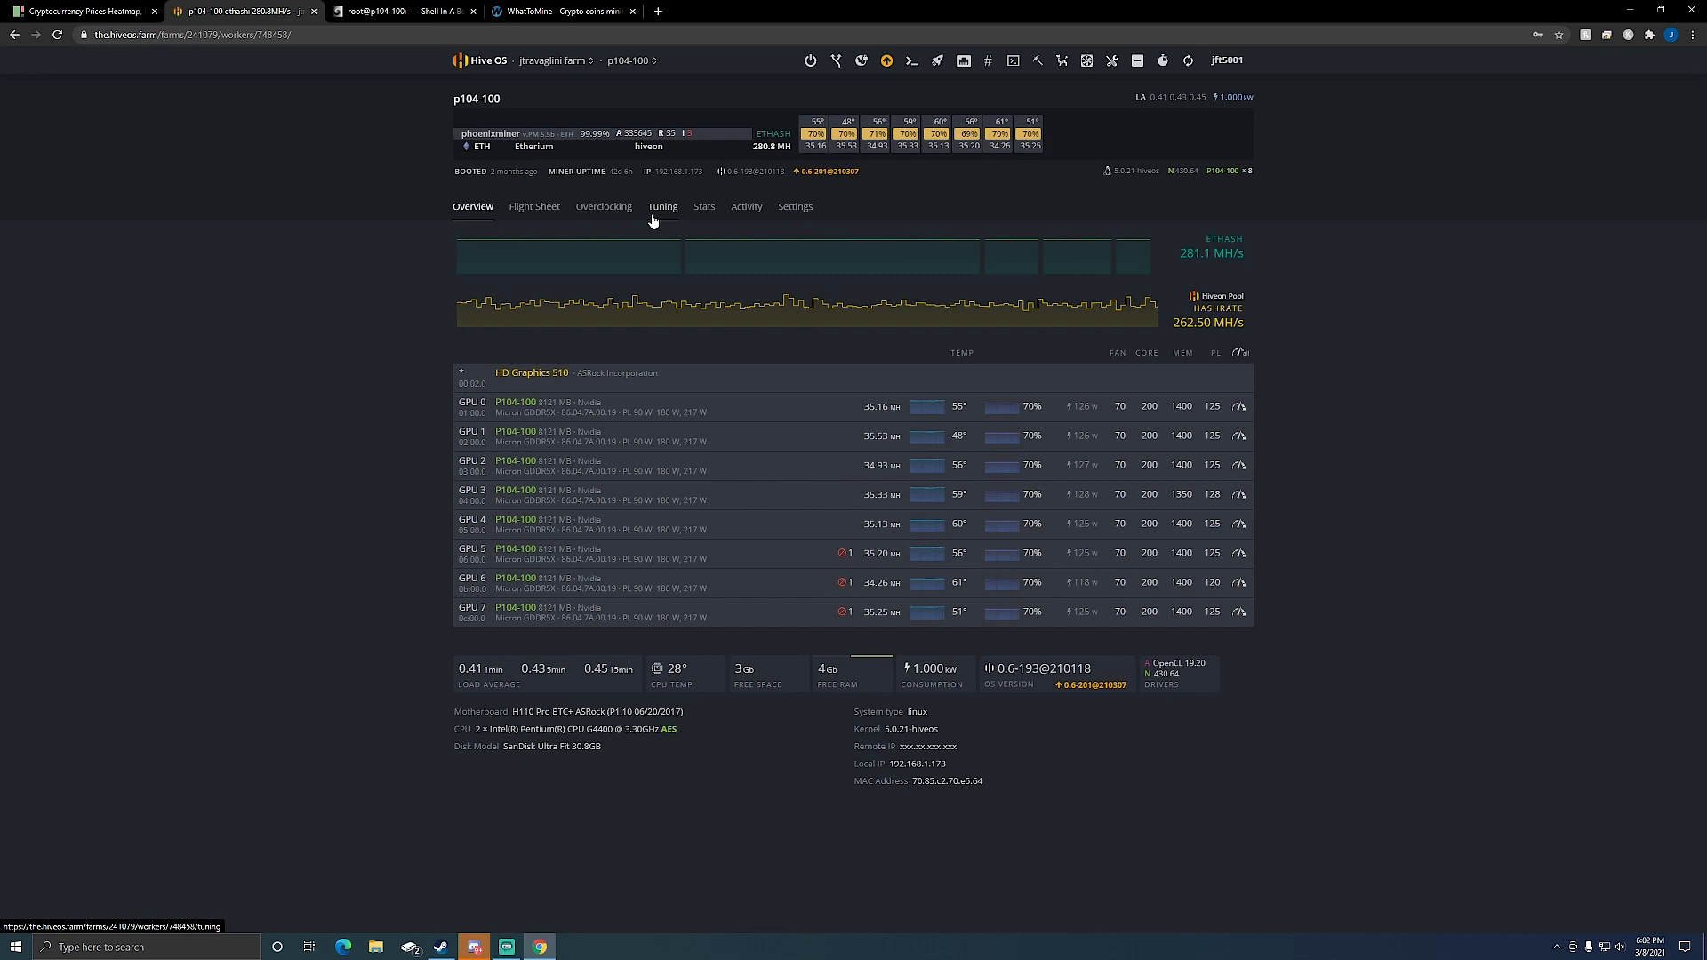
mouse_move(920, 201)
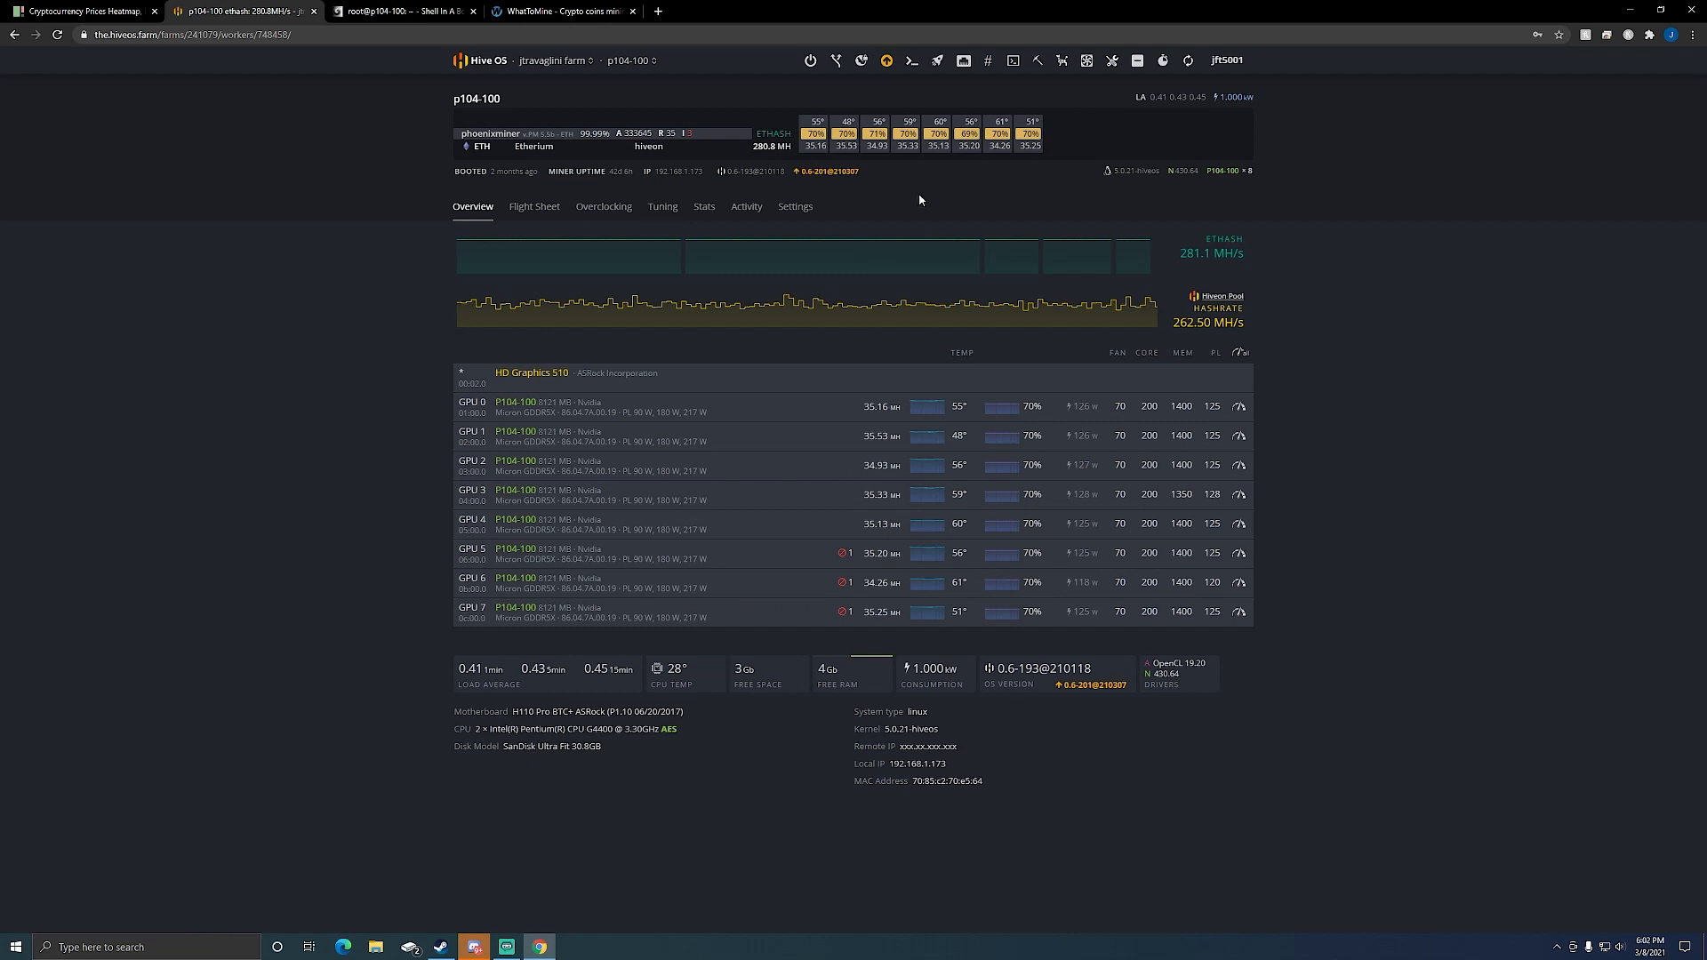
mouse_move(825, 171)
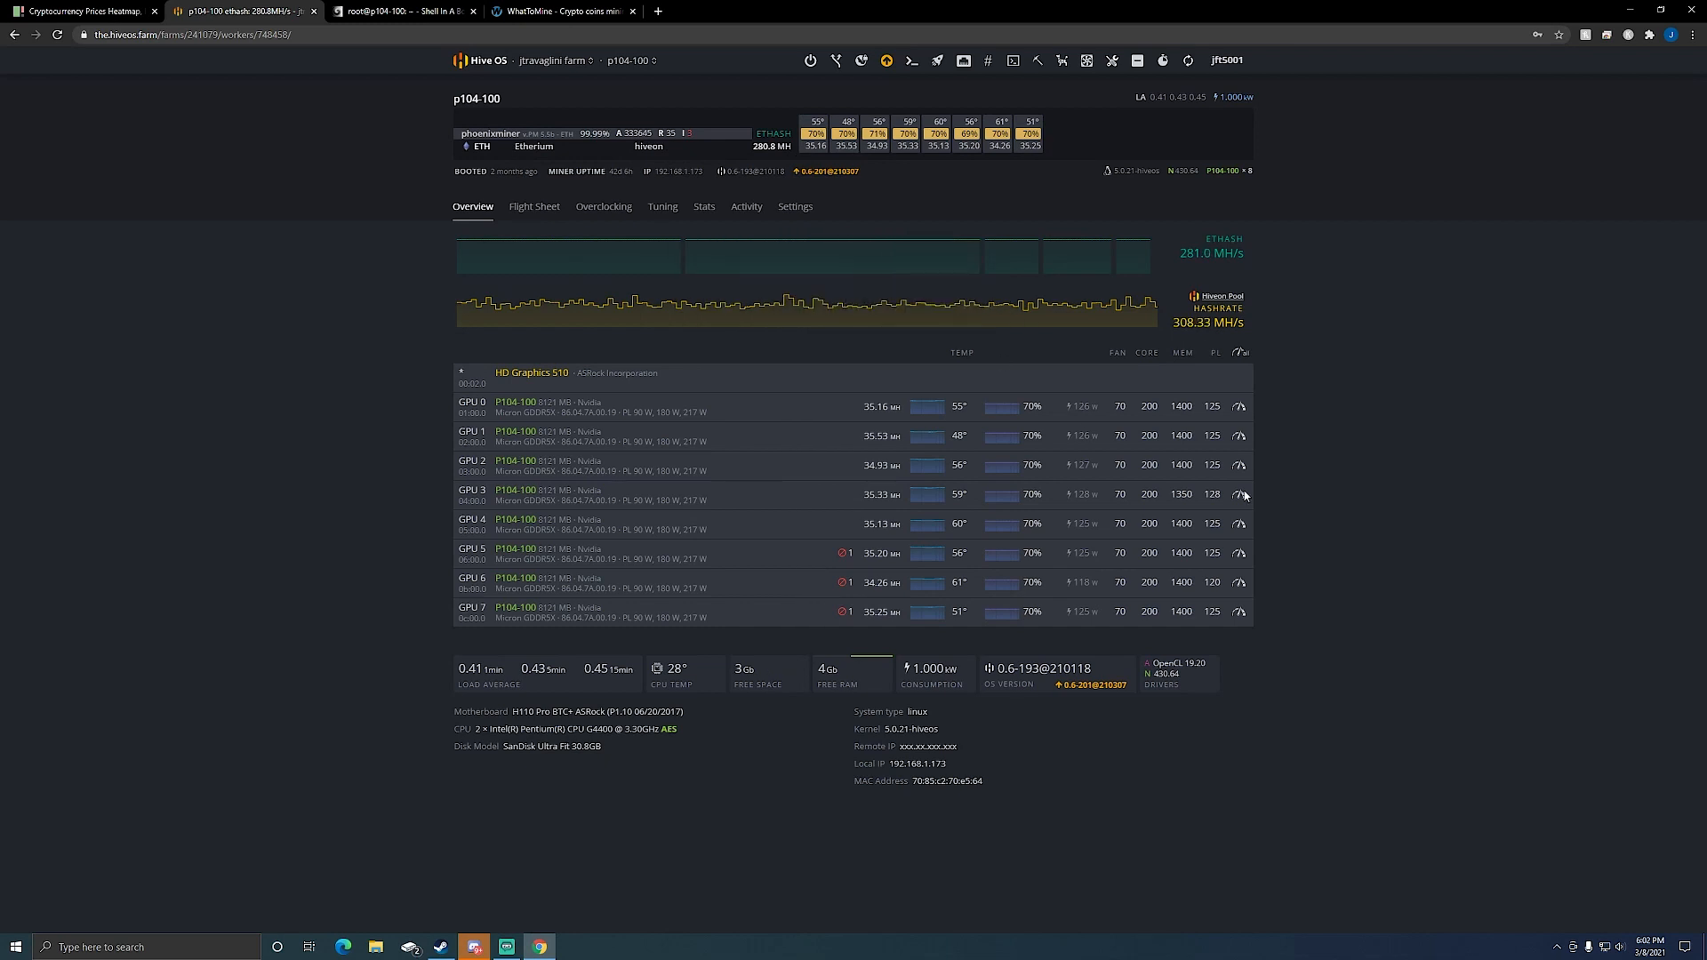
mouse_move(1428, 541)
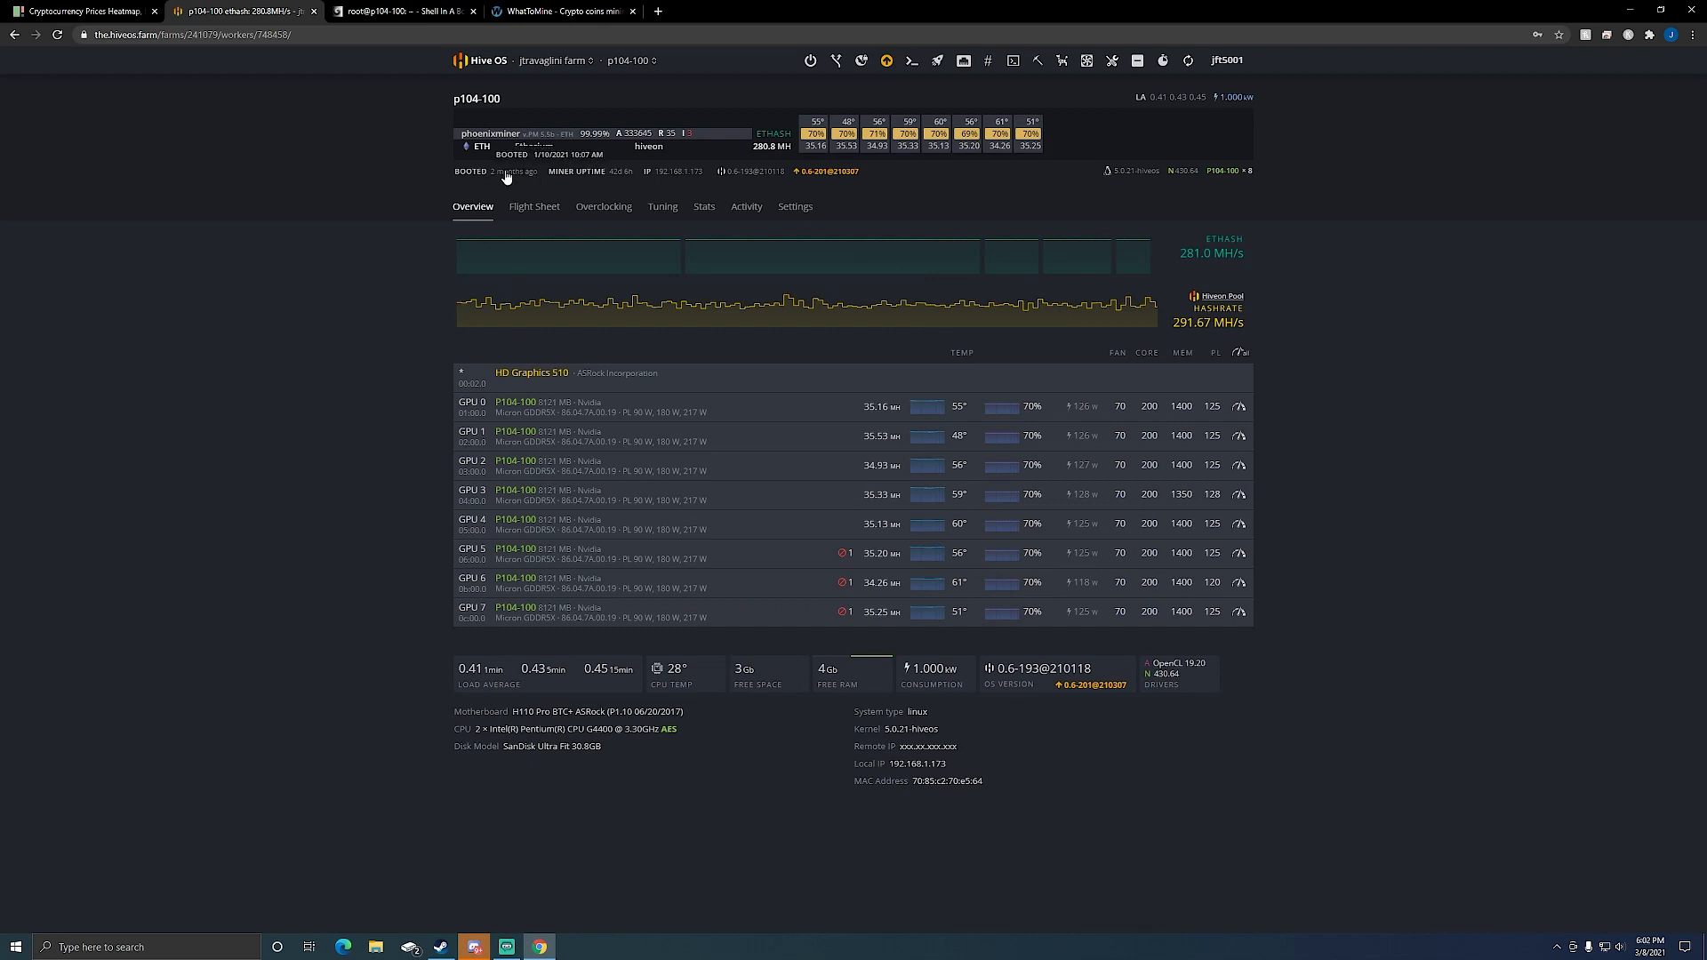
mouse_move(748, 201)
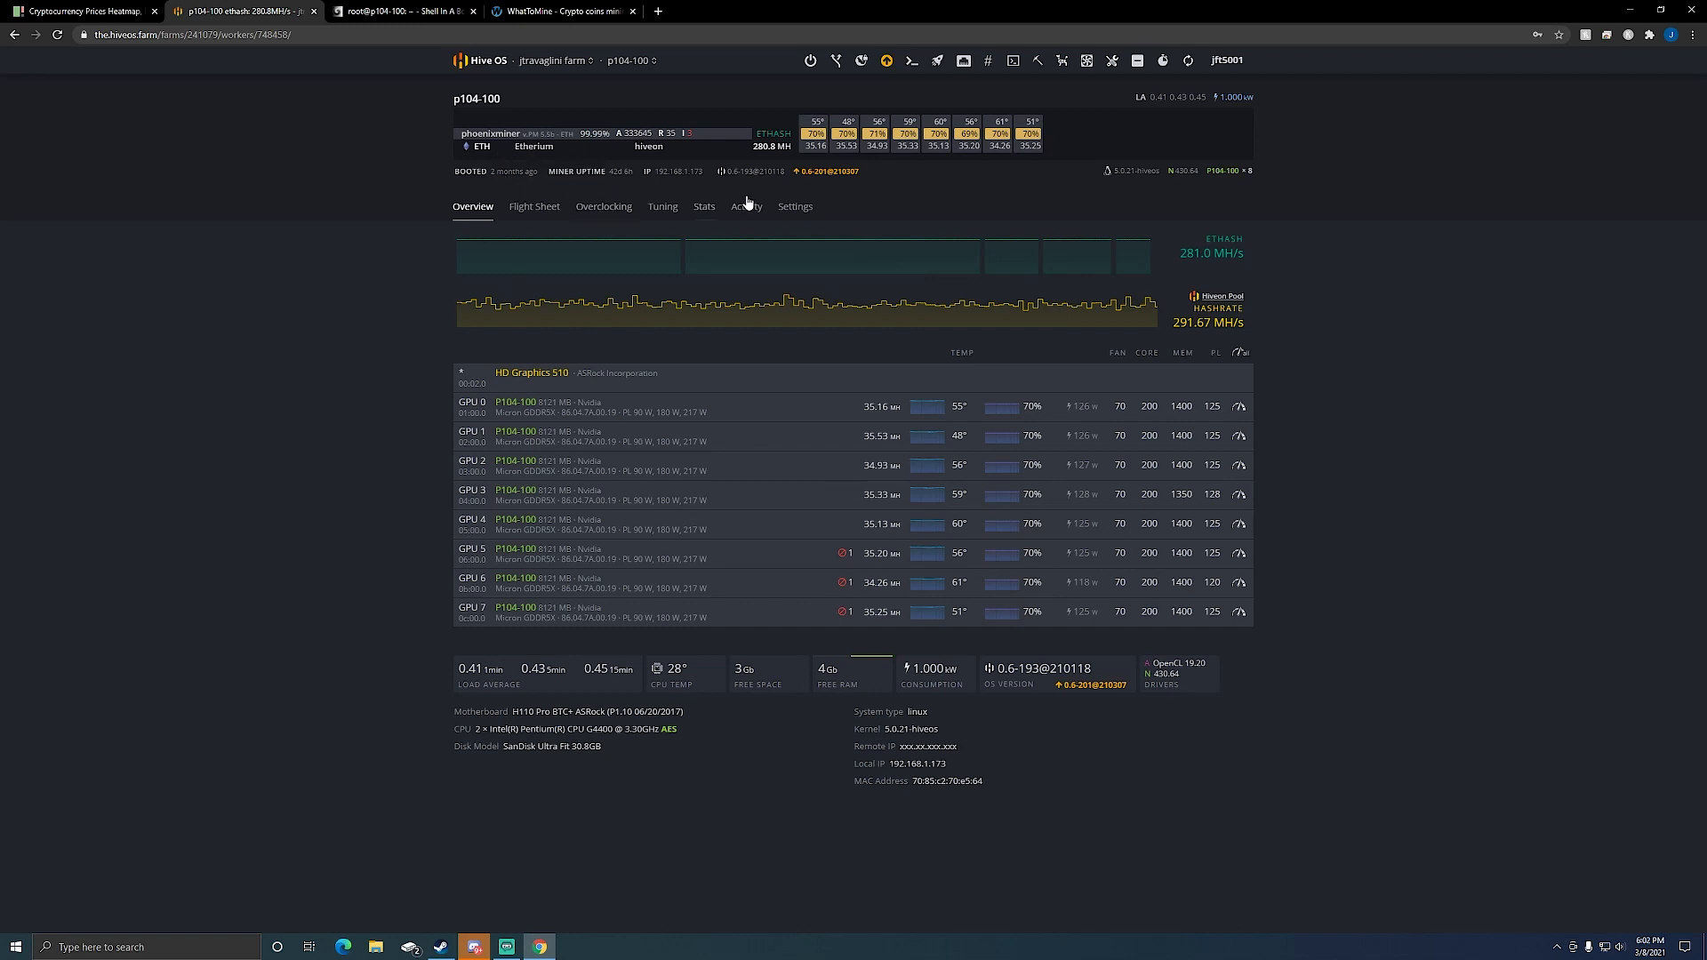
mouse_move(677, 171)
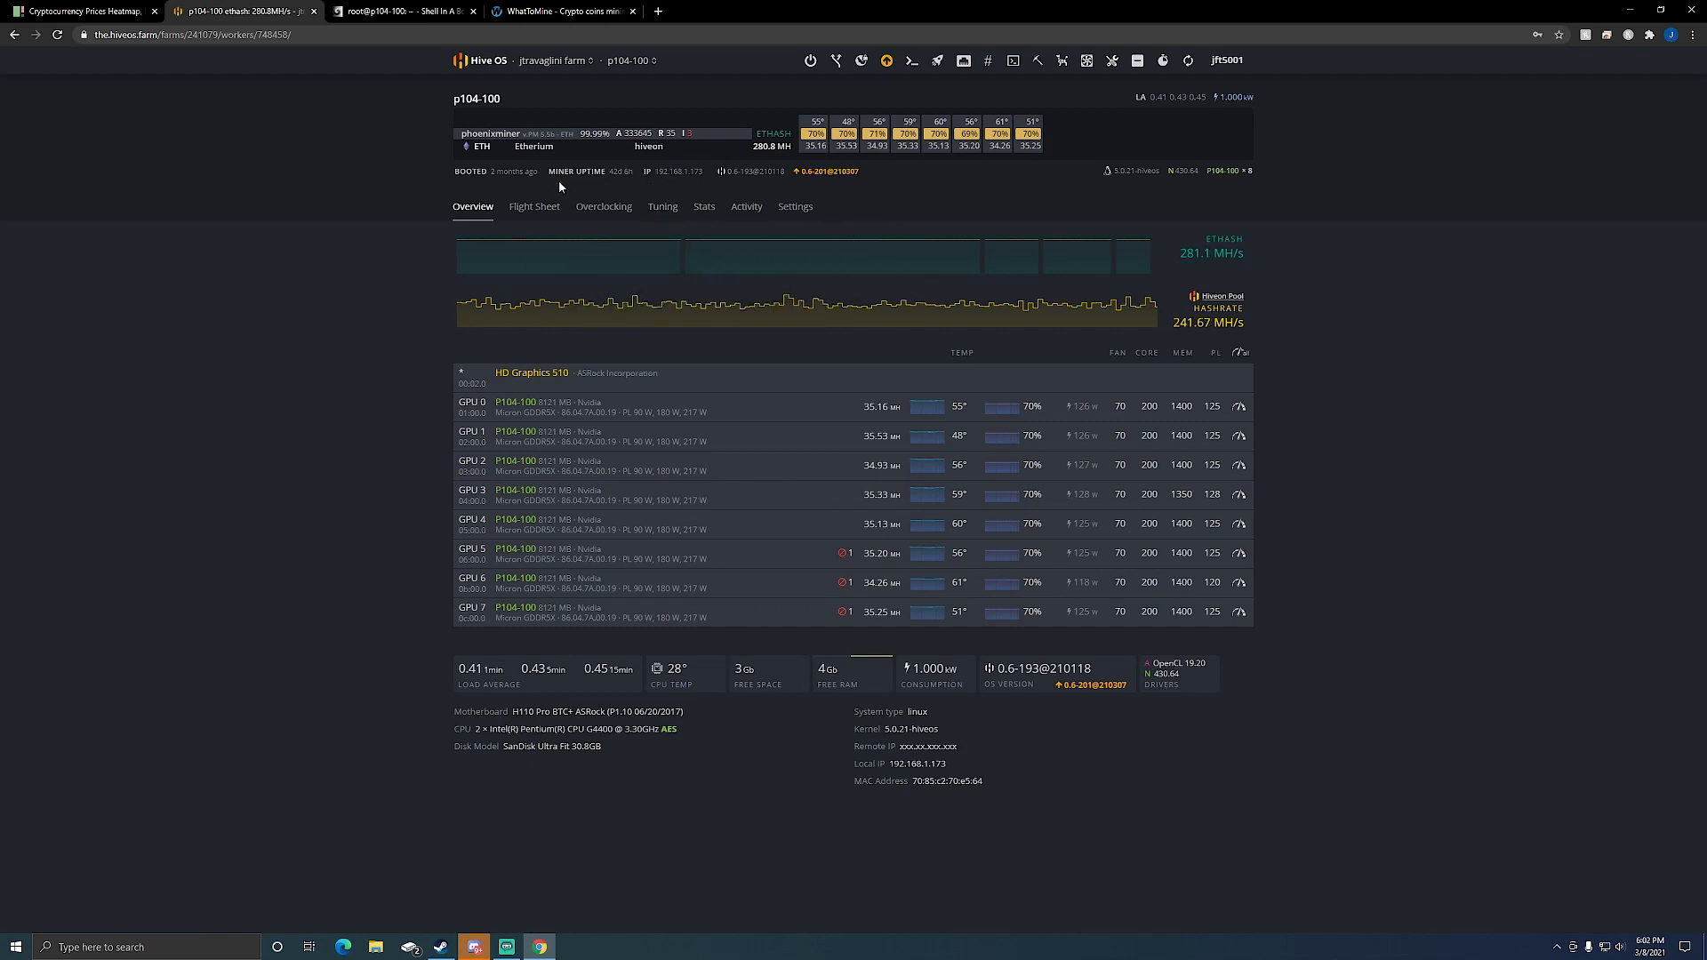
mouse_move(1332, 517)
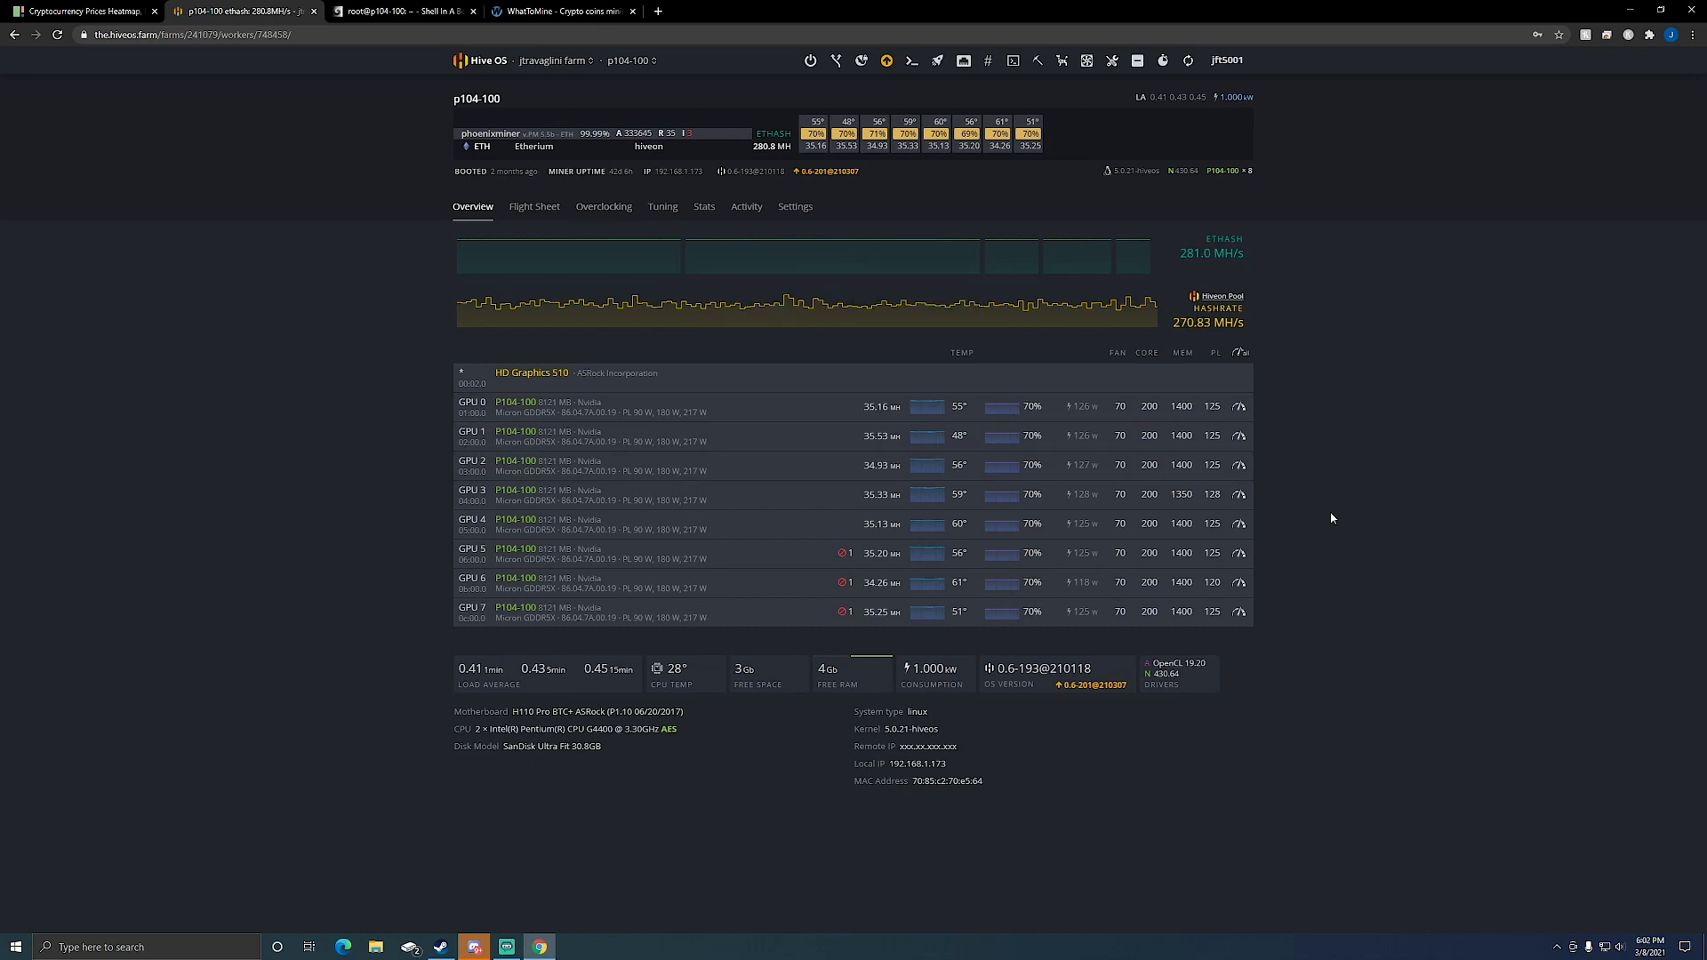
mouse_move(1248, 450)
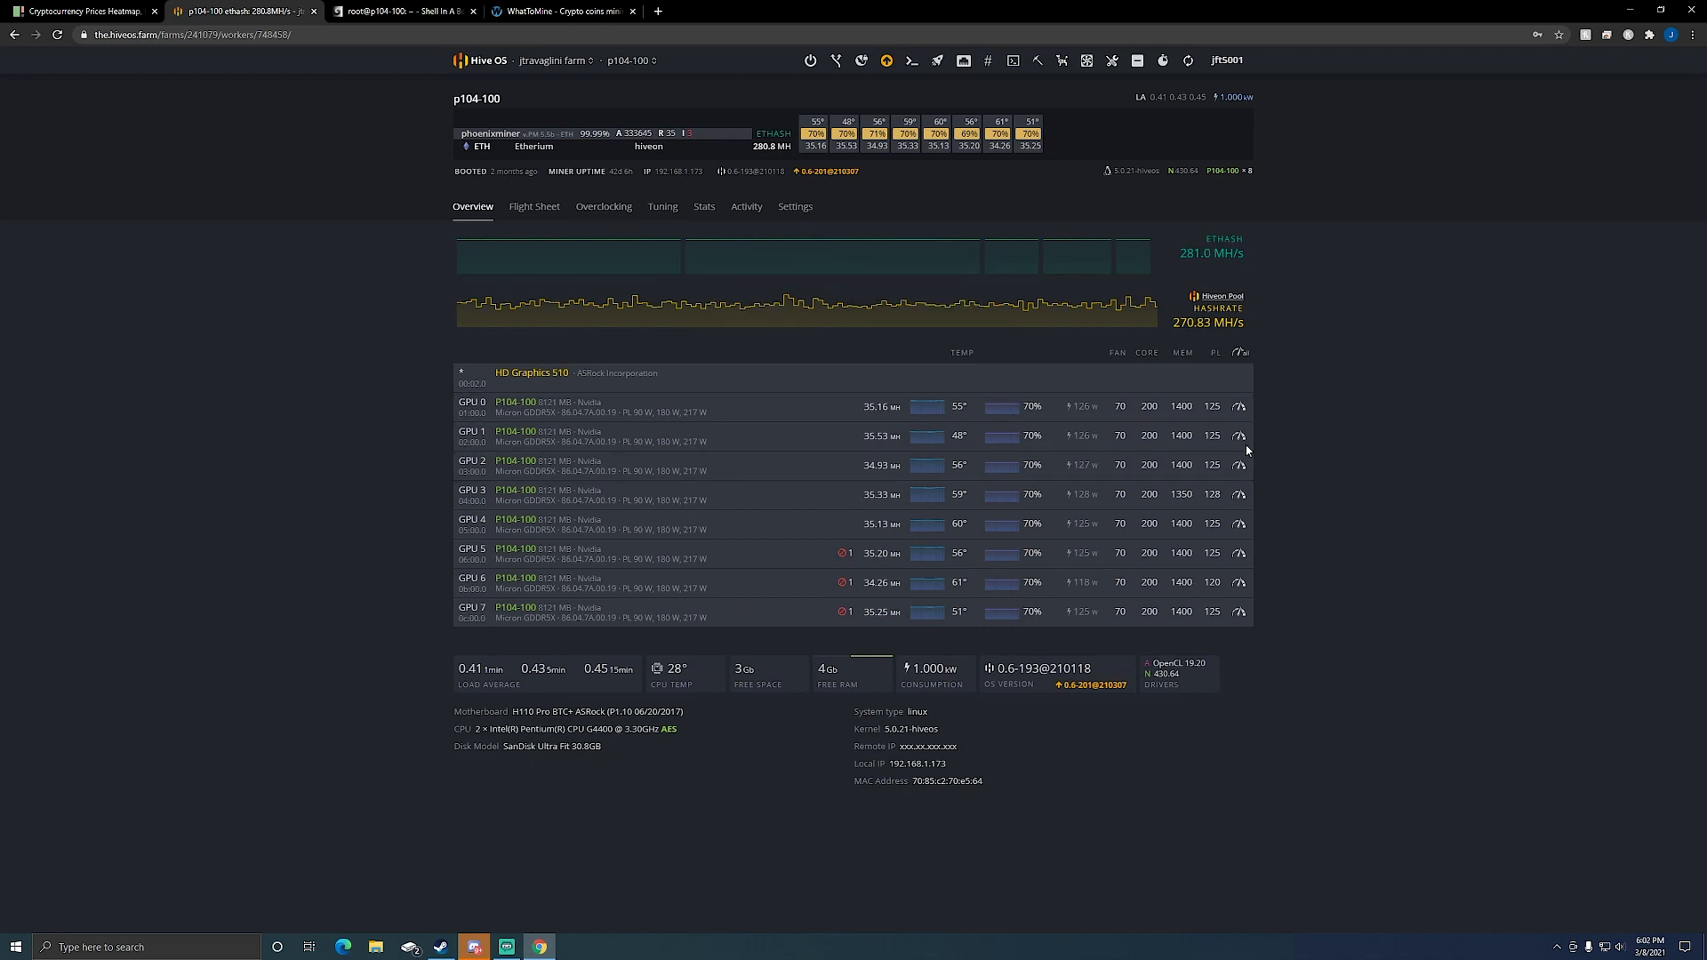
mouse_move(523, 16)
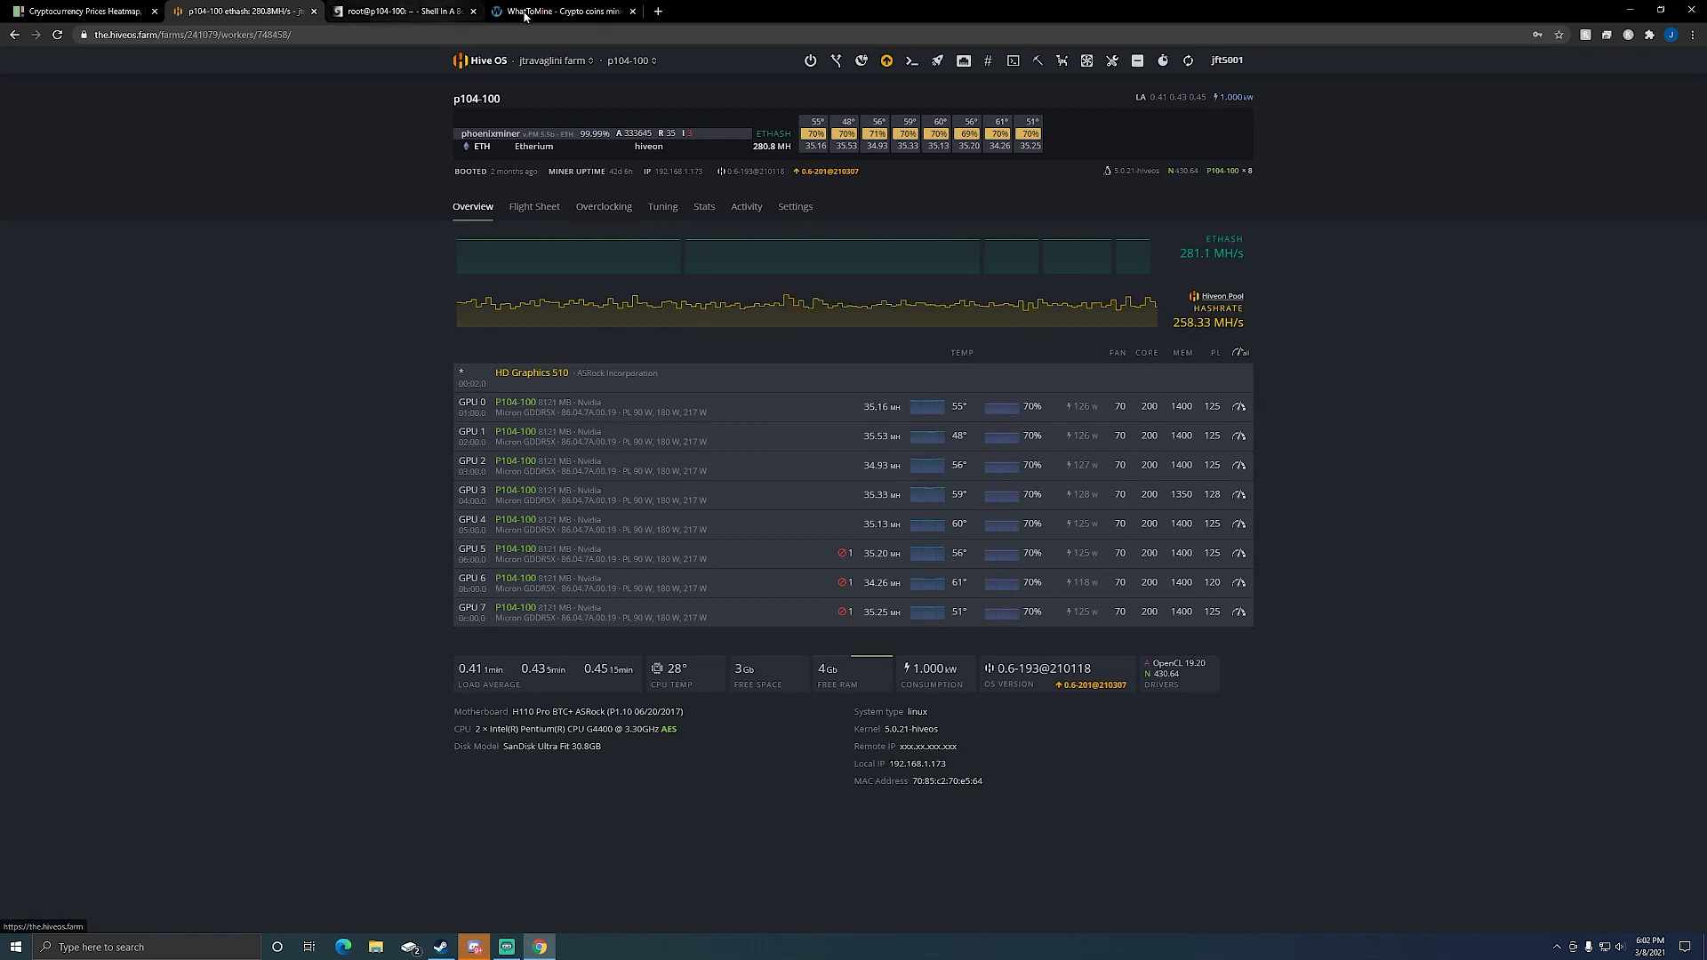
mouse_move(561, 11)
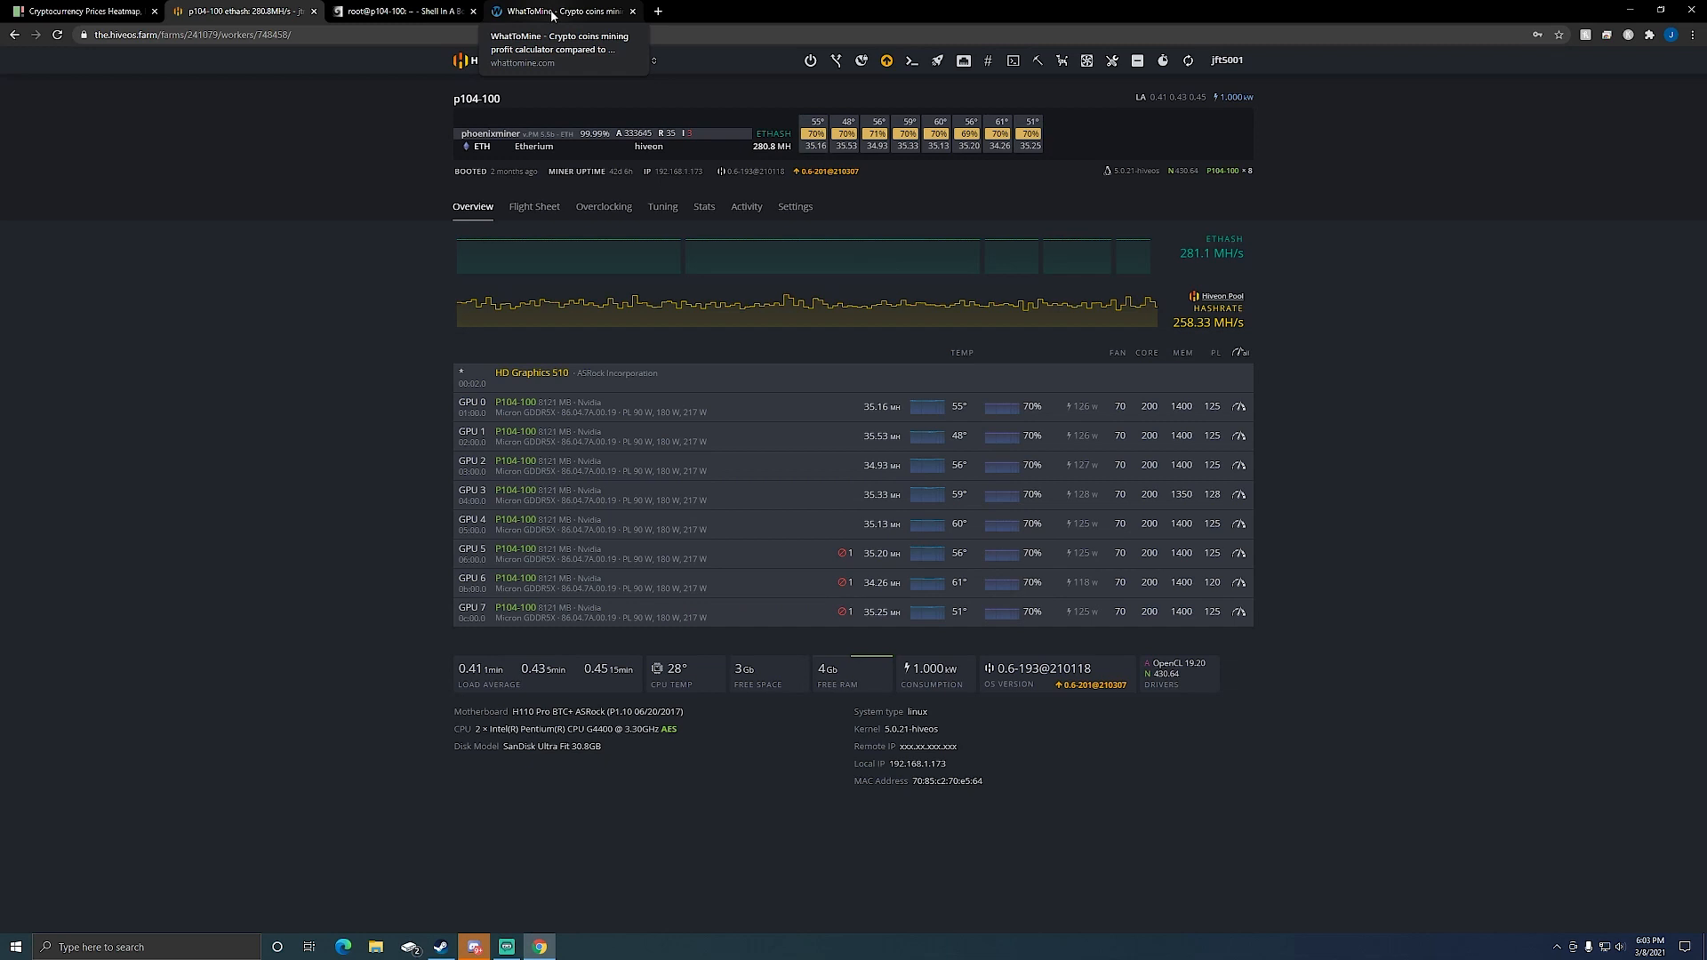
click(400, 10)
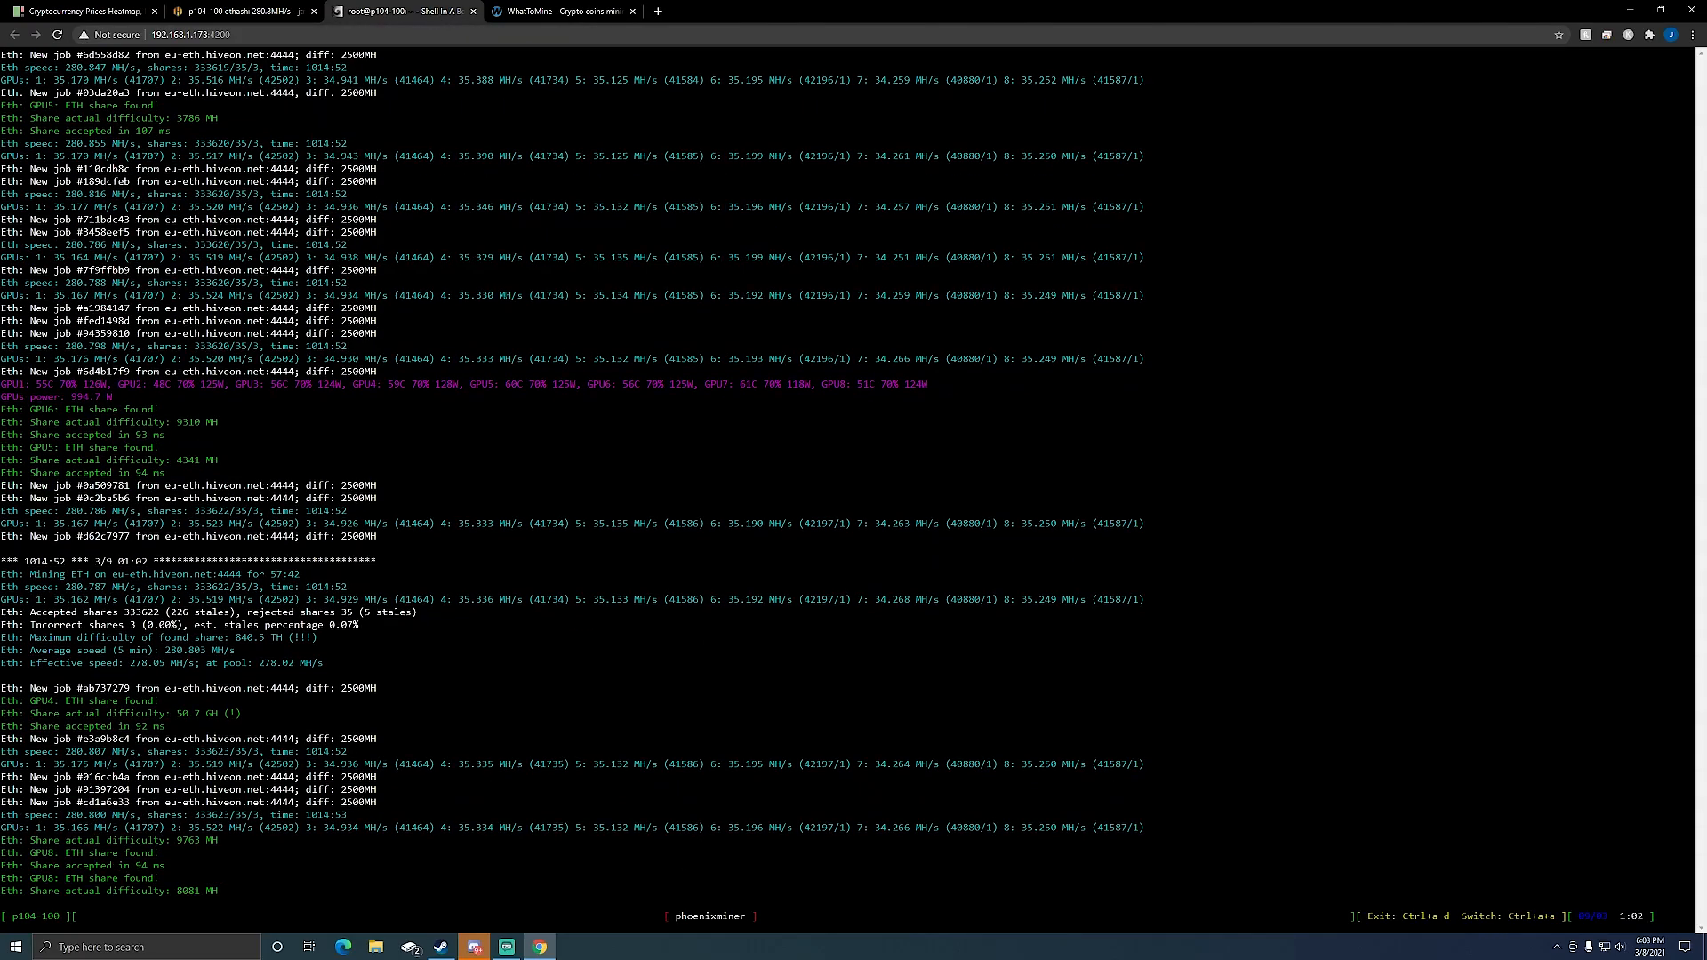
click(240, 11)
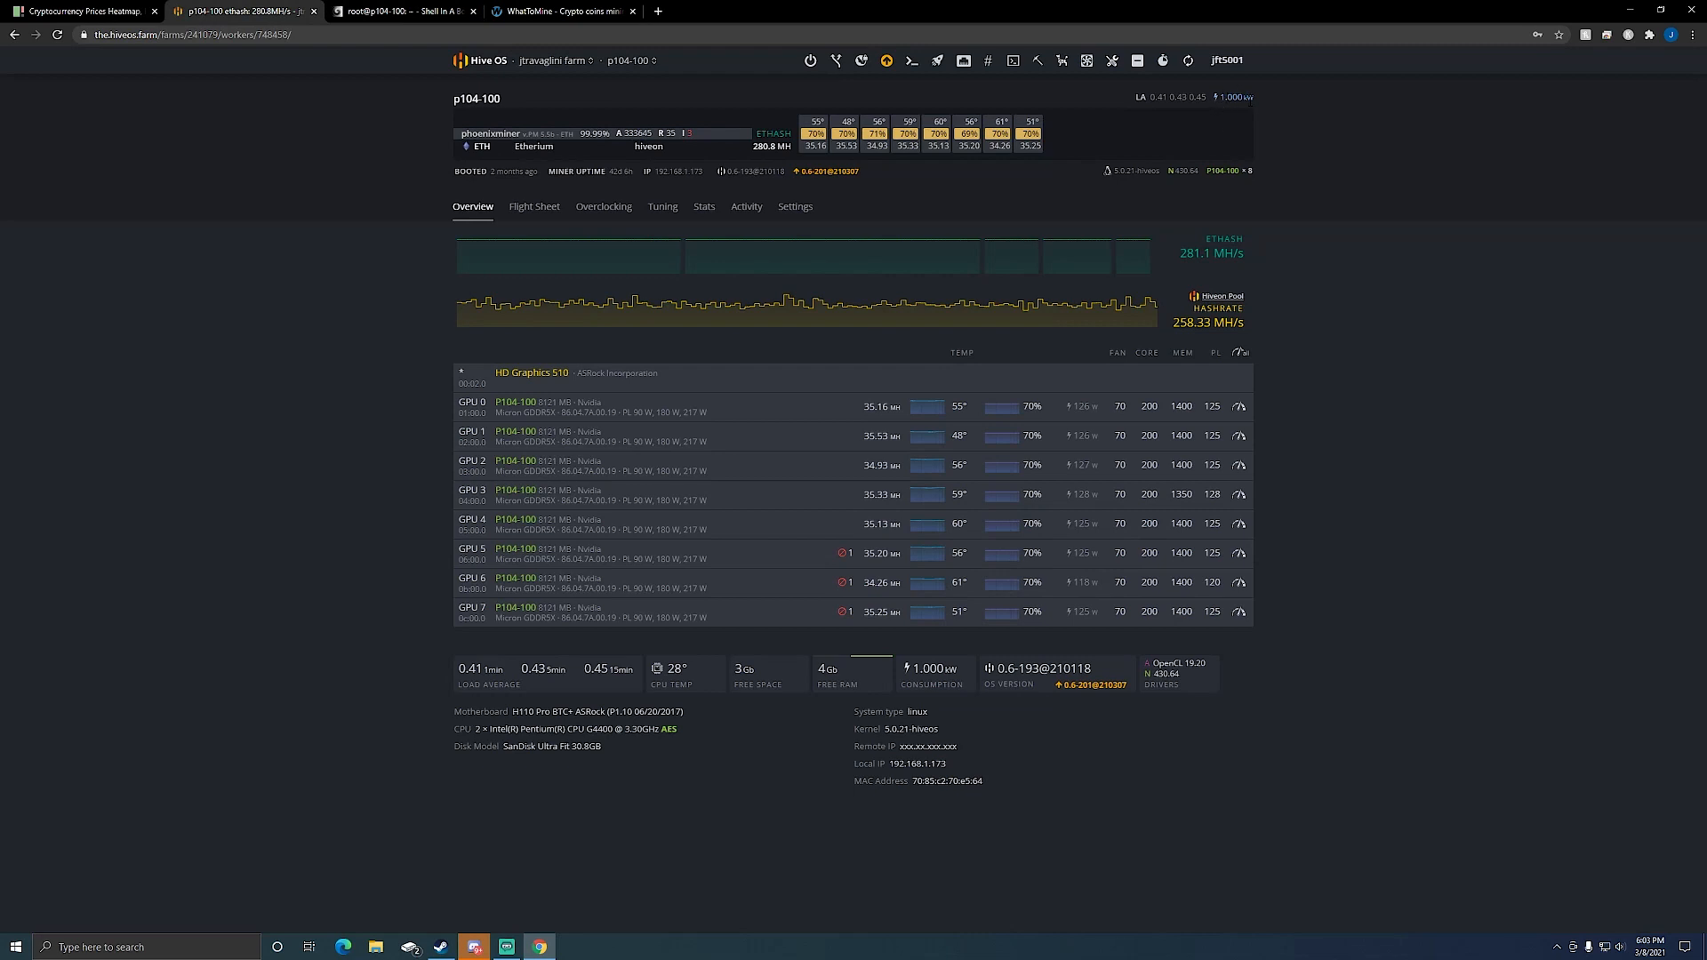
mouse_move(1355, 436)
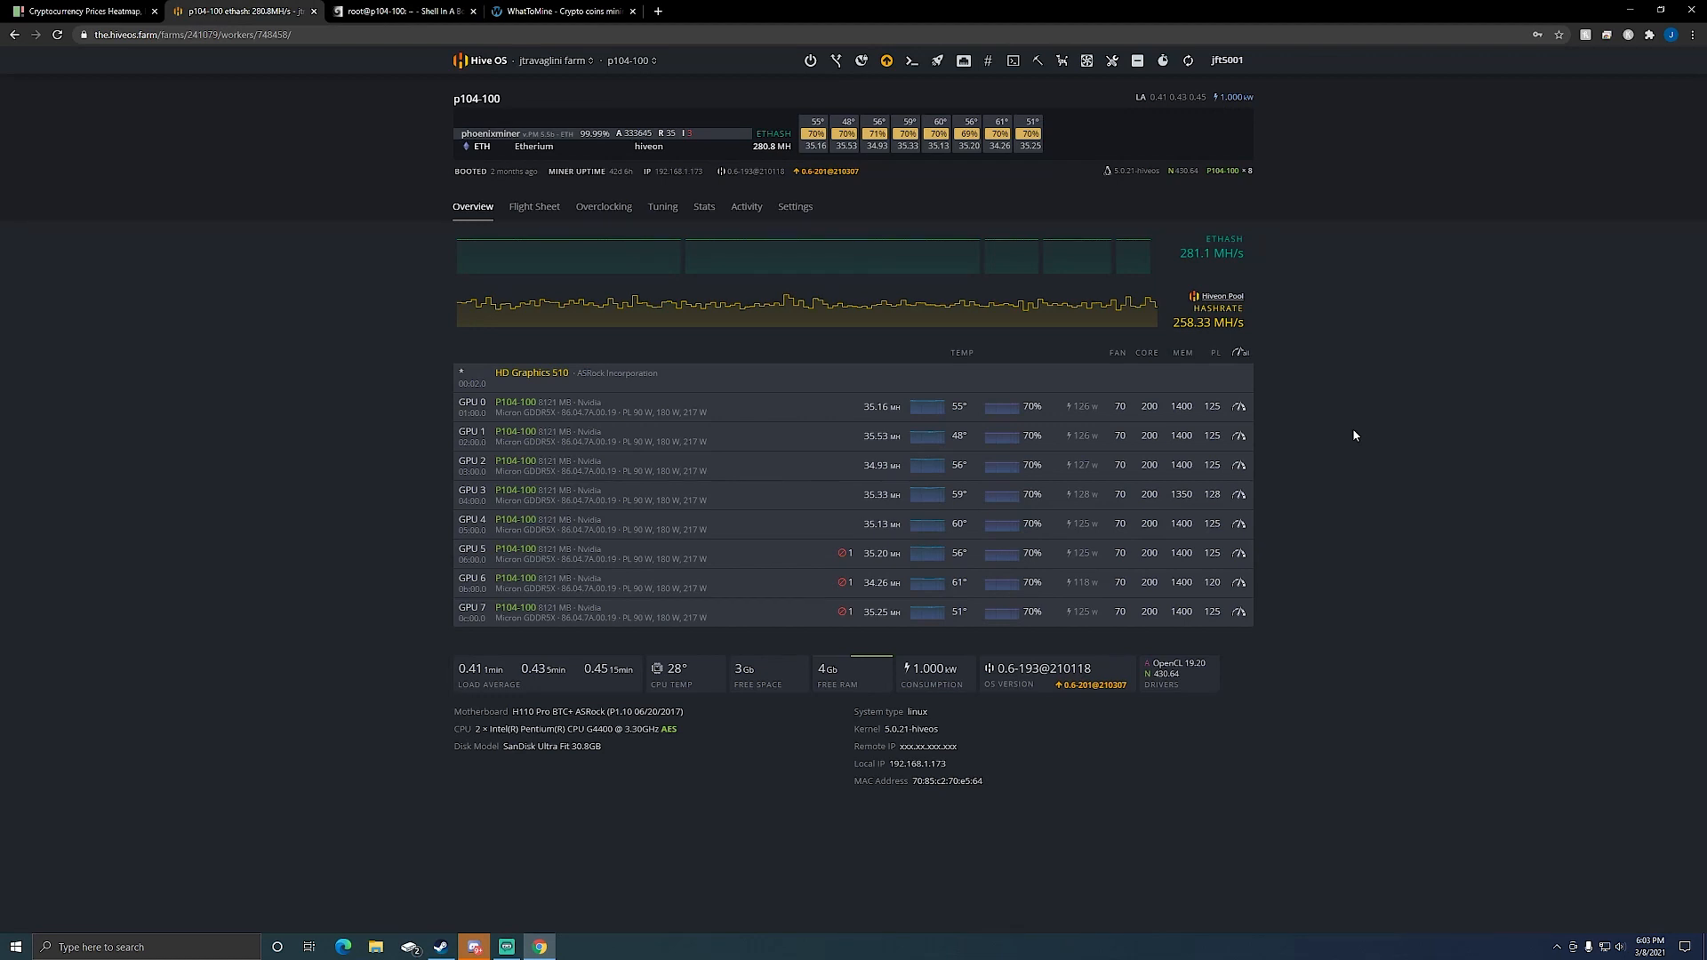
mouse_move(338, 580)
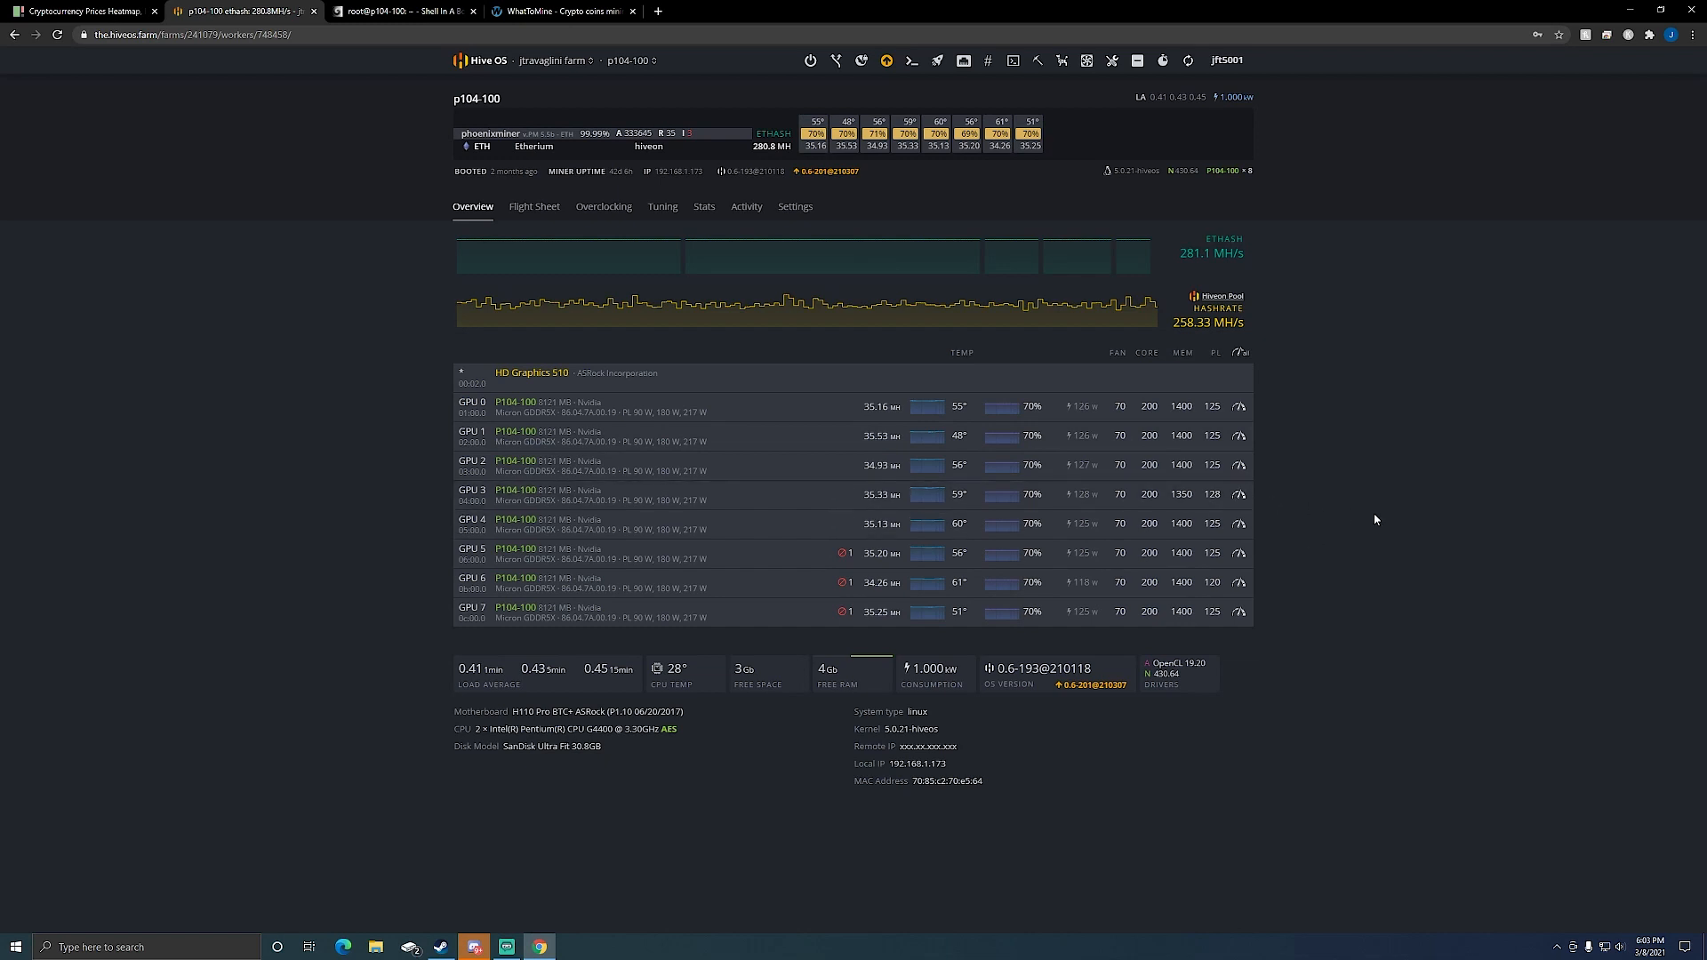
mouse_move(692, 498)
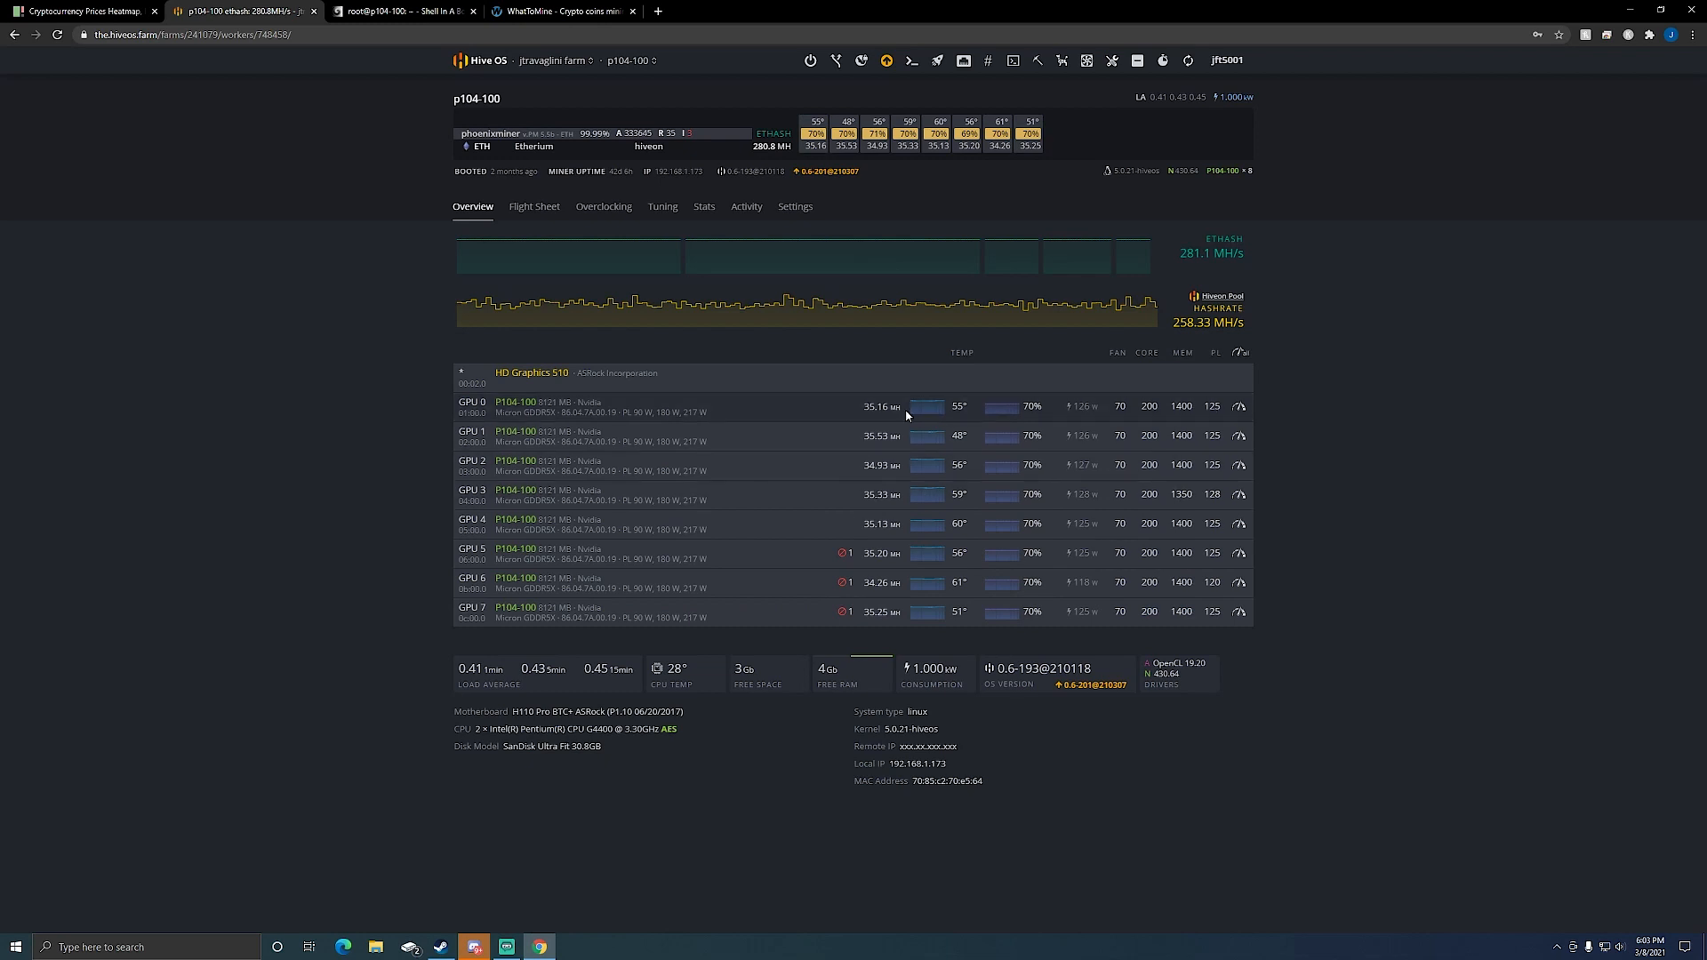
mouse_move(1323, 474)
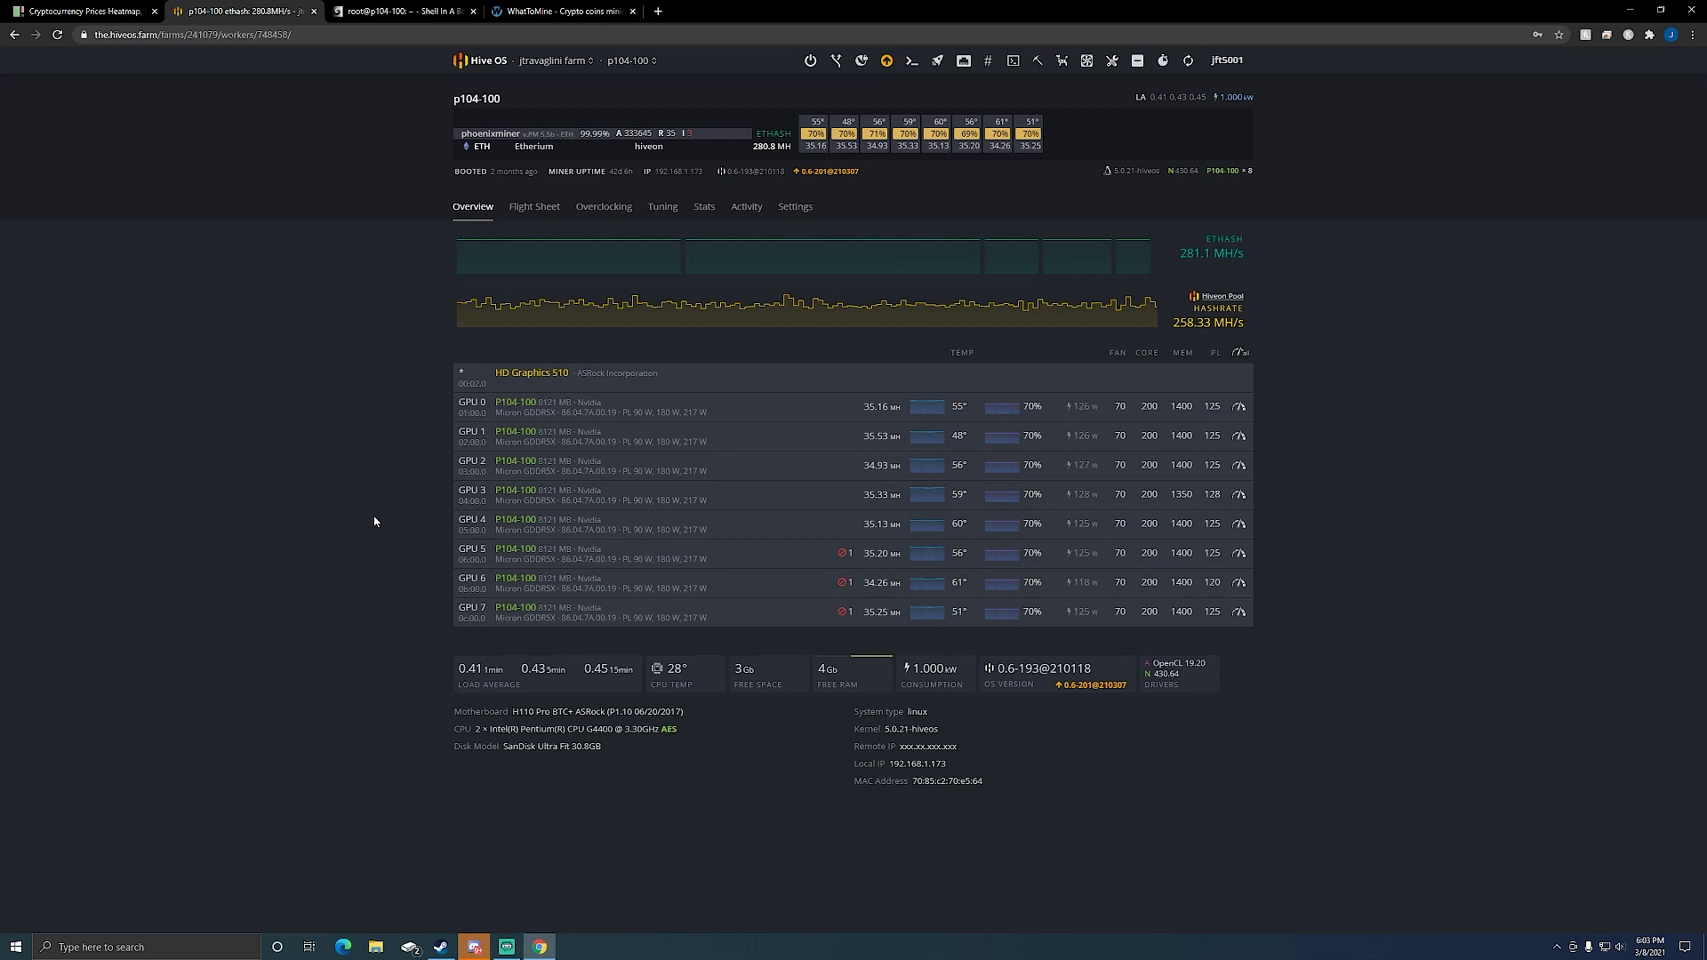
mouse_move(381, 522)
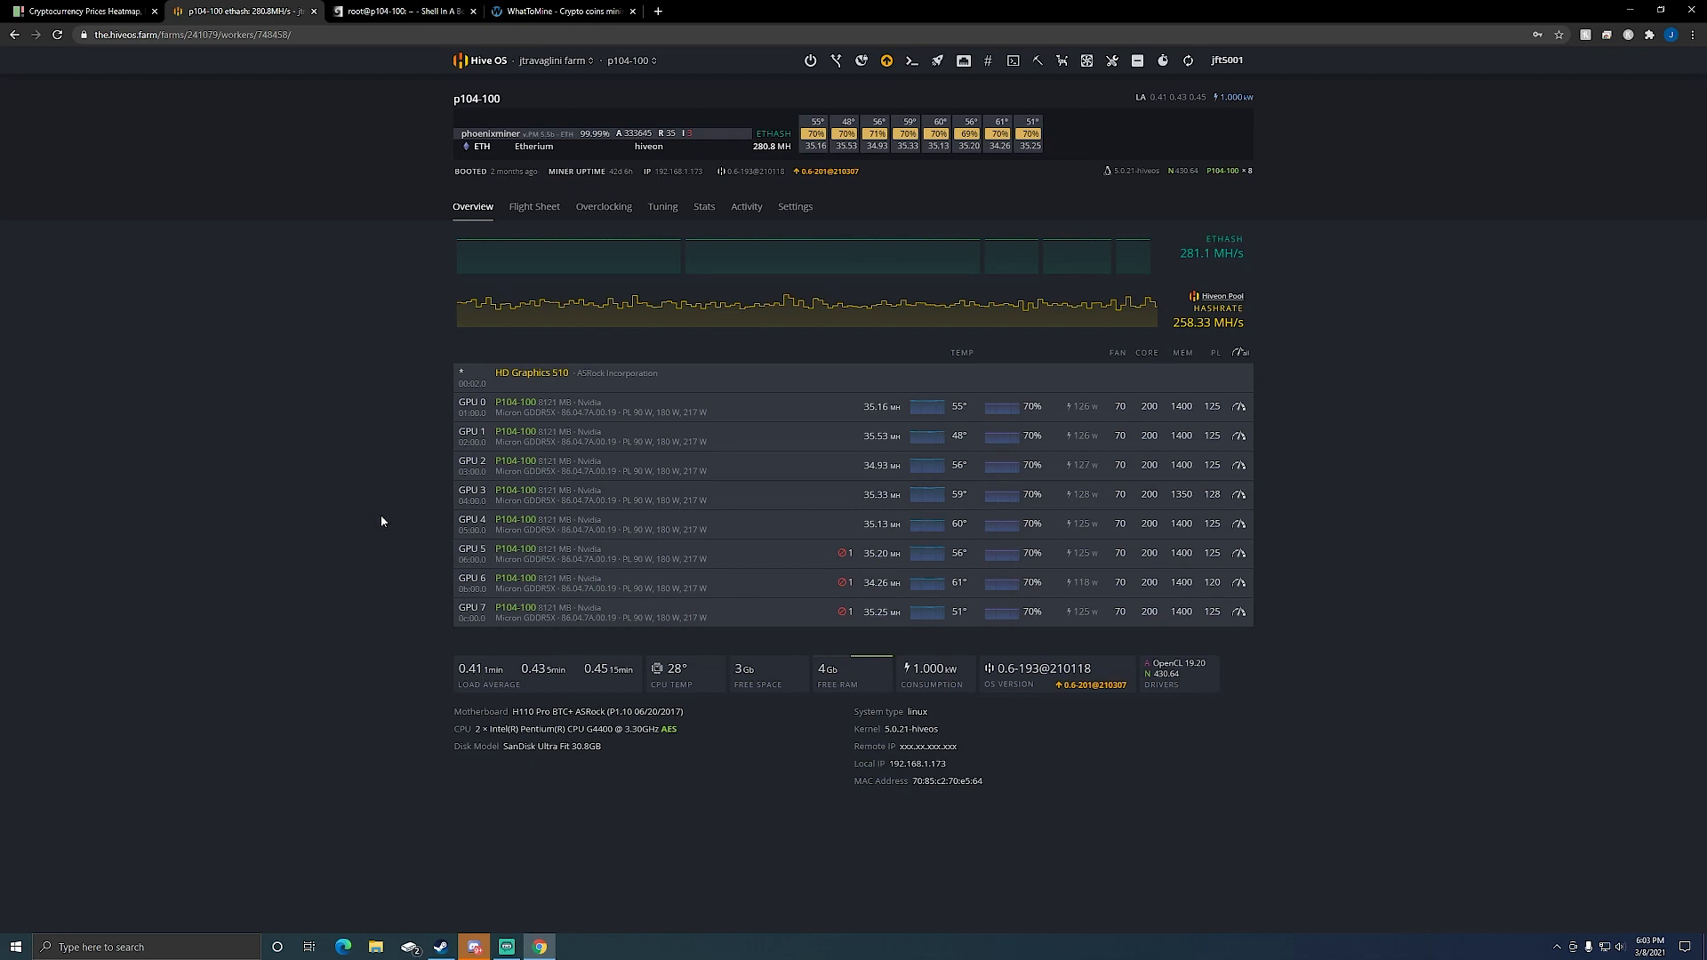
mouse_move(379, 549)
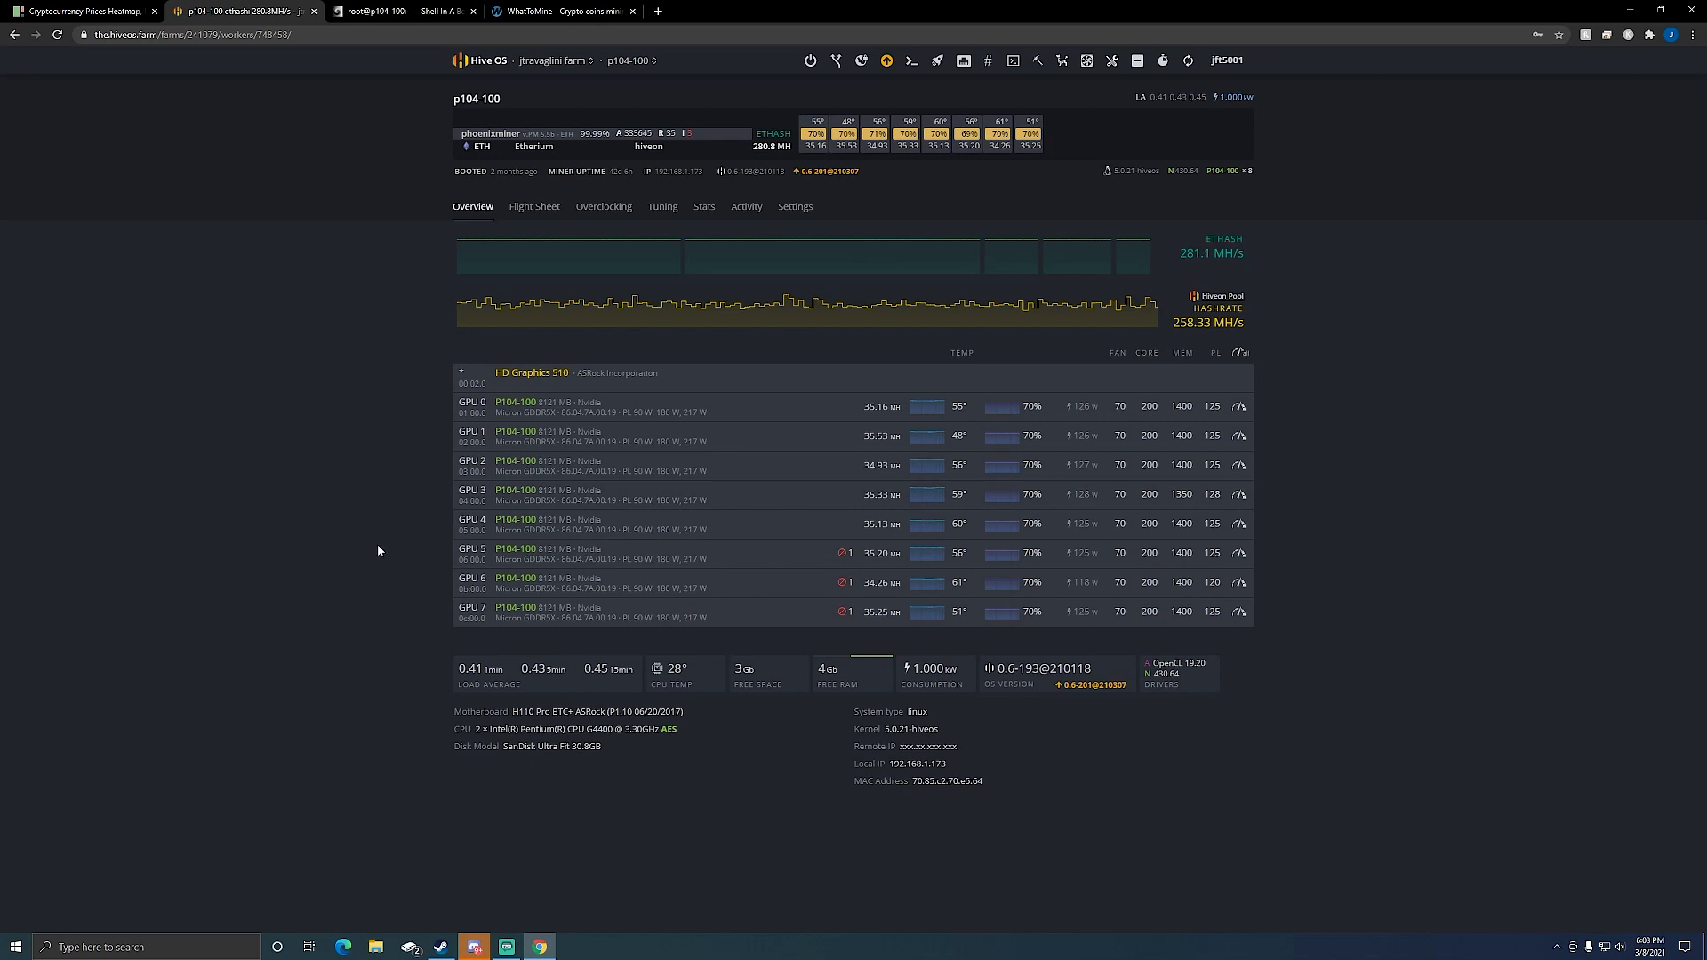
mouse_move(377, 519)
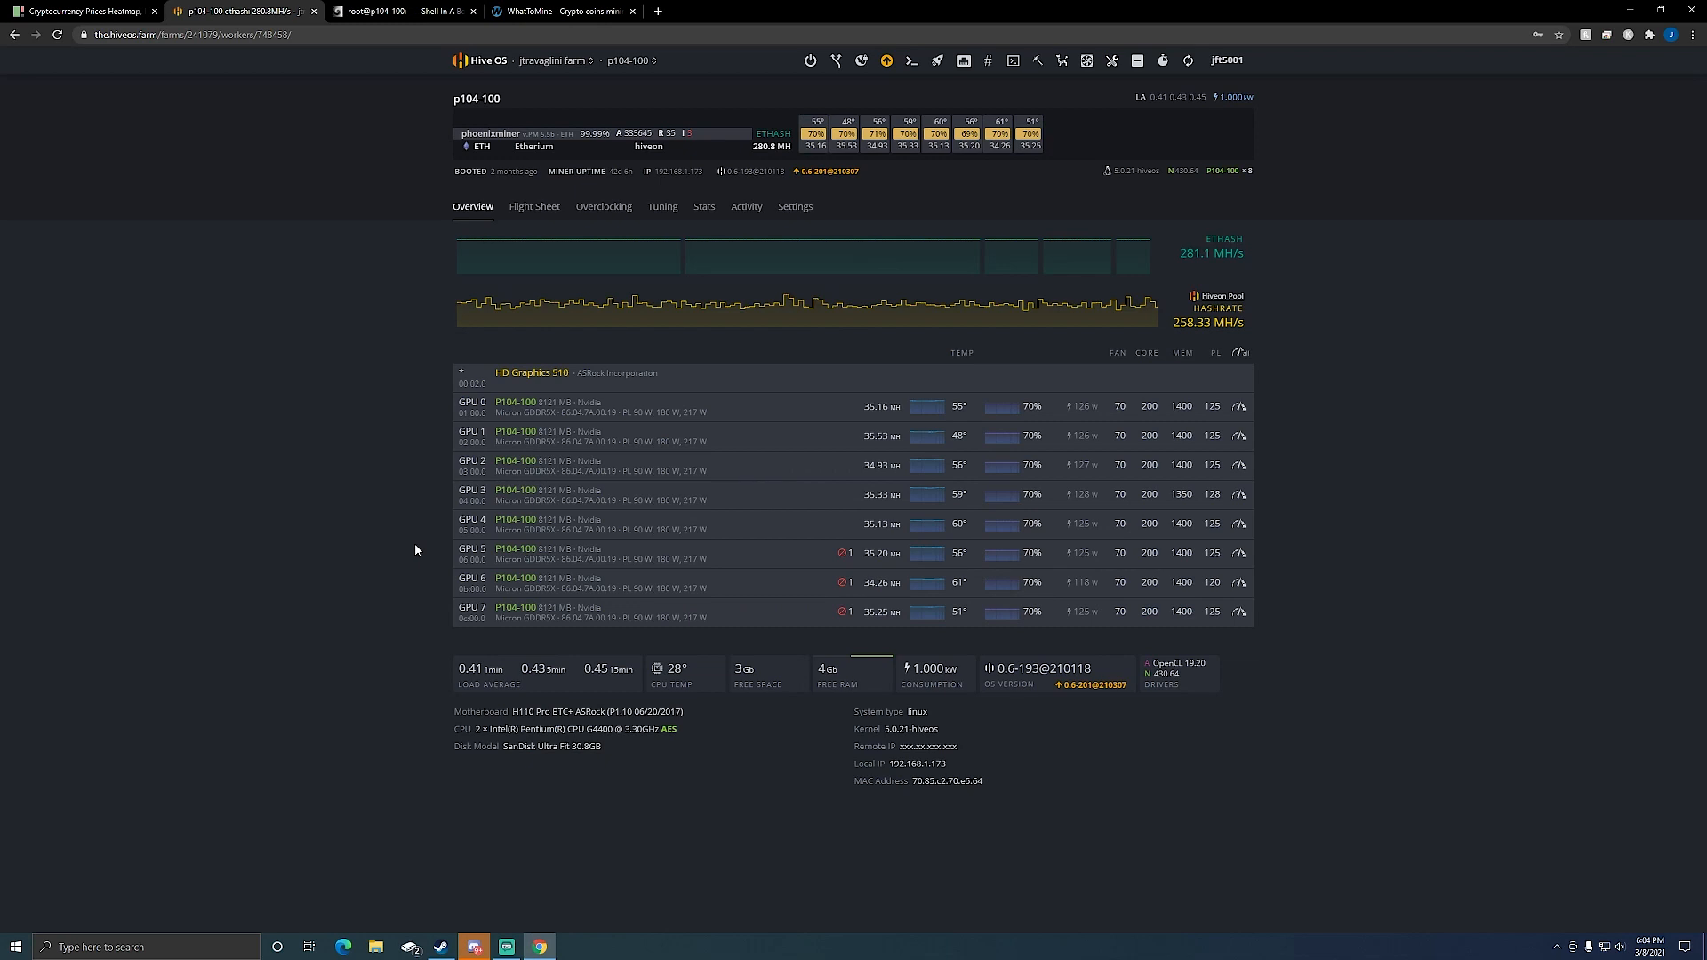
mouse_move(424, 531)
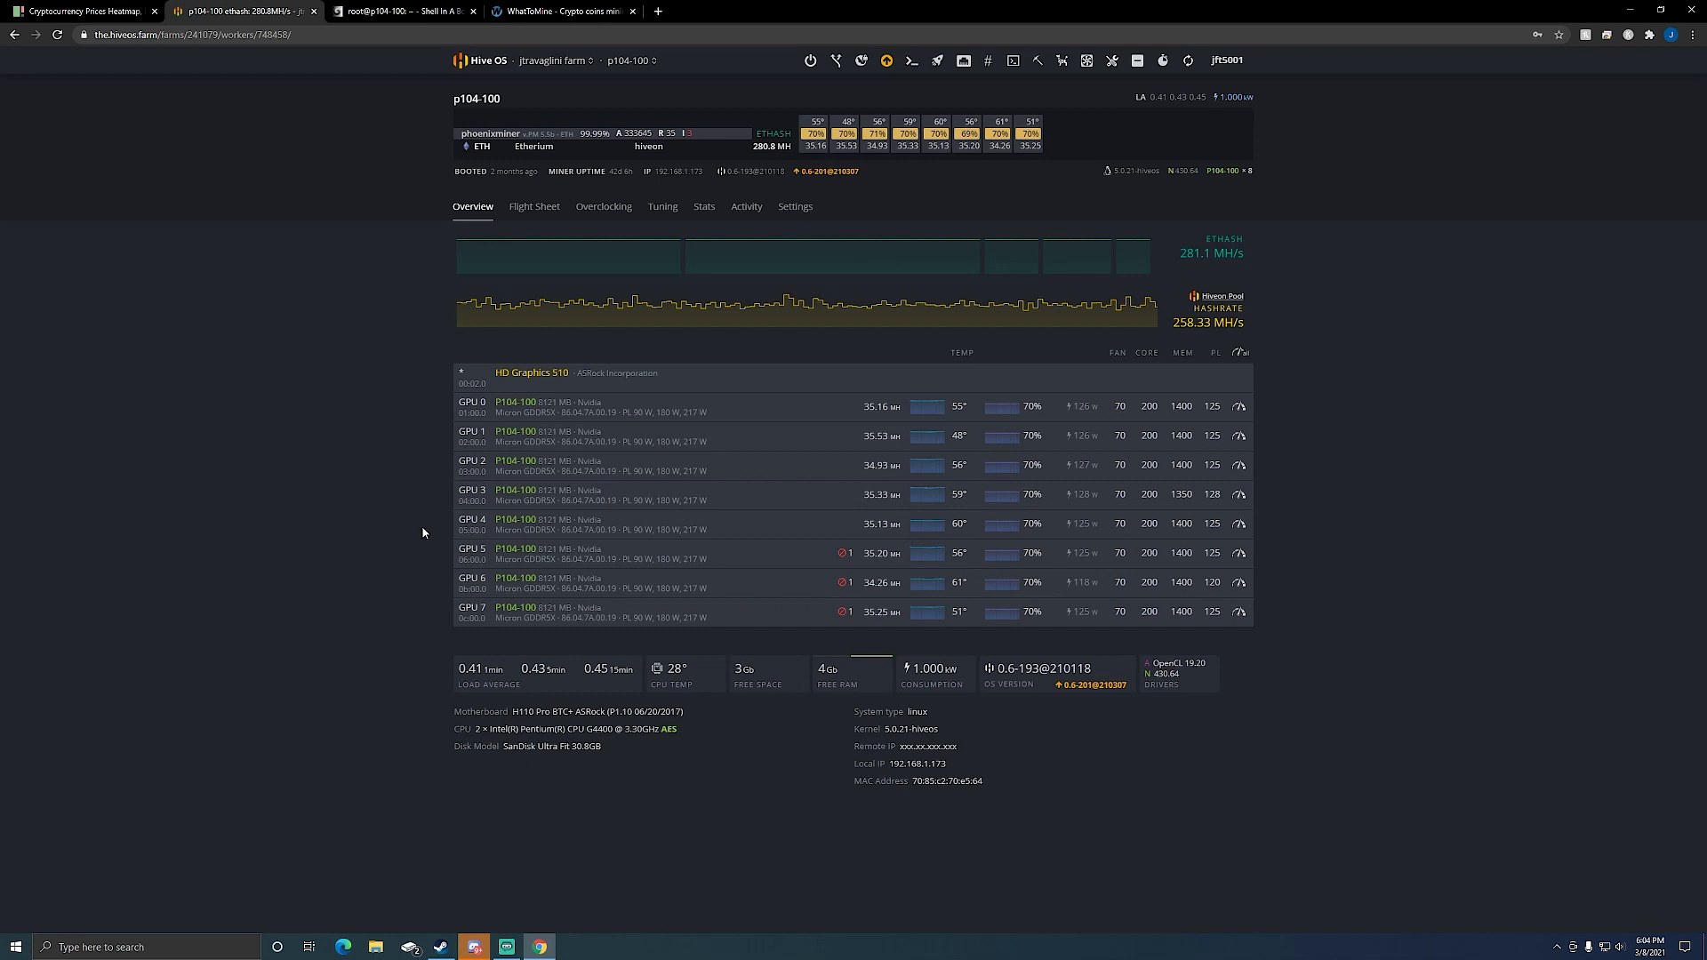
mouse_move(414, 514)
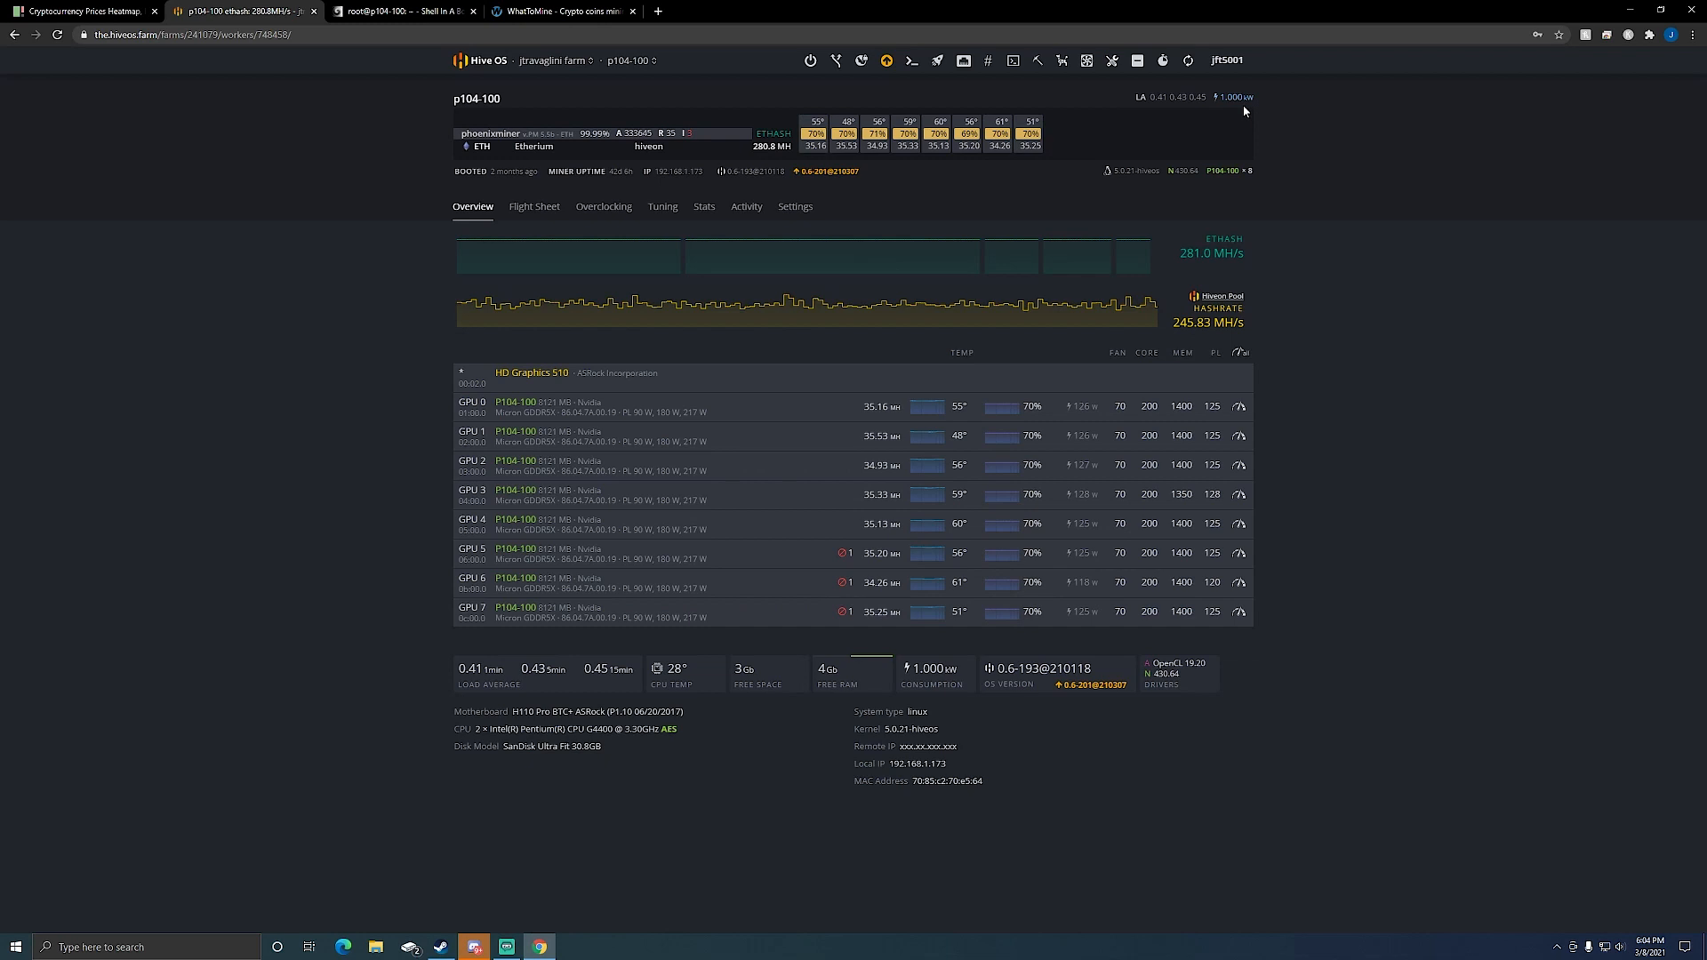
mouse_move(1324, 458)
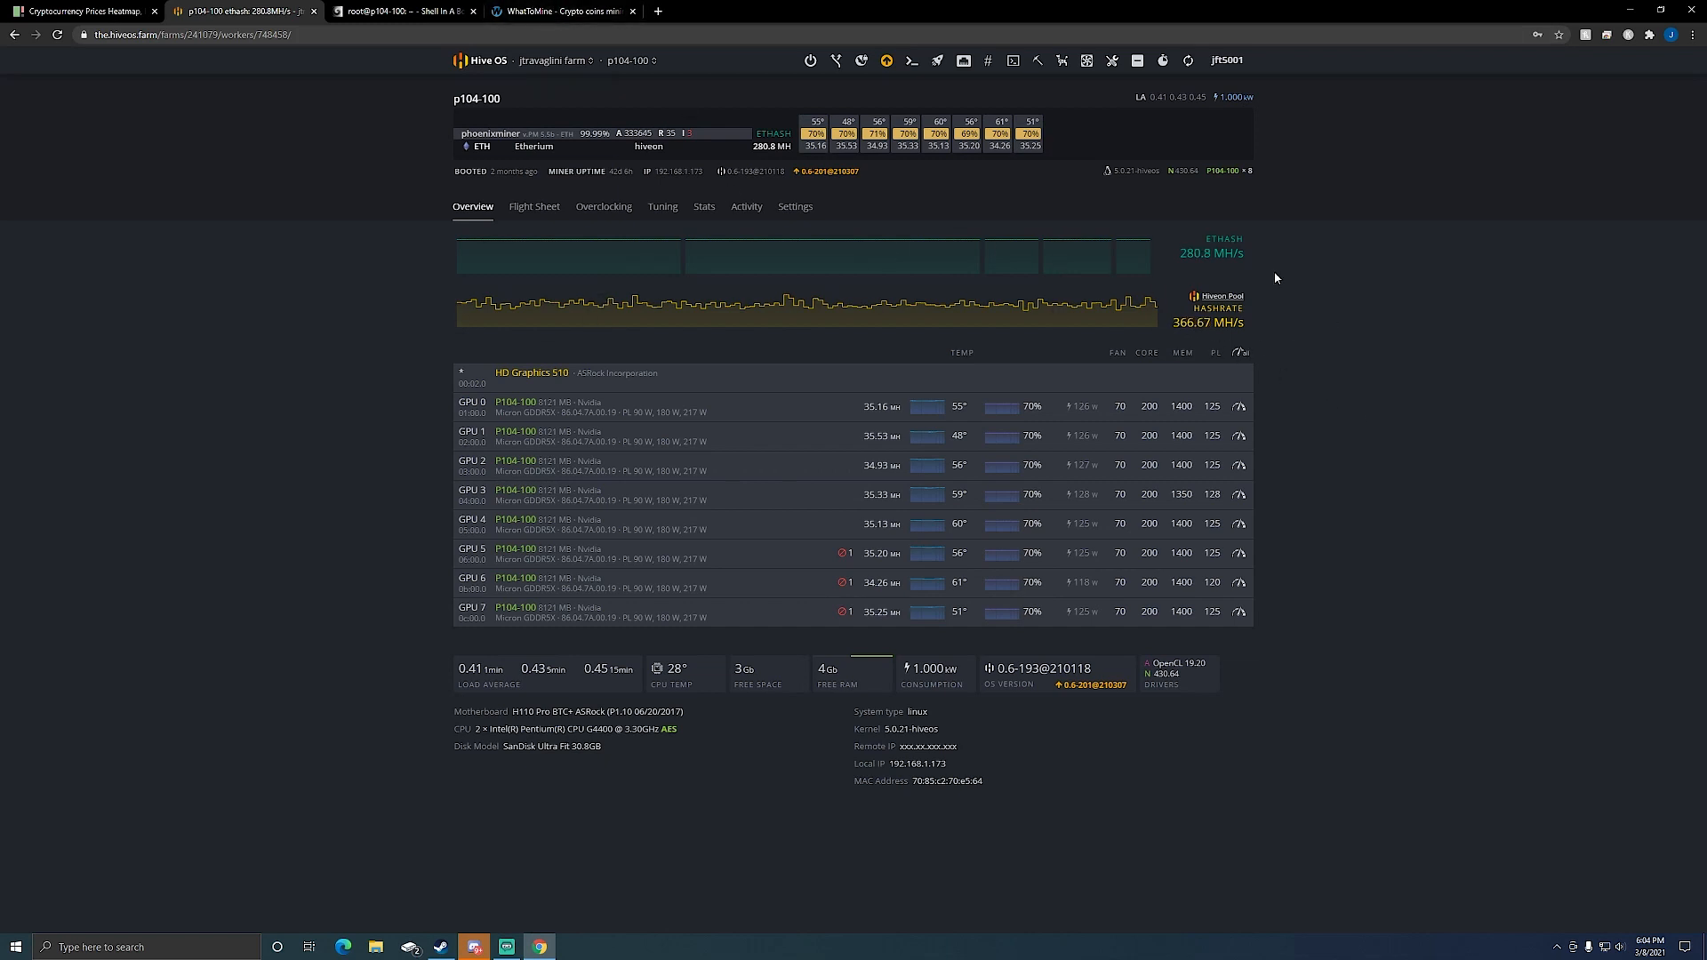
mouse_move(1195, 278)
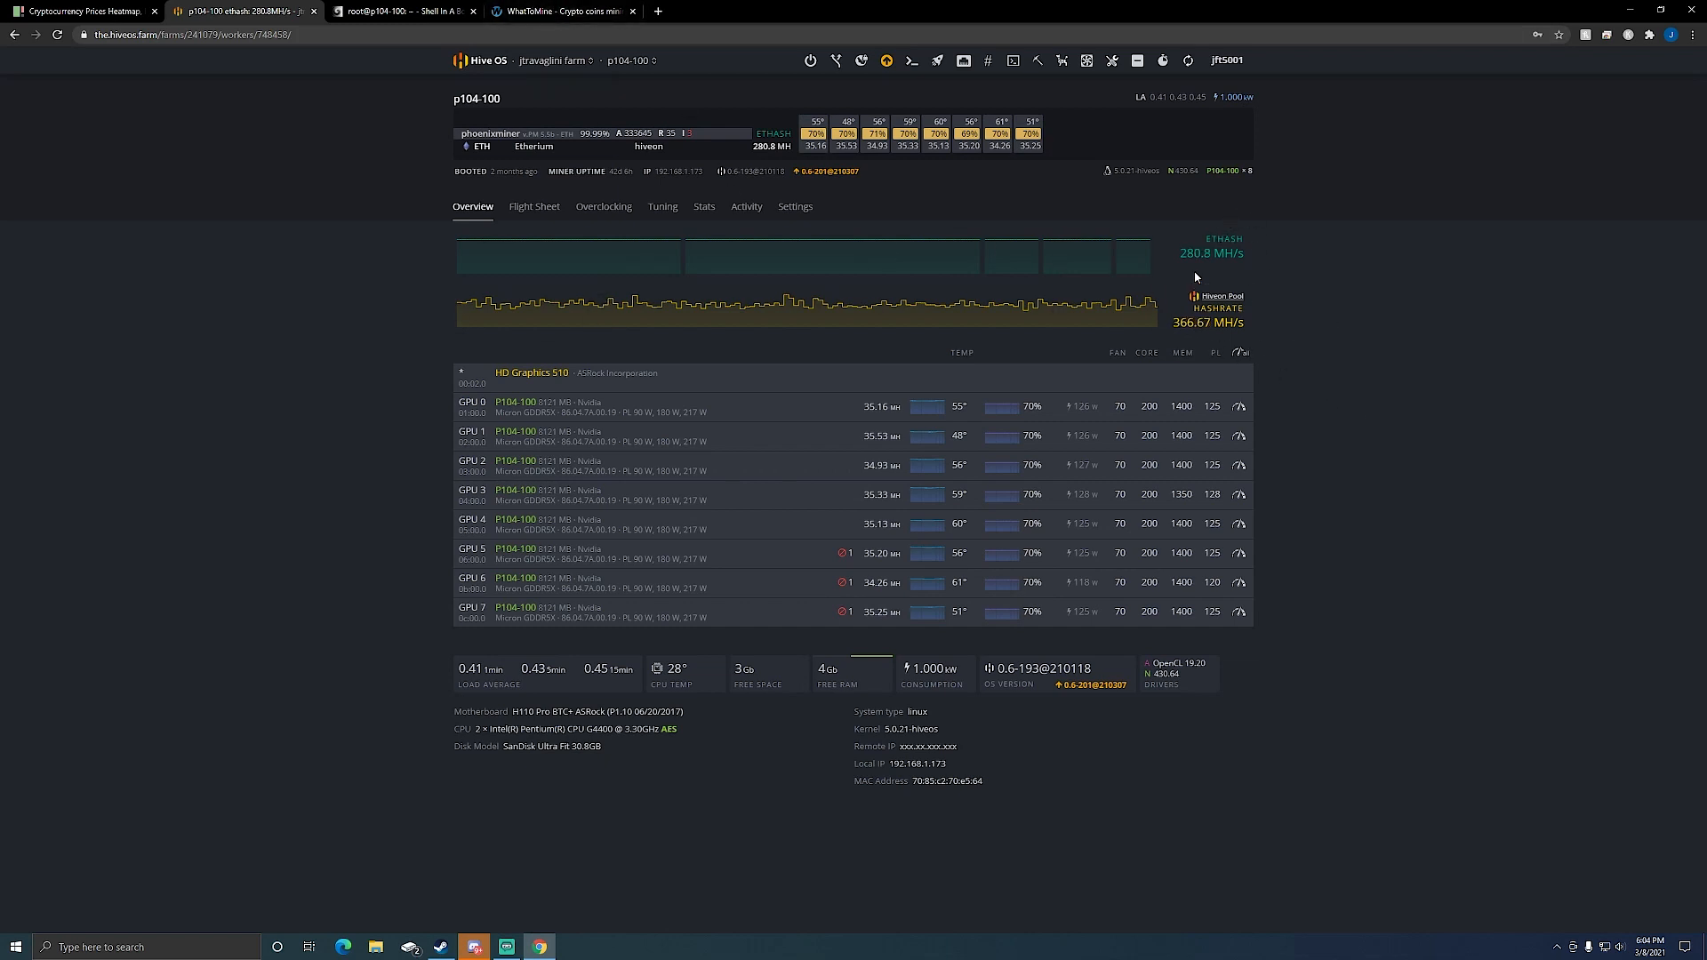
mouse_move(1291, 283)
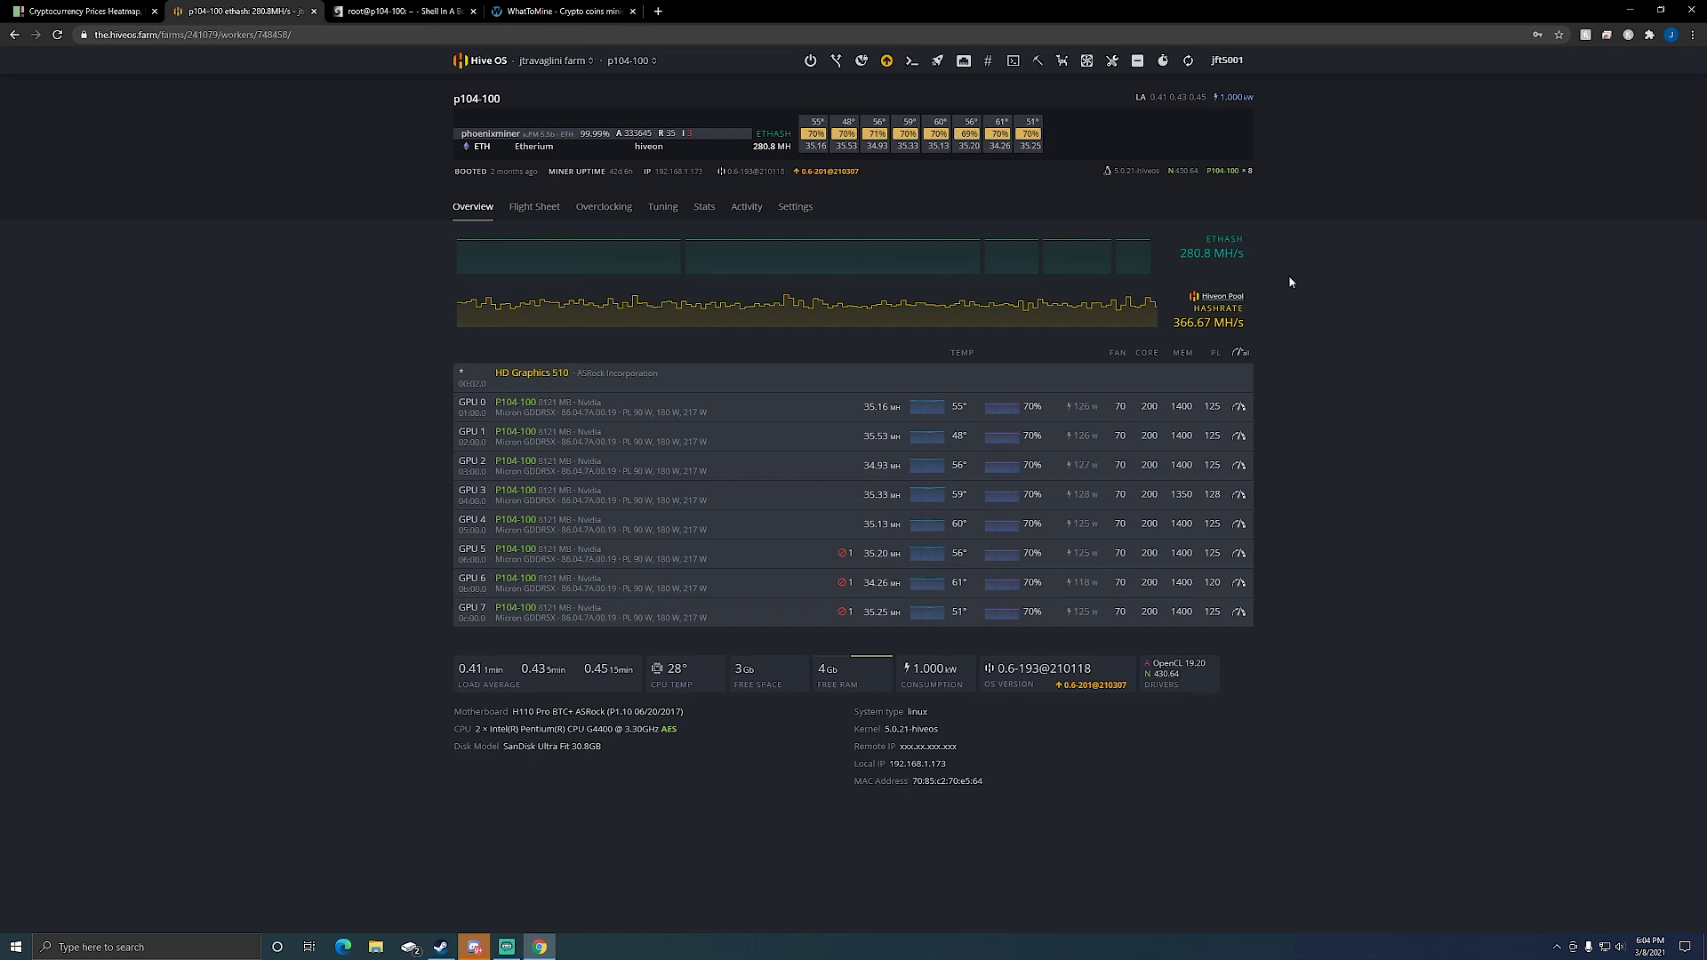
mouse_move(1264, 317)
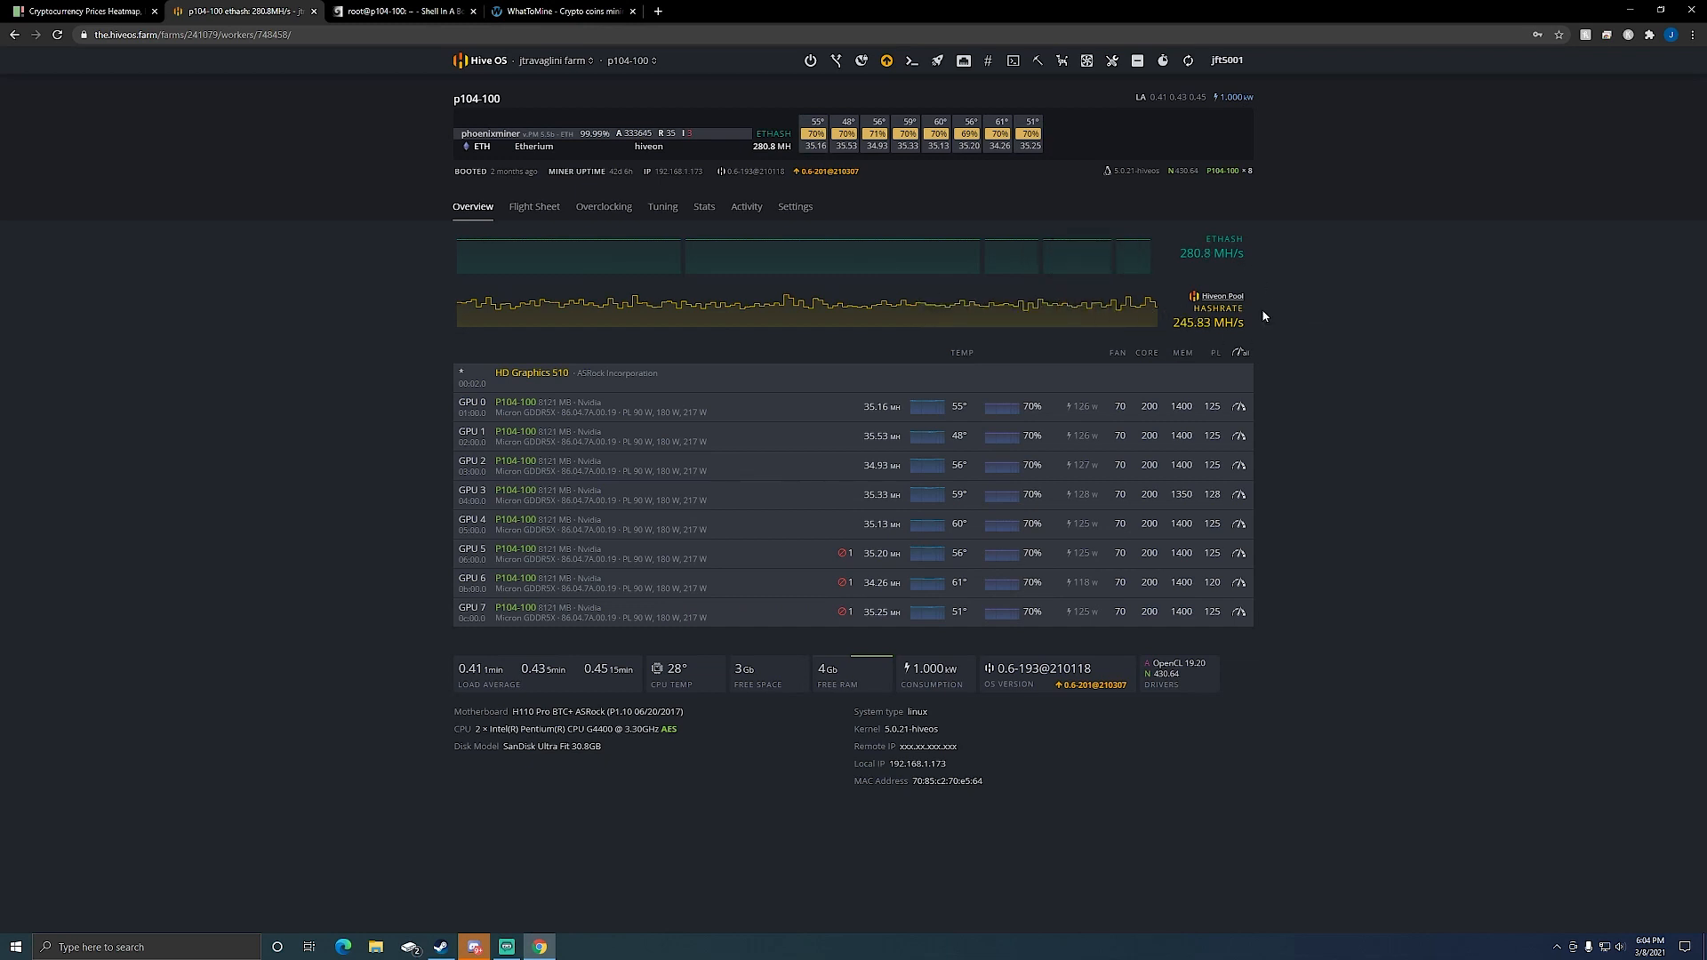
mouse_move(1369, 364)
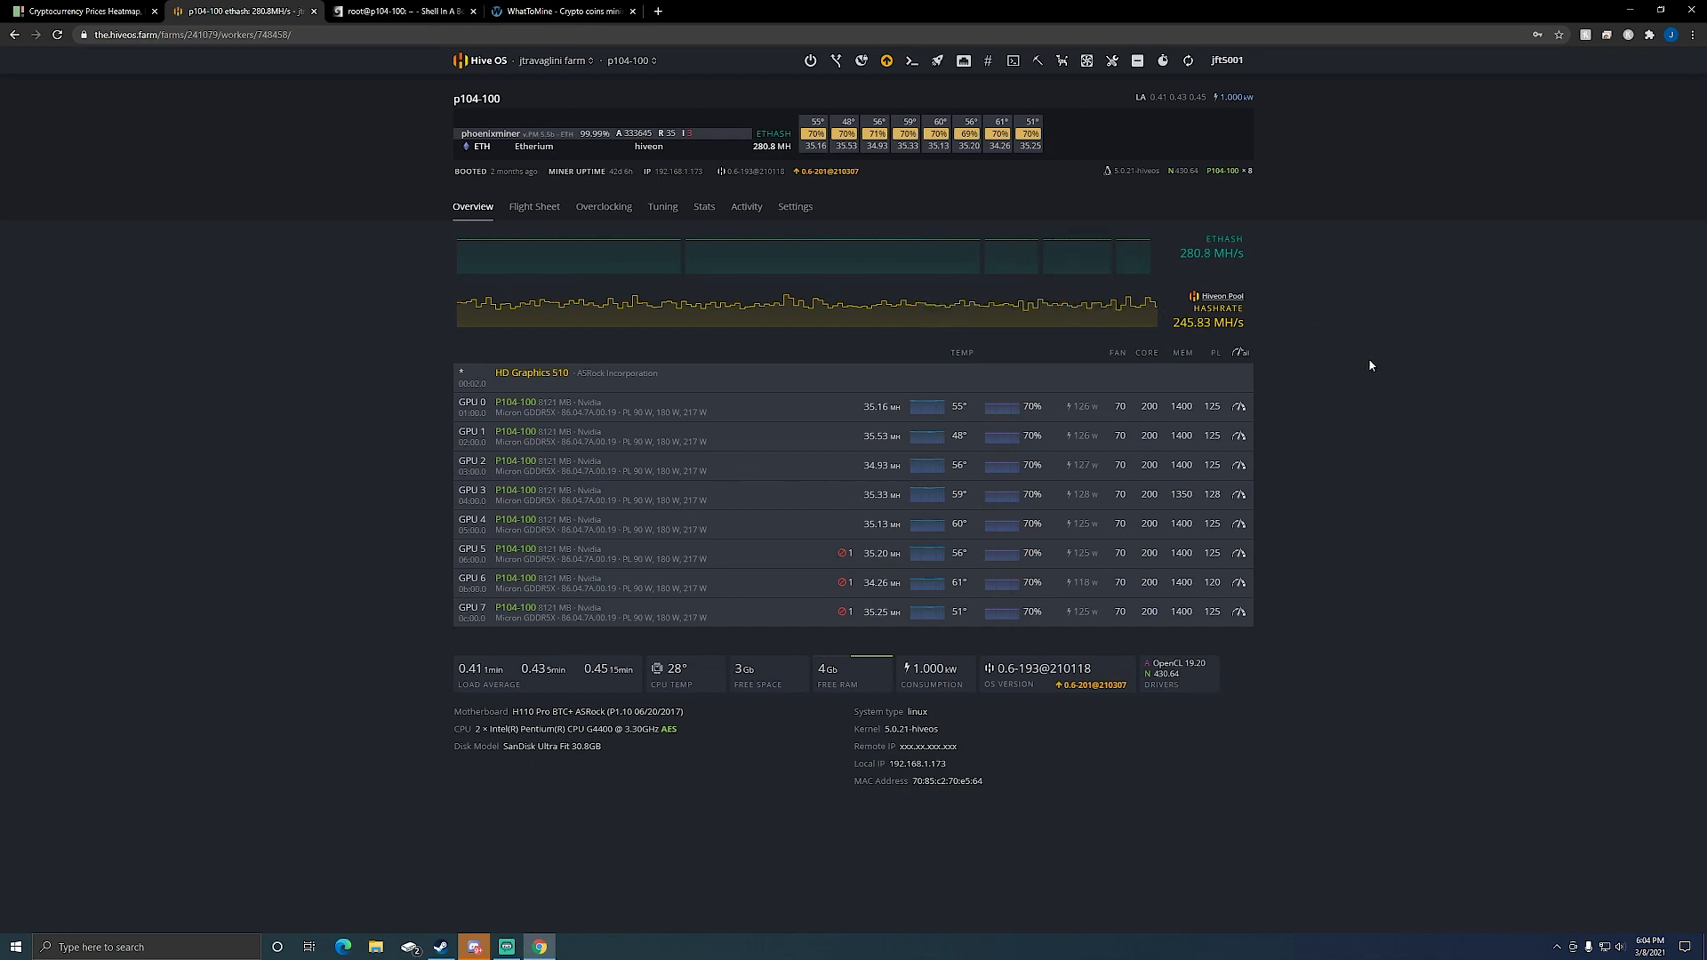
mouse_move(1361, 363)
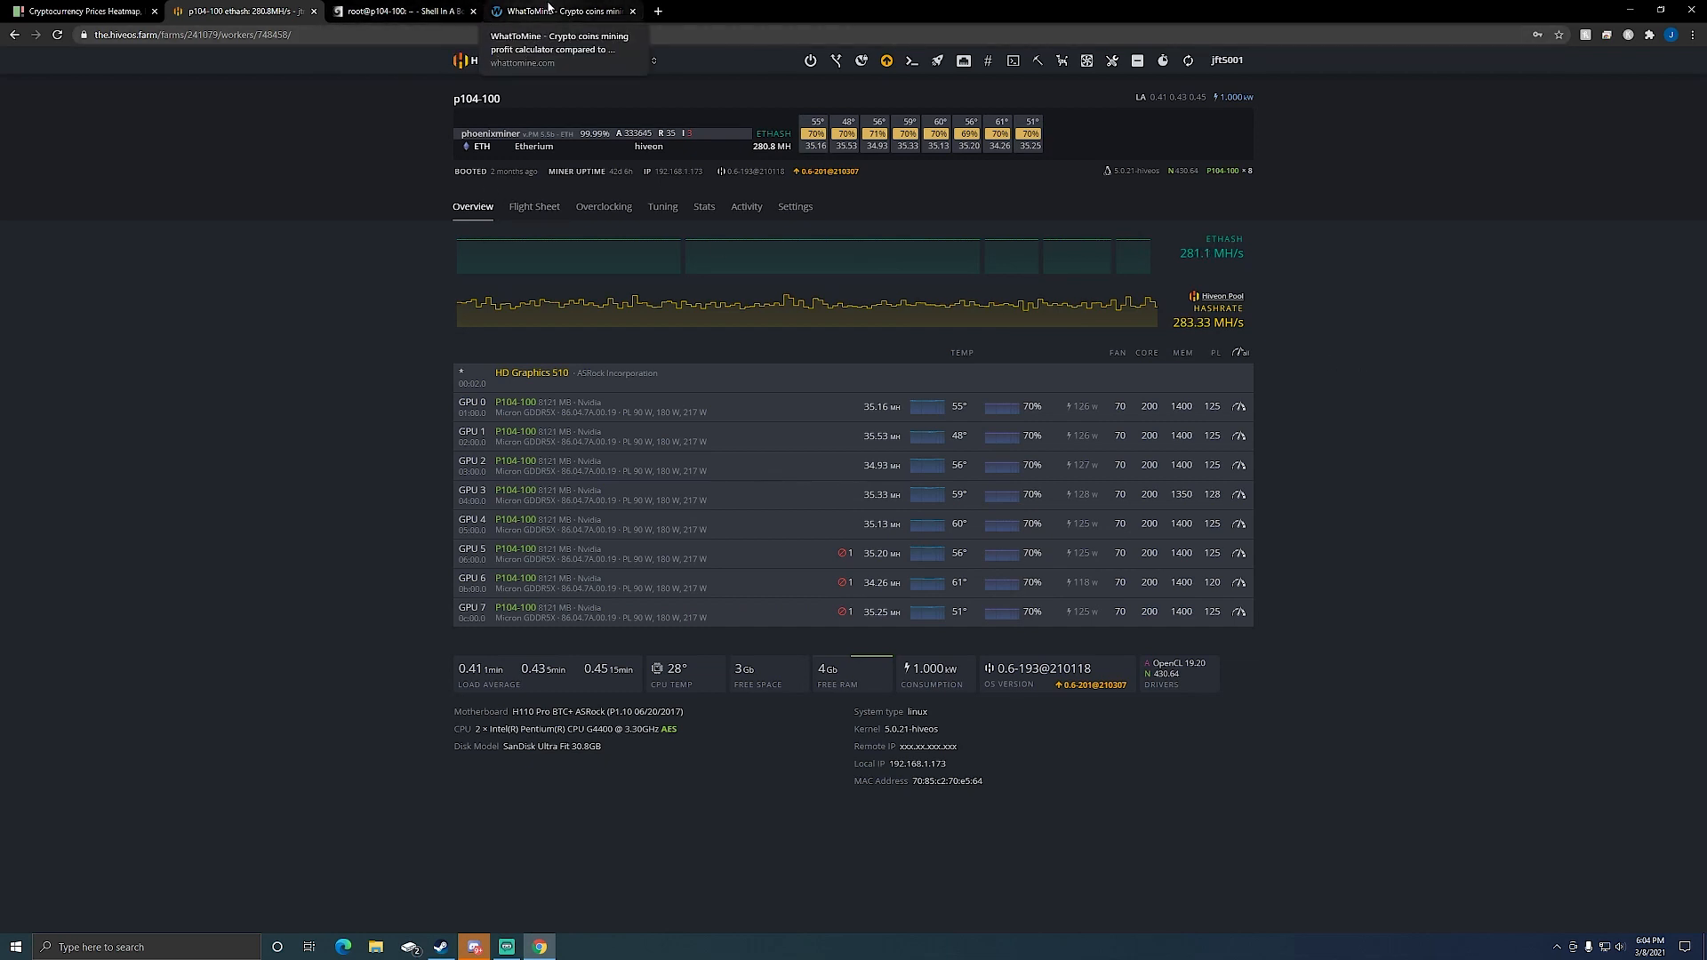
Calculate Ethash-only profitability for 280 MH/s at 1100 W, showing about $27.76 per day.
click(560, 11)
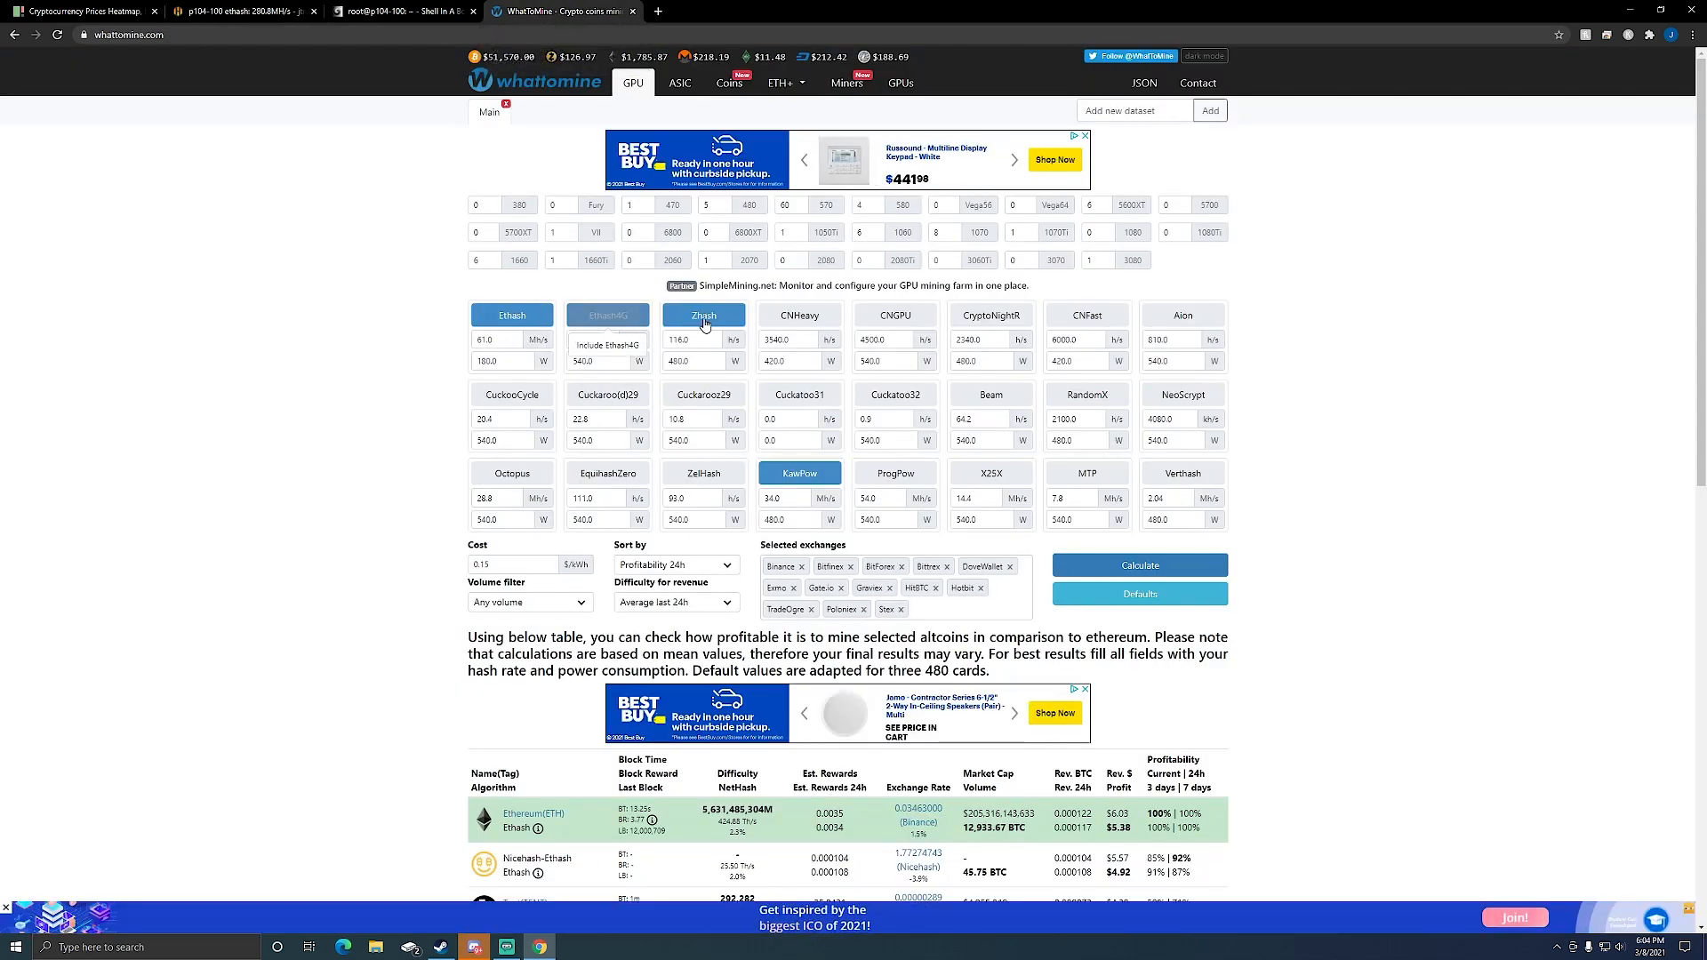
click(512, 315)
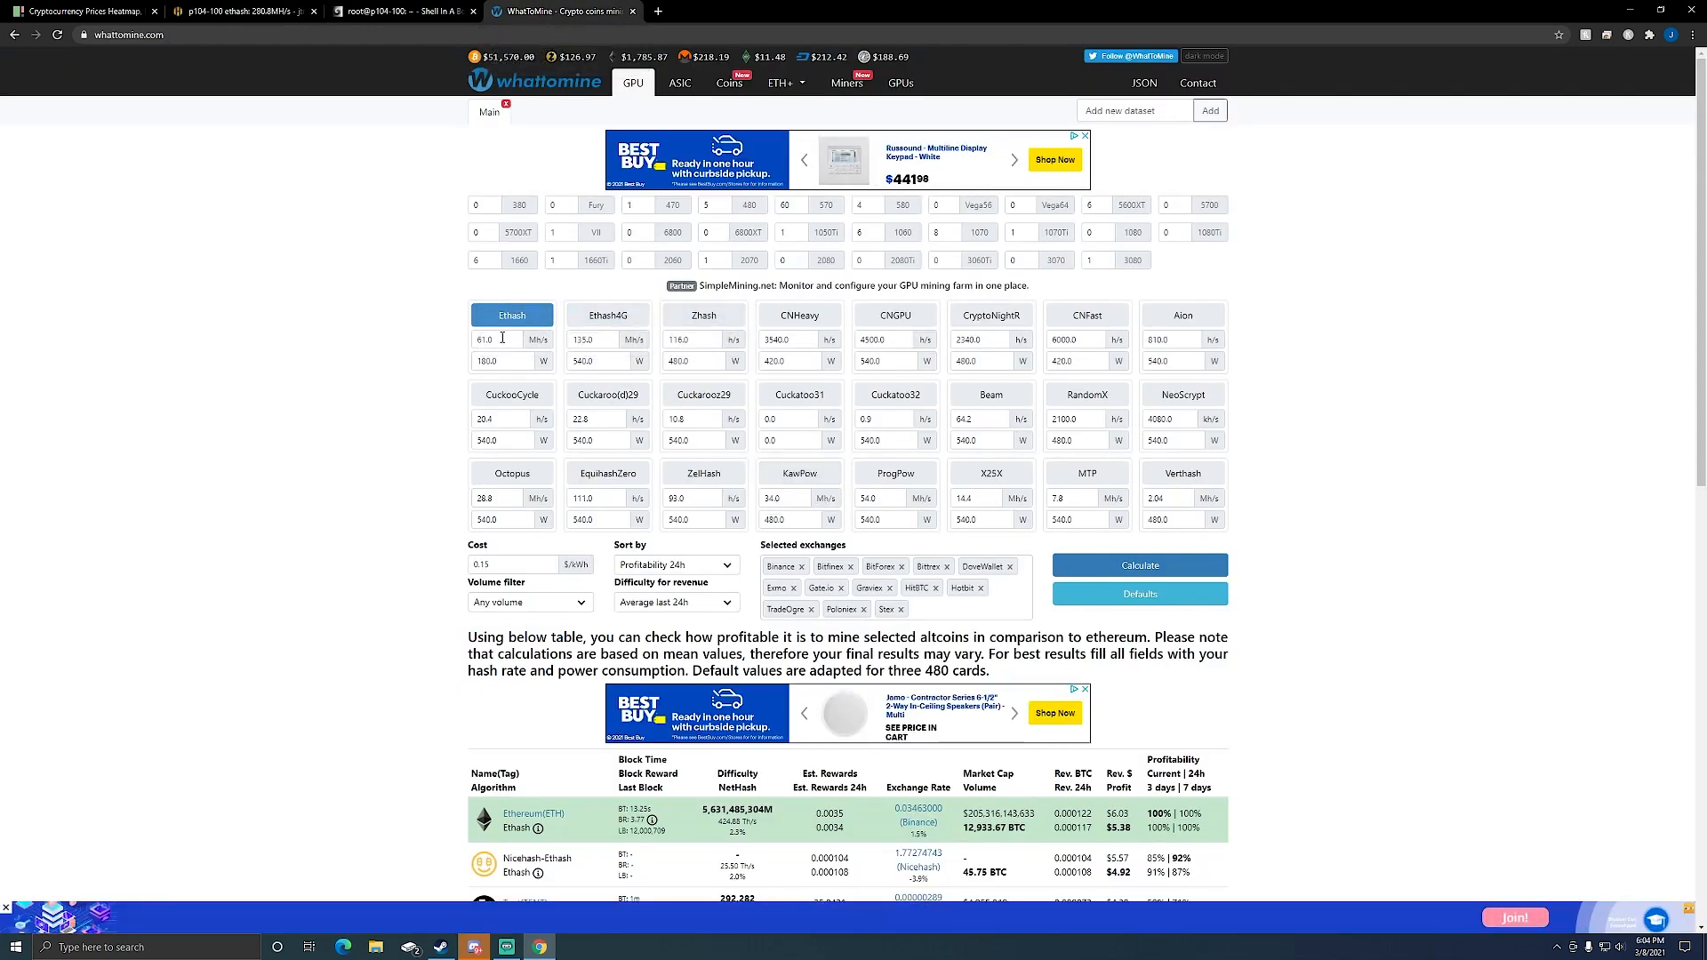
click(234, 11)
text(280)
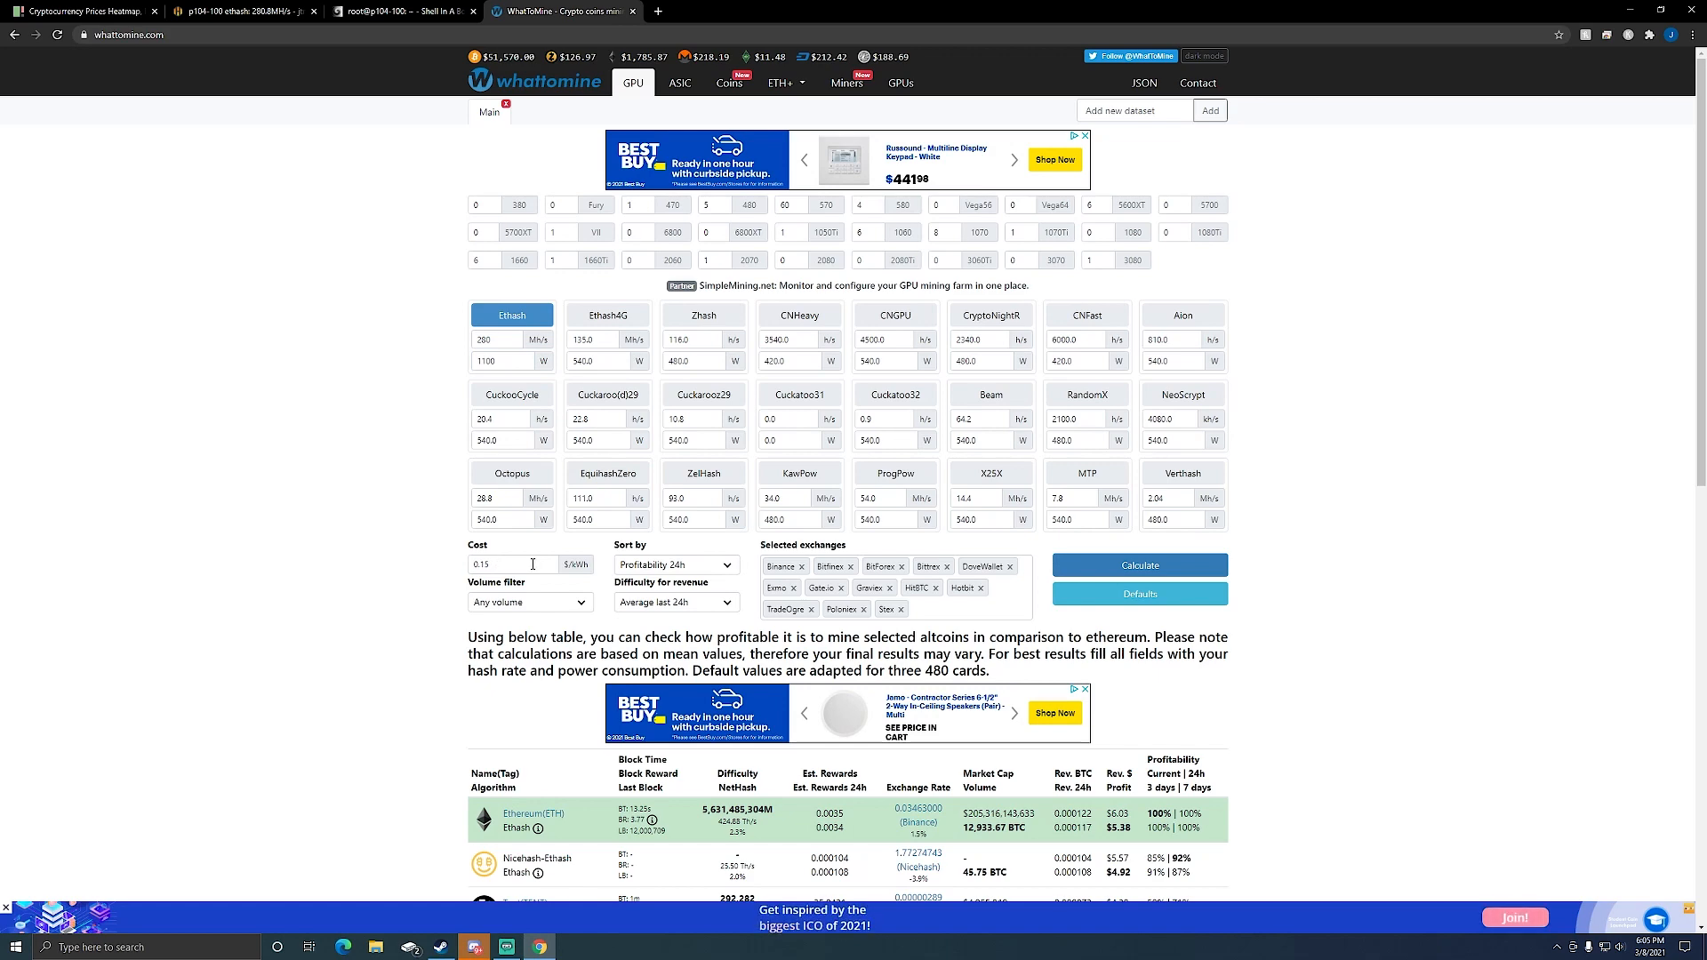
click(1139, 566)
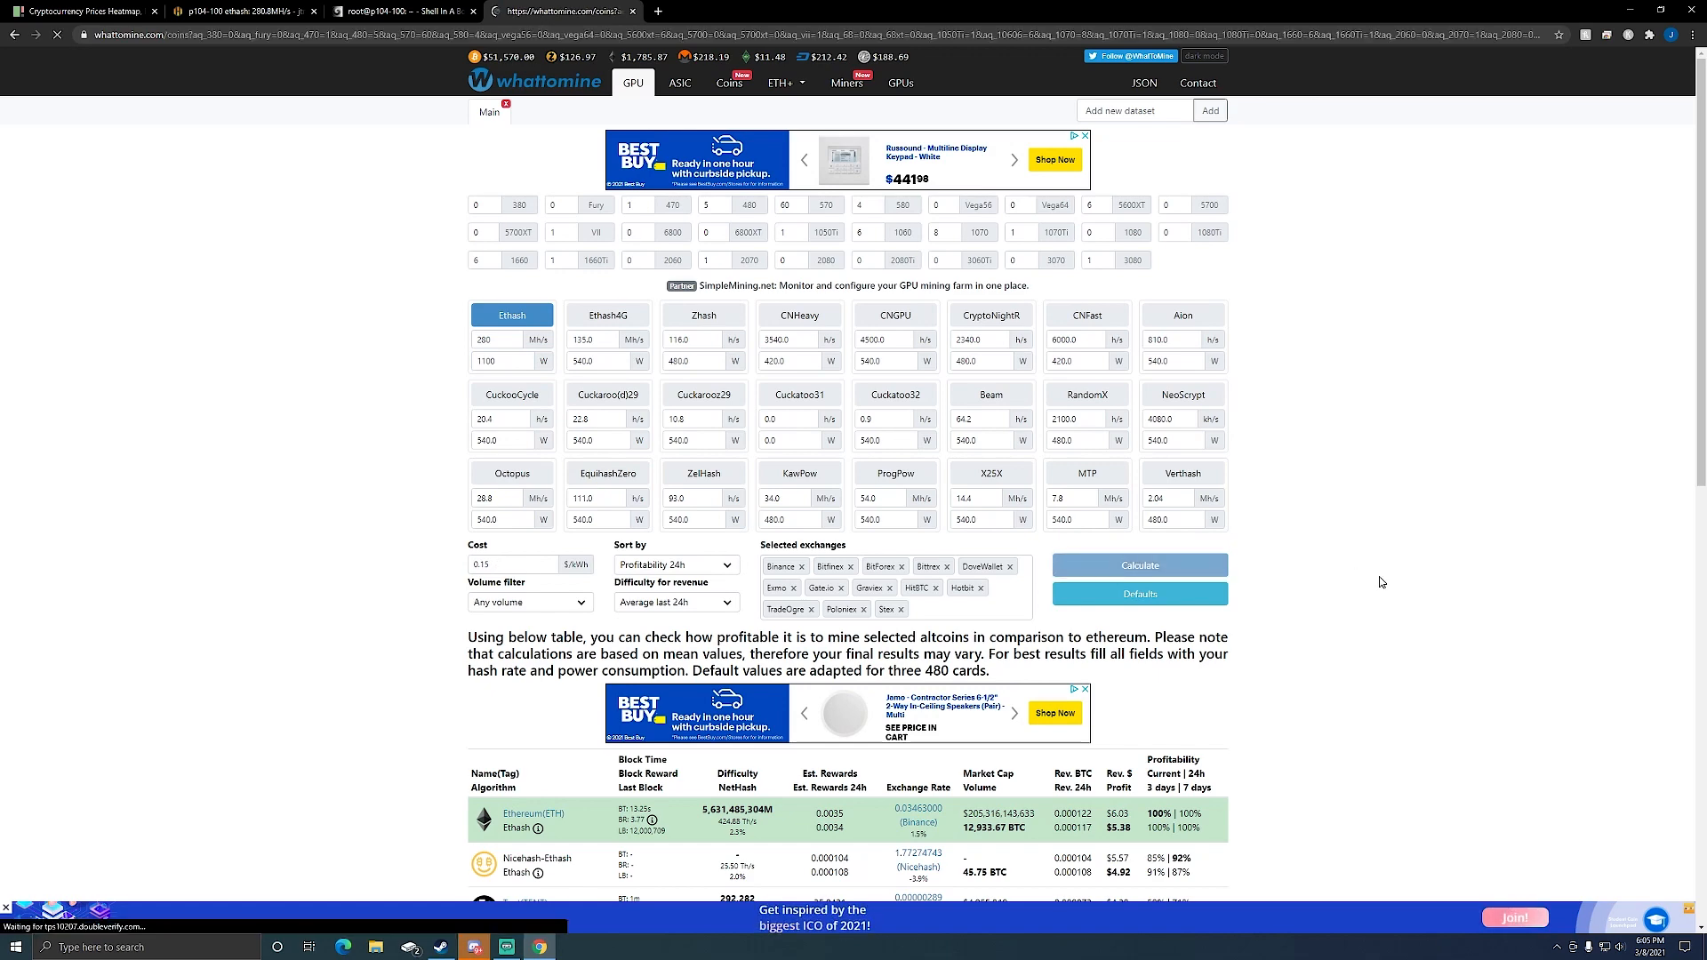
scroll(down, 3)
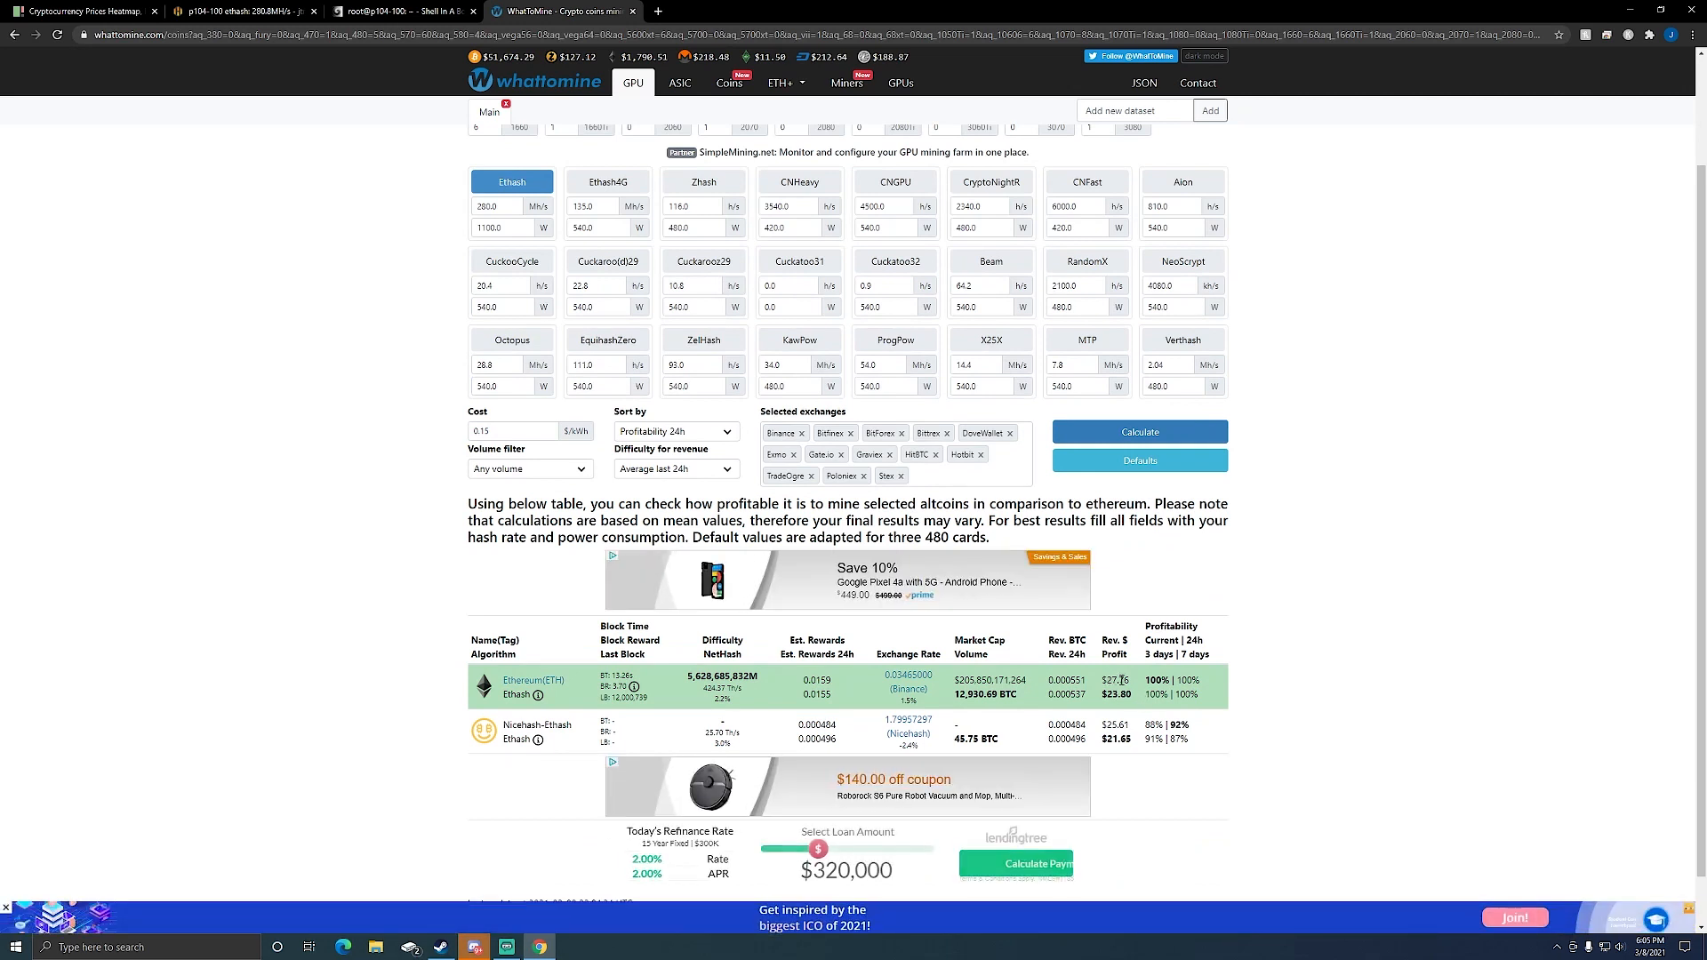
drag(818, 848, 831, 849)
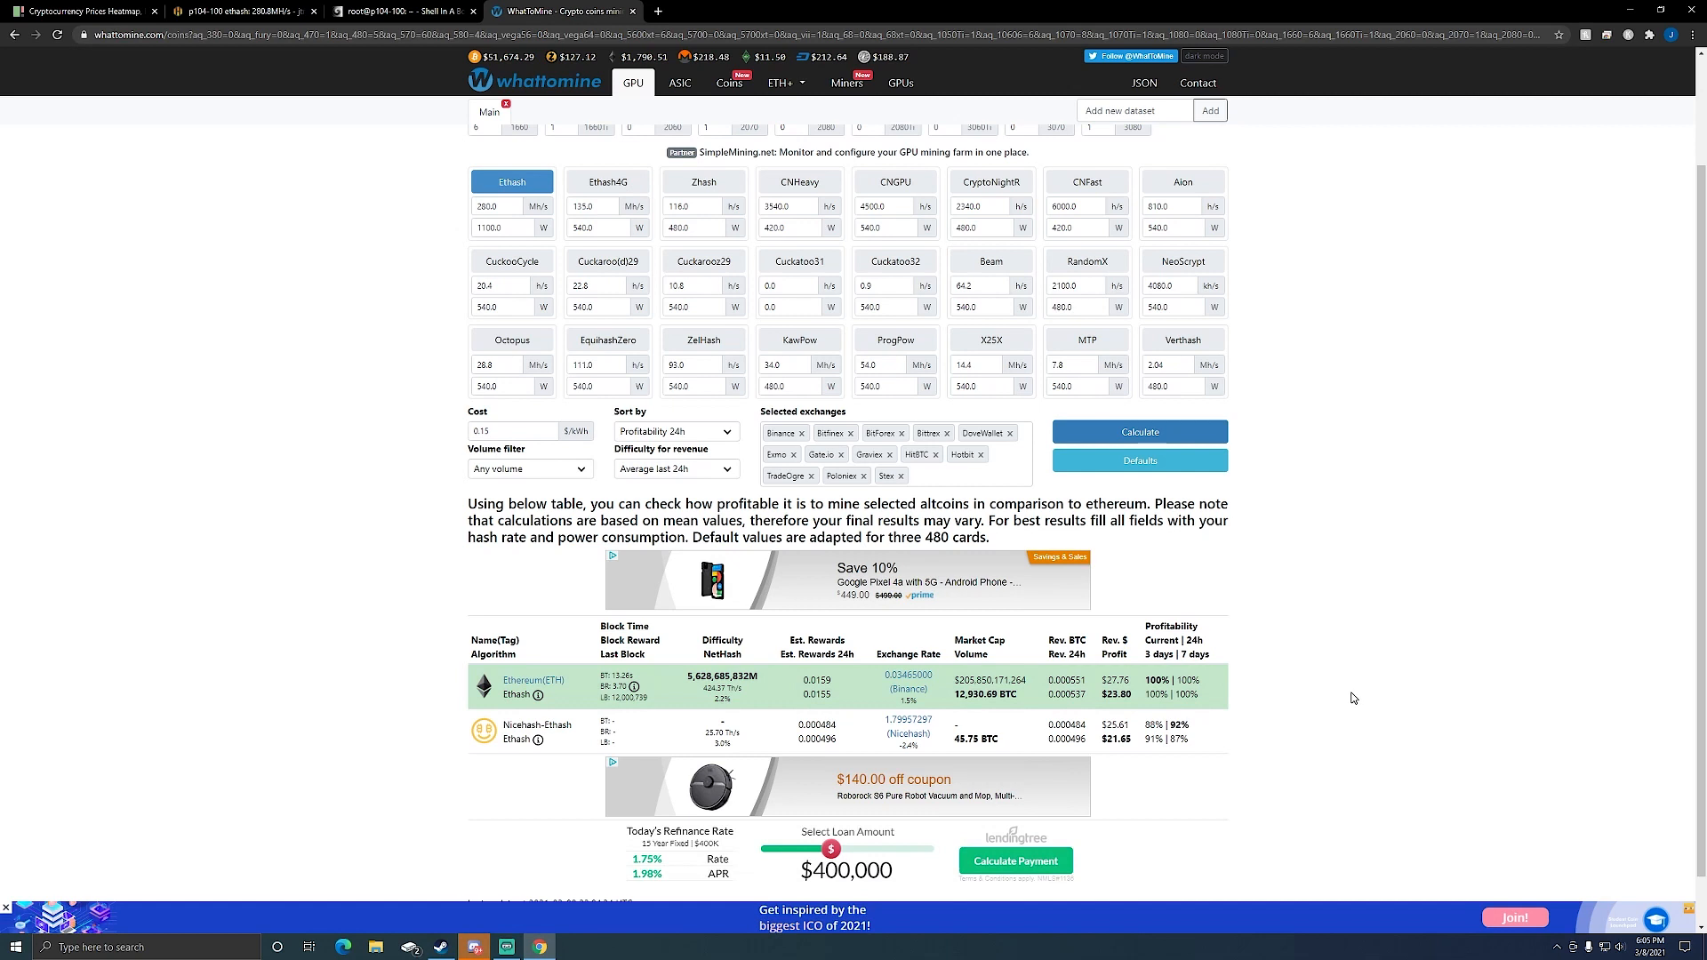
mouse_move(1312, 697)
text(calc)
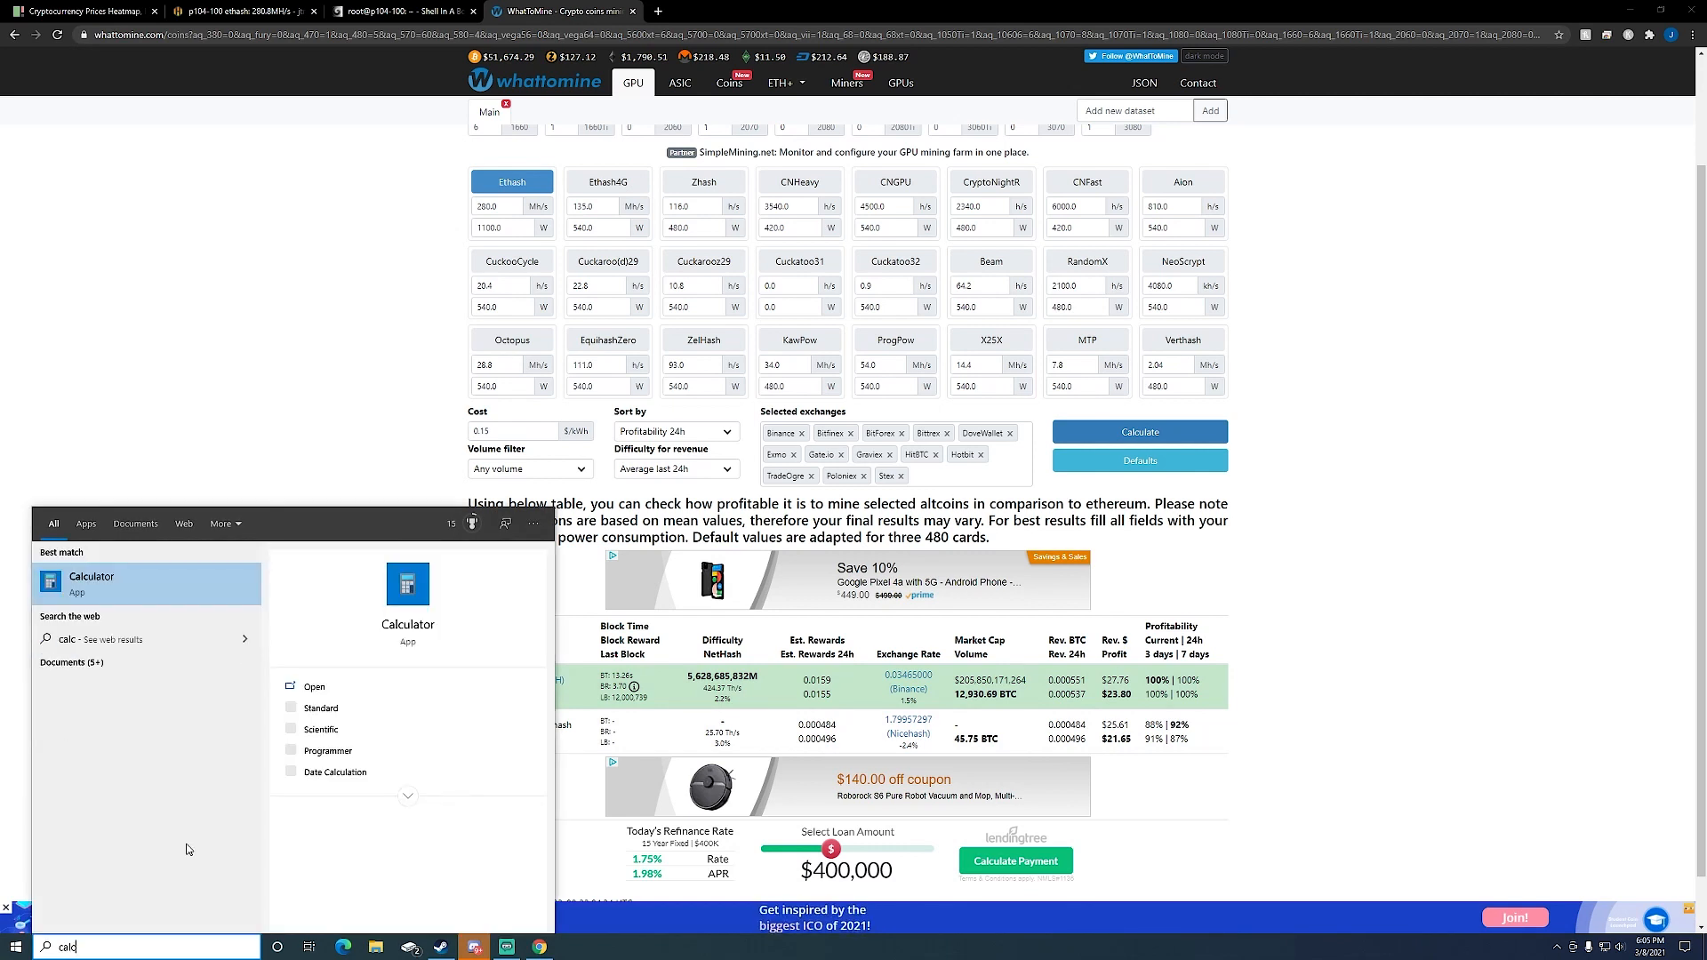
Total the rig cost 200×8+140+200+48 = 1,988, divide by 23.8 daily profit, then by 30 to get about 2.78.
click(90, 580)
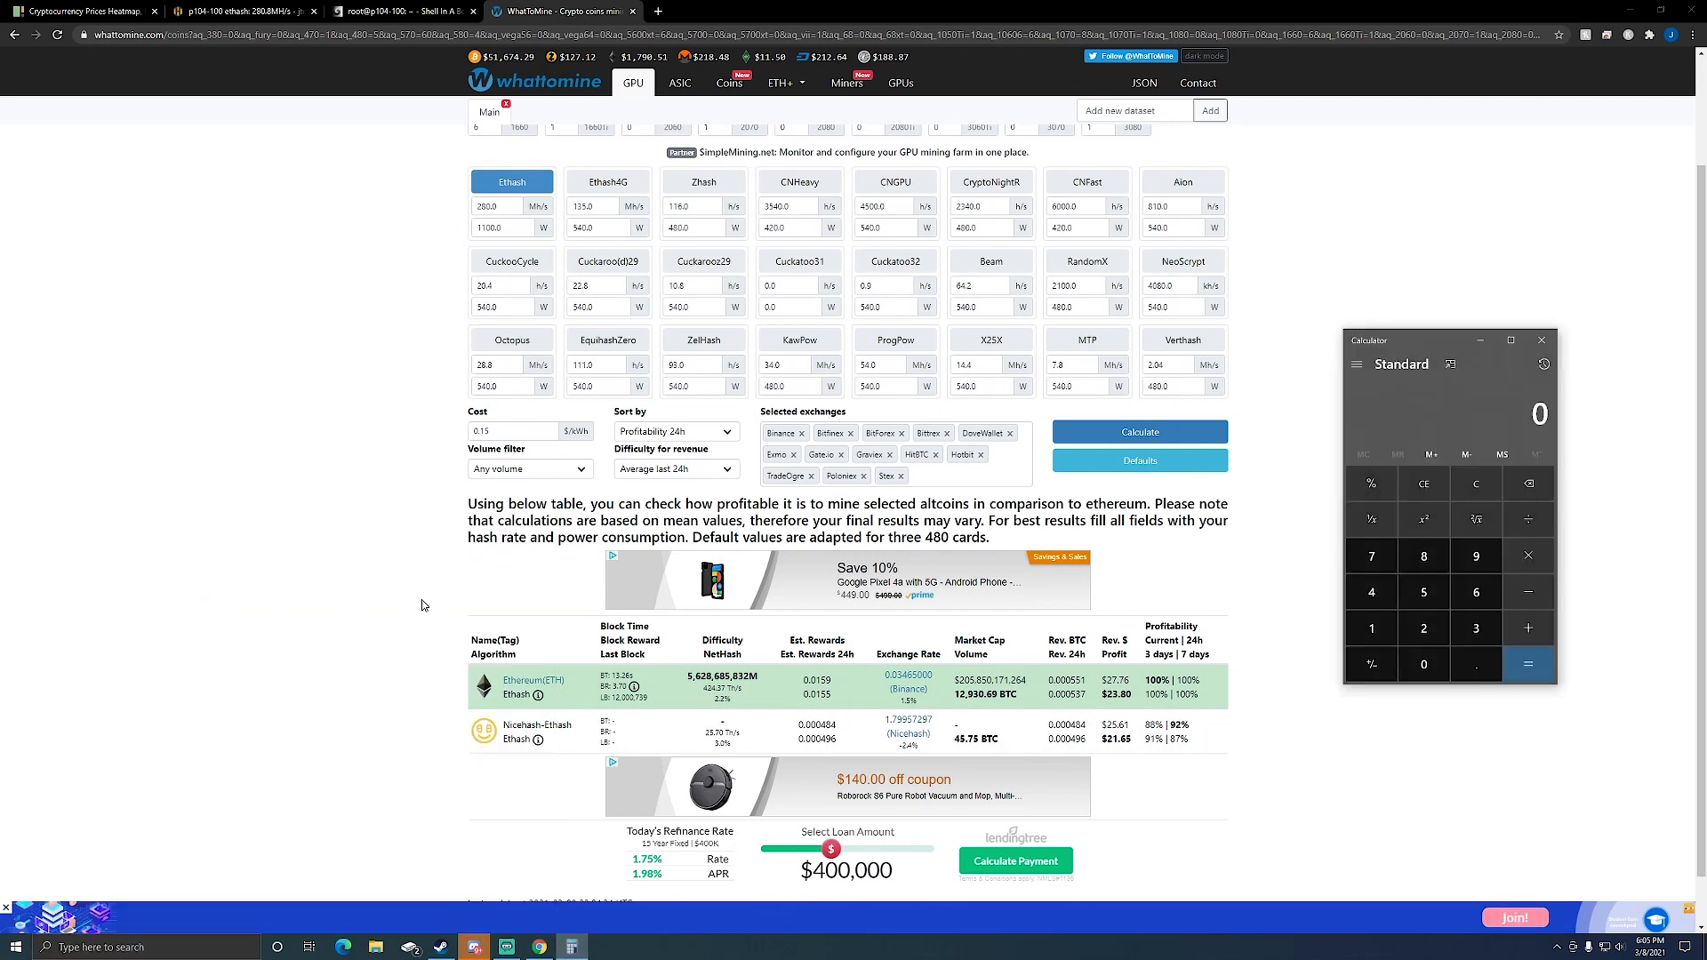
click(1423, 556)
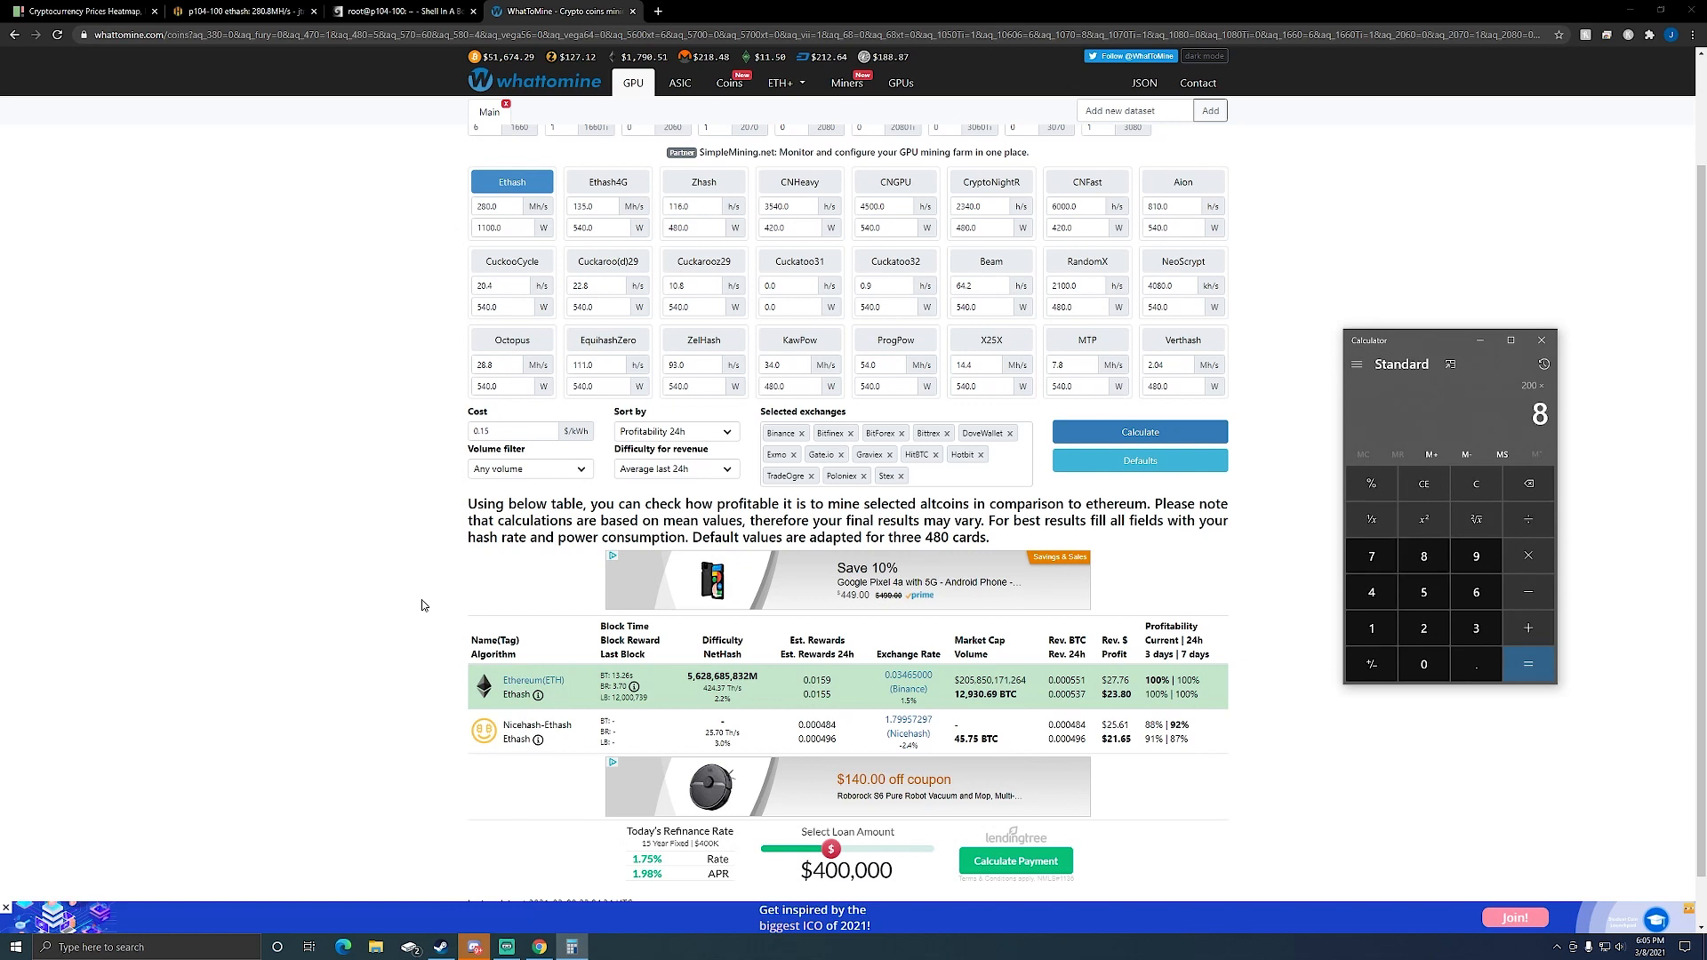
click(1528, 663)
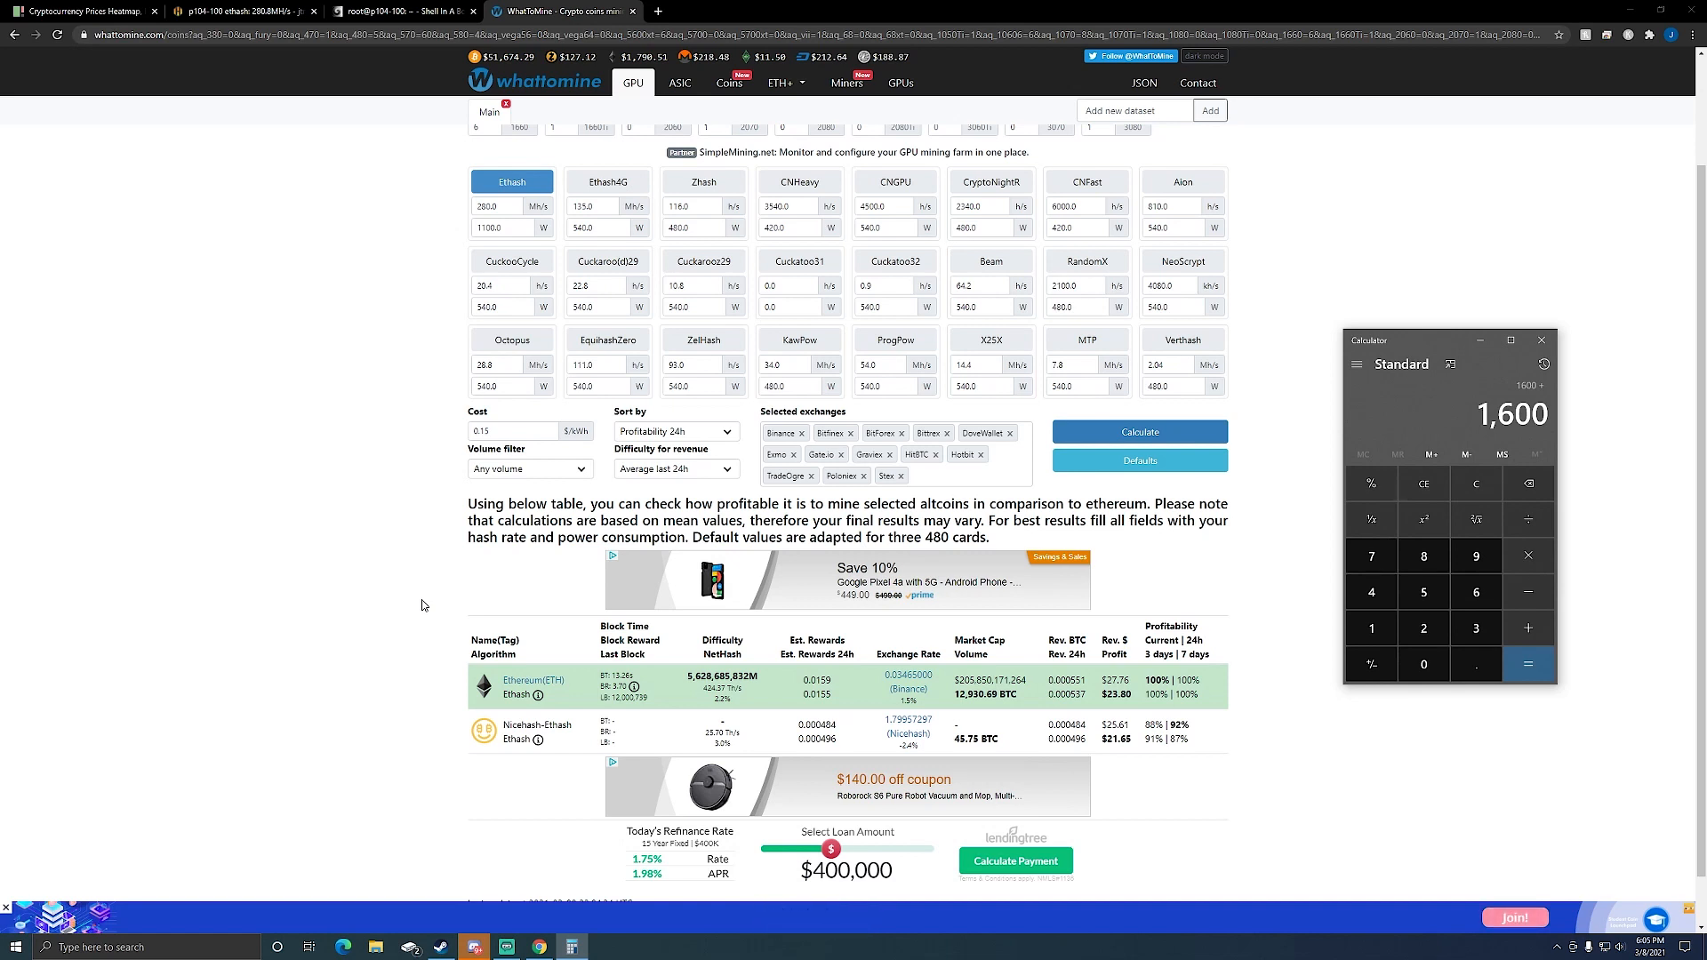
click(1529, 663)
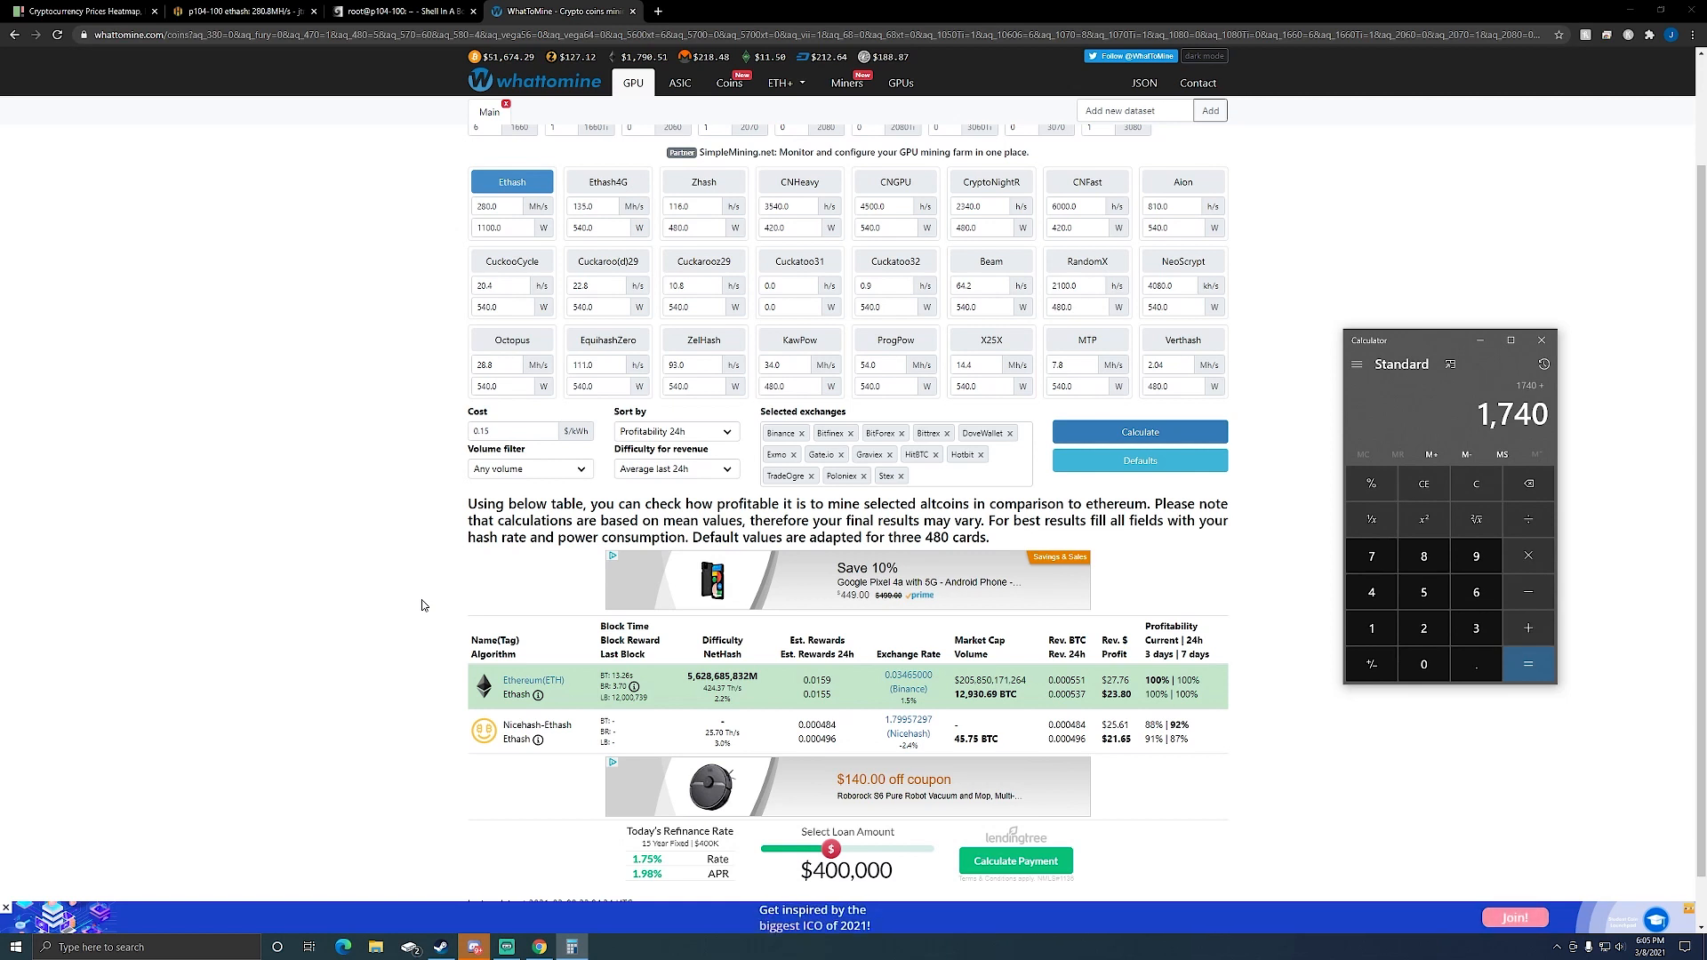
click(1528, 664)
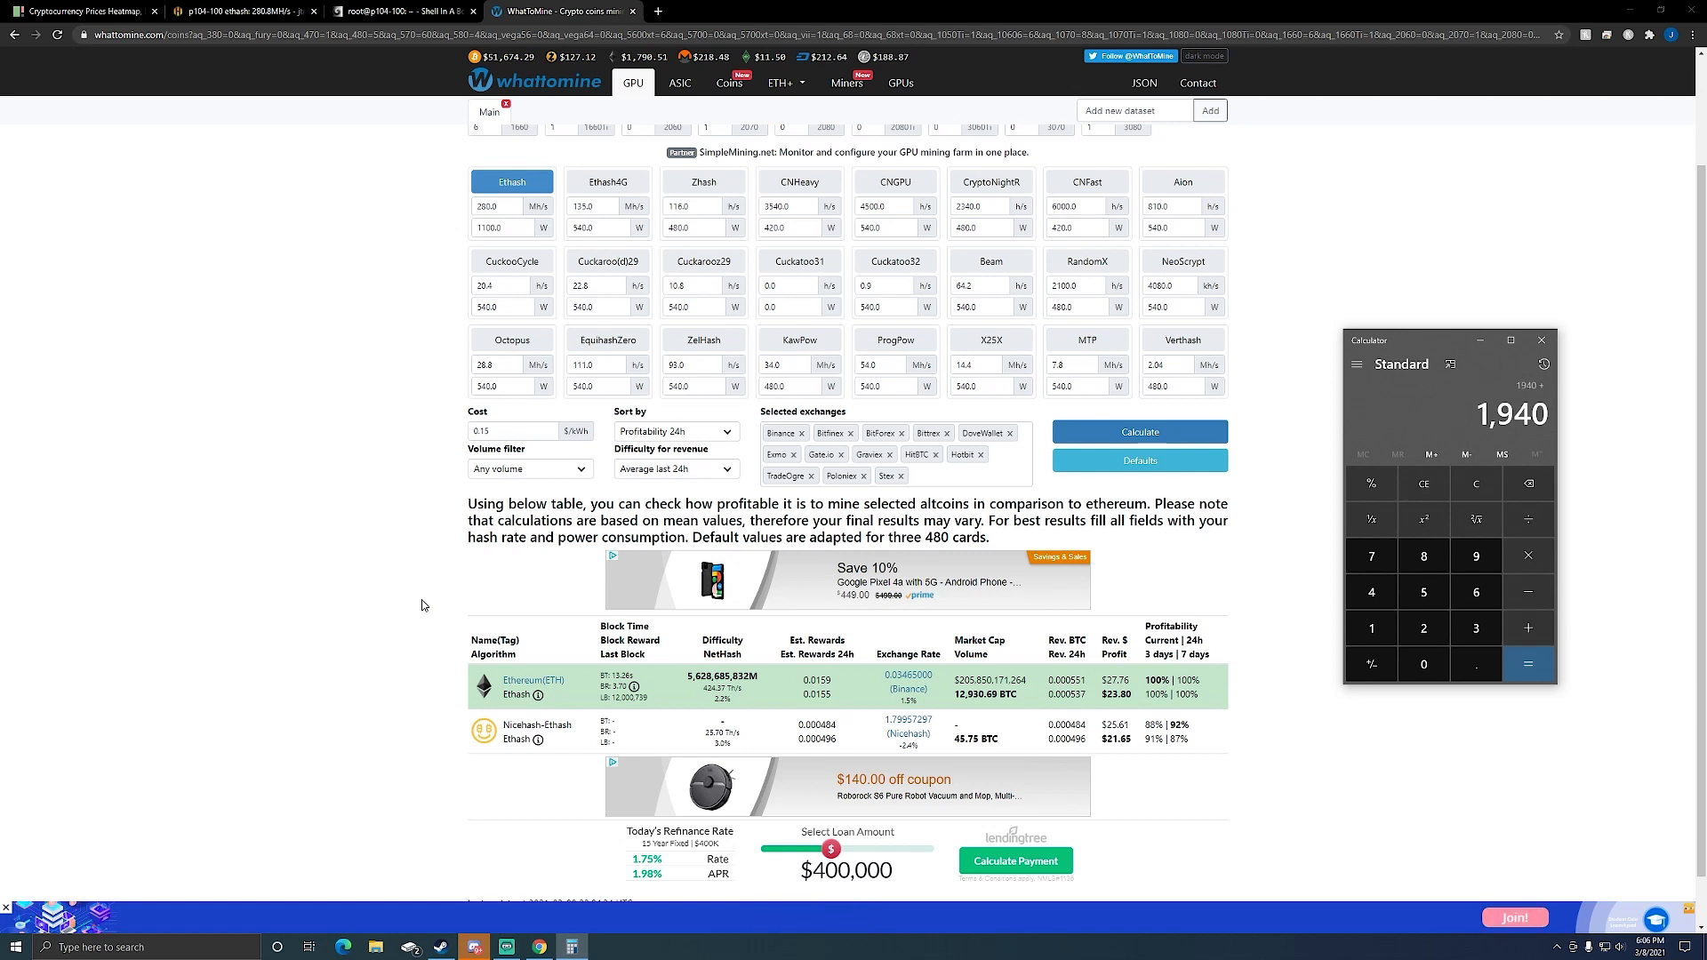
click(1527, 663)
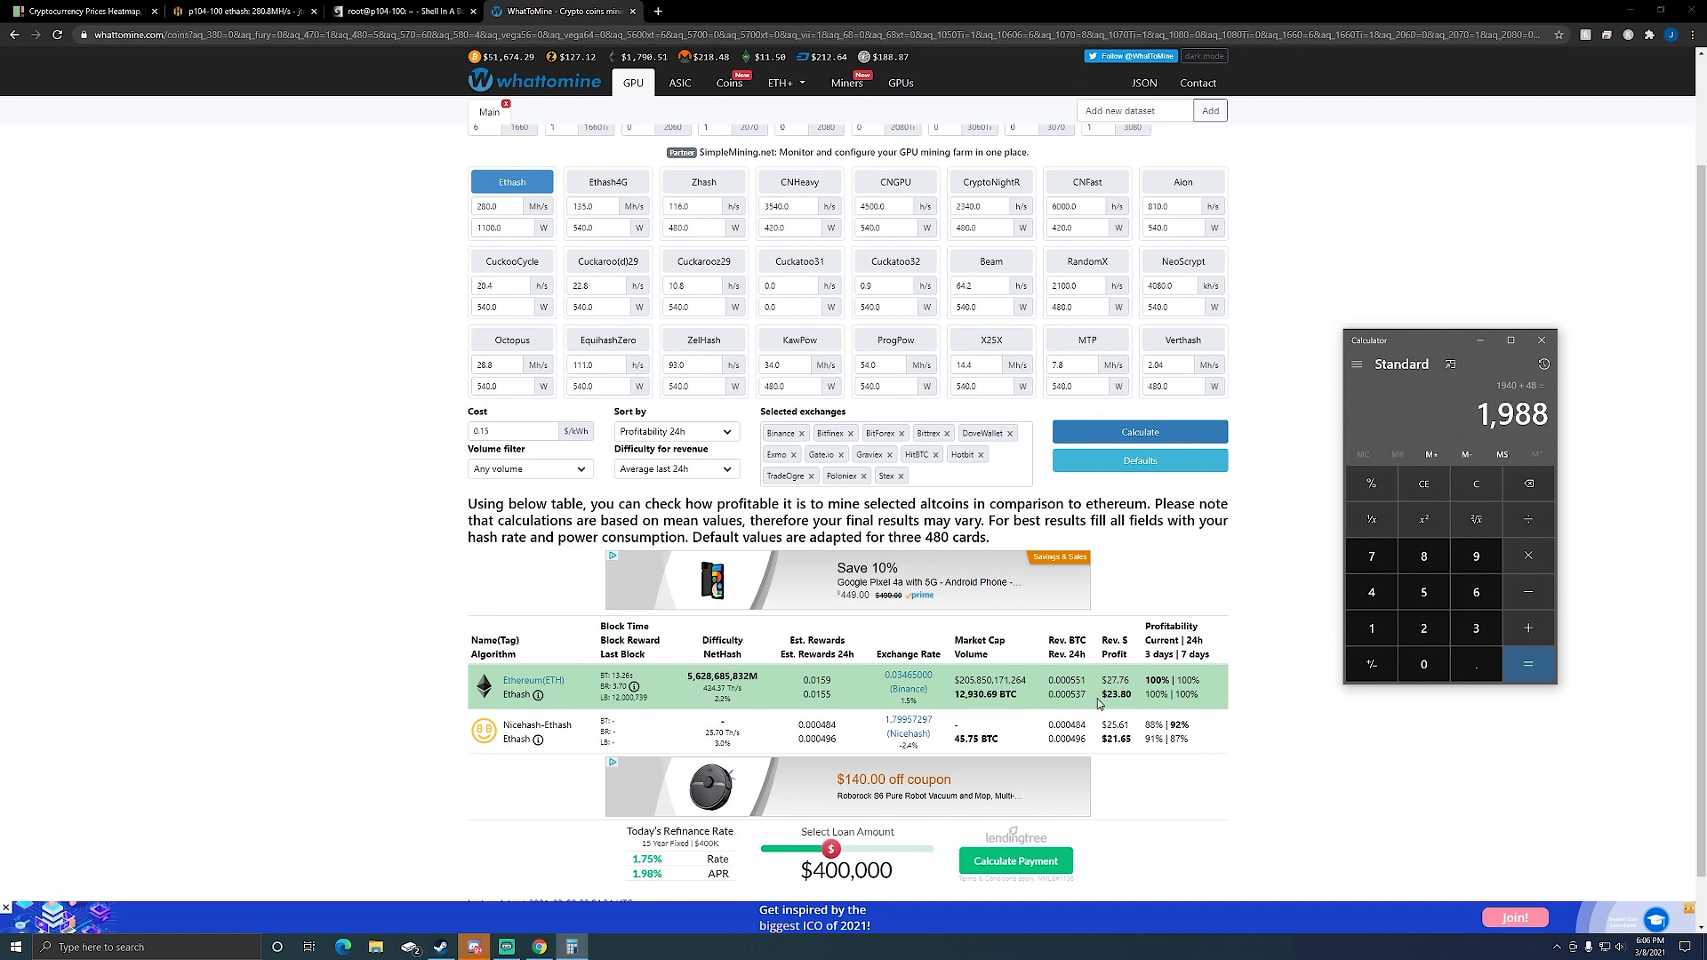
mouse_move(1261, 664)
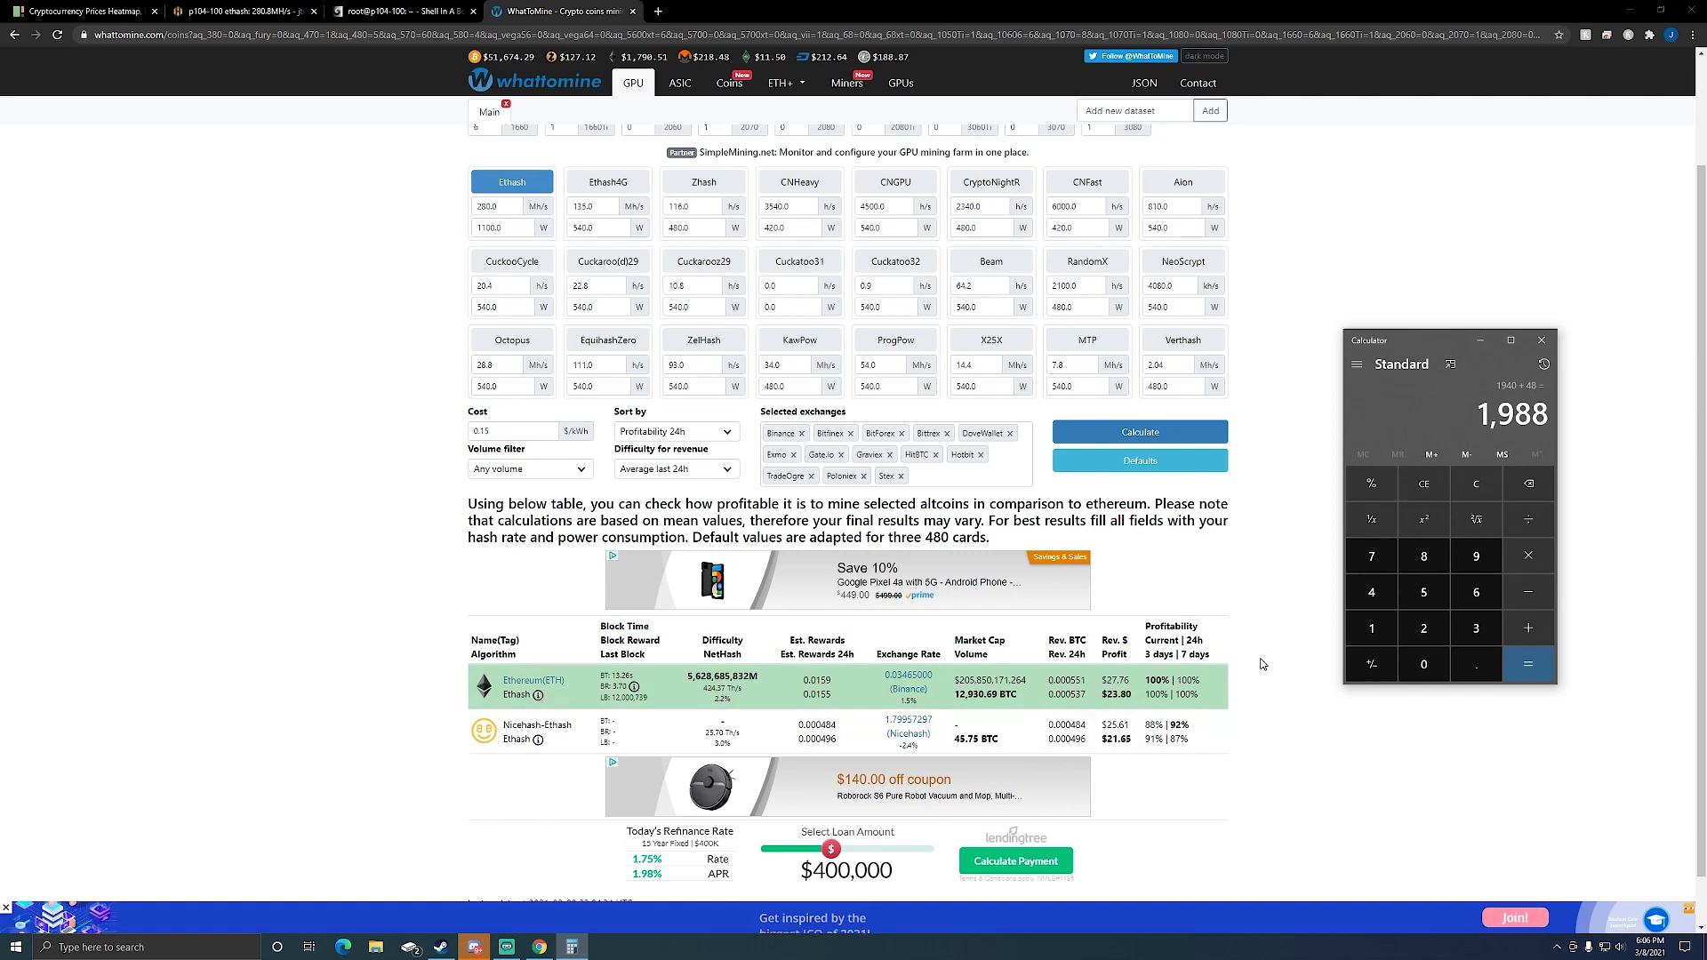
mouse_move(1405, 350)
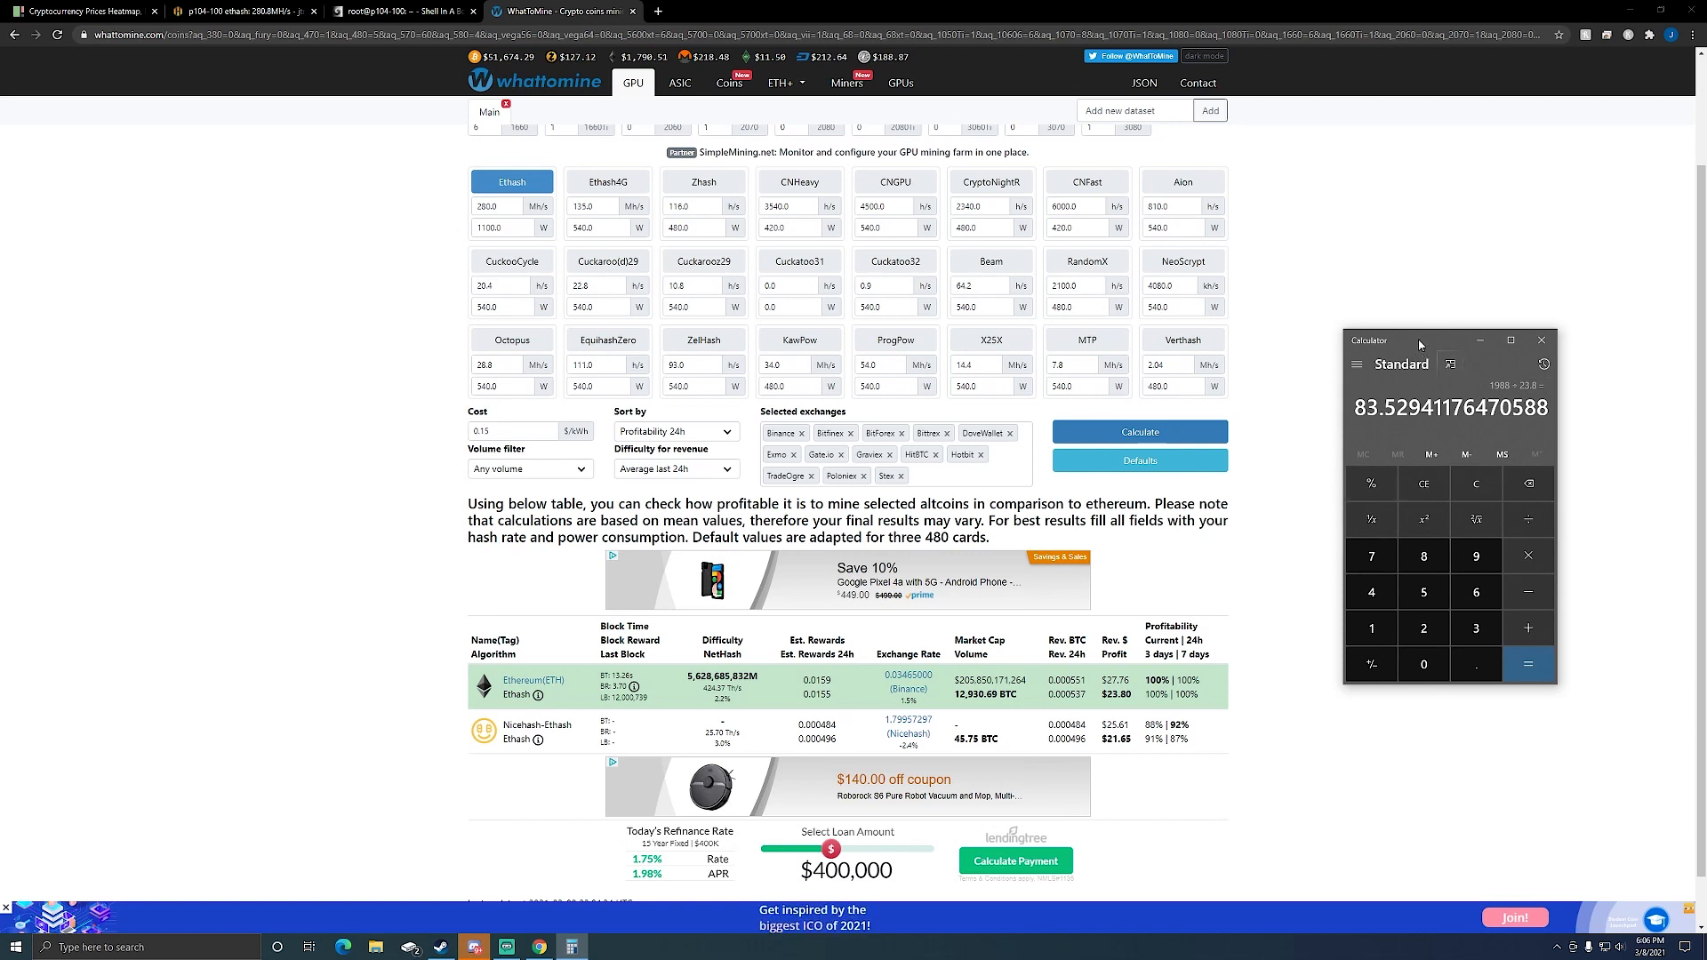
click(1530, 663)
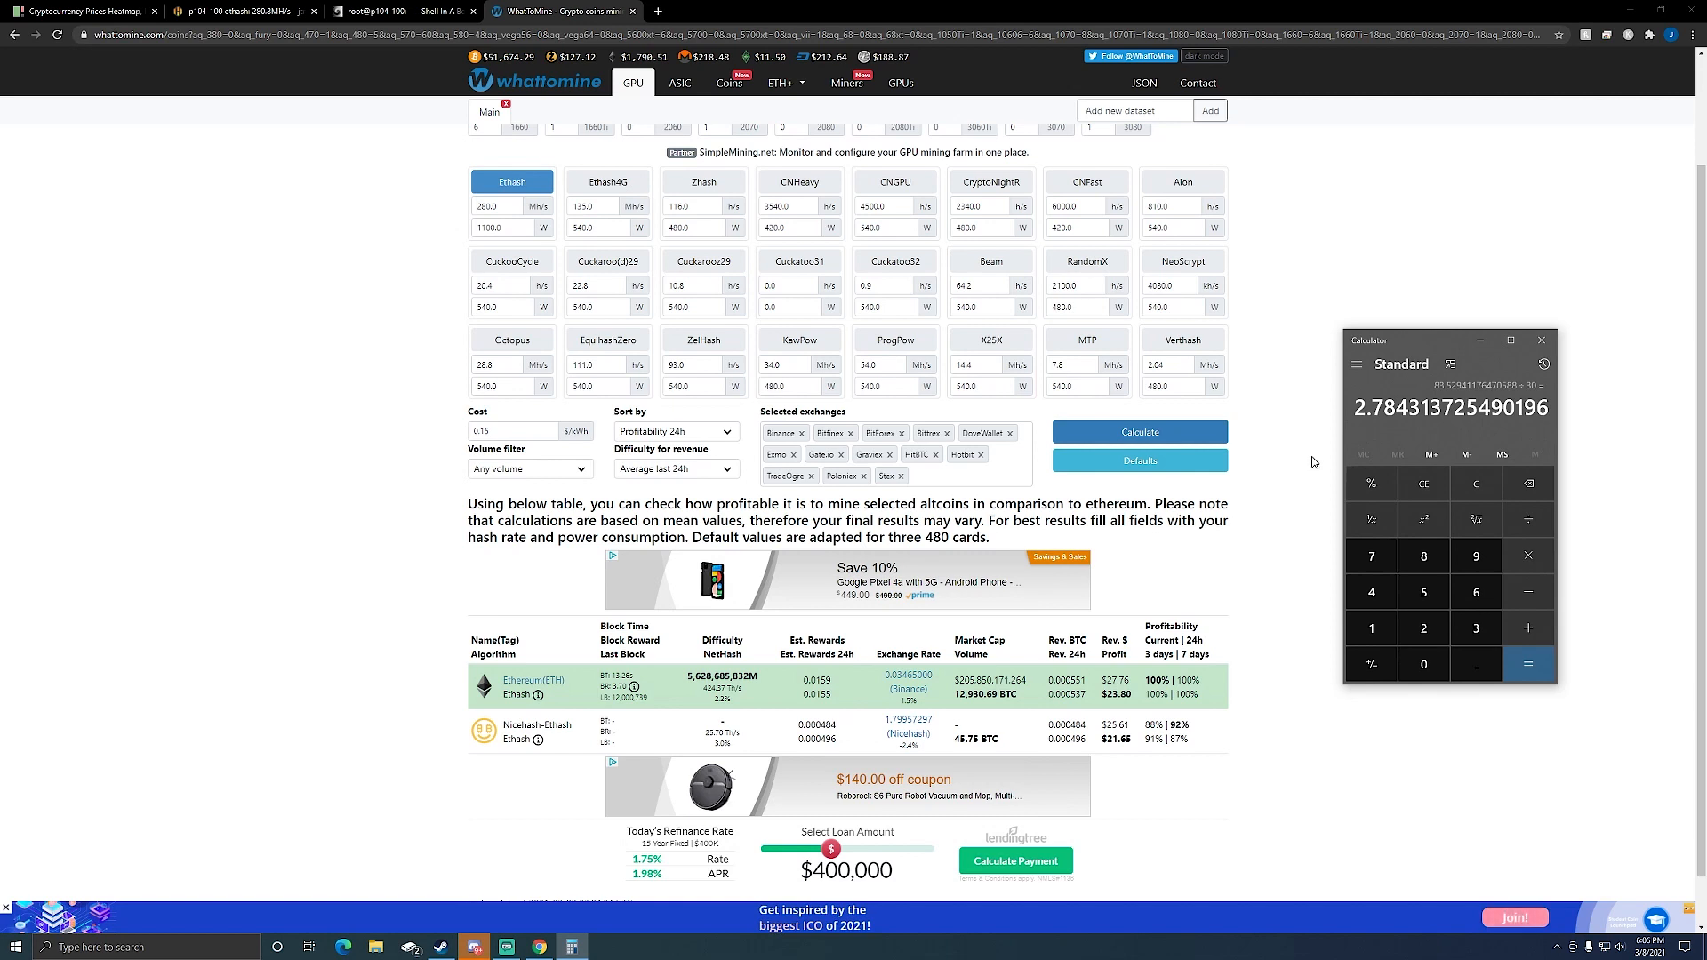
mouse_move(1238, 687)
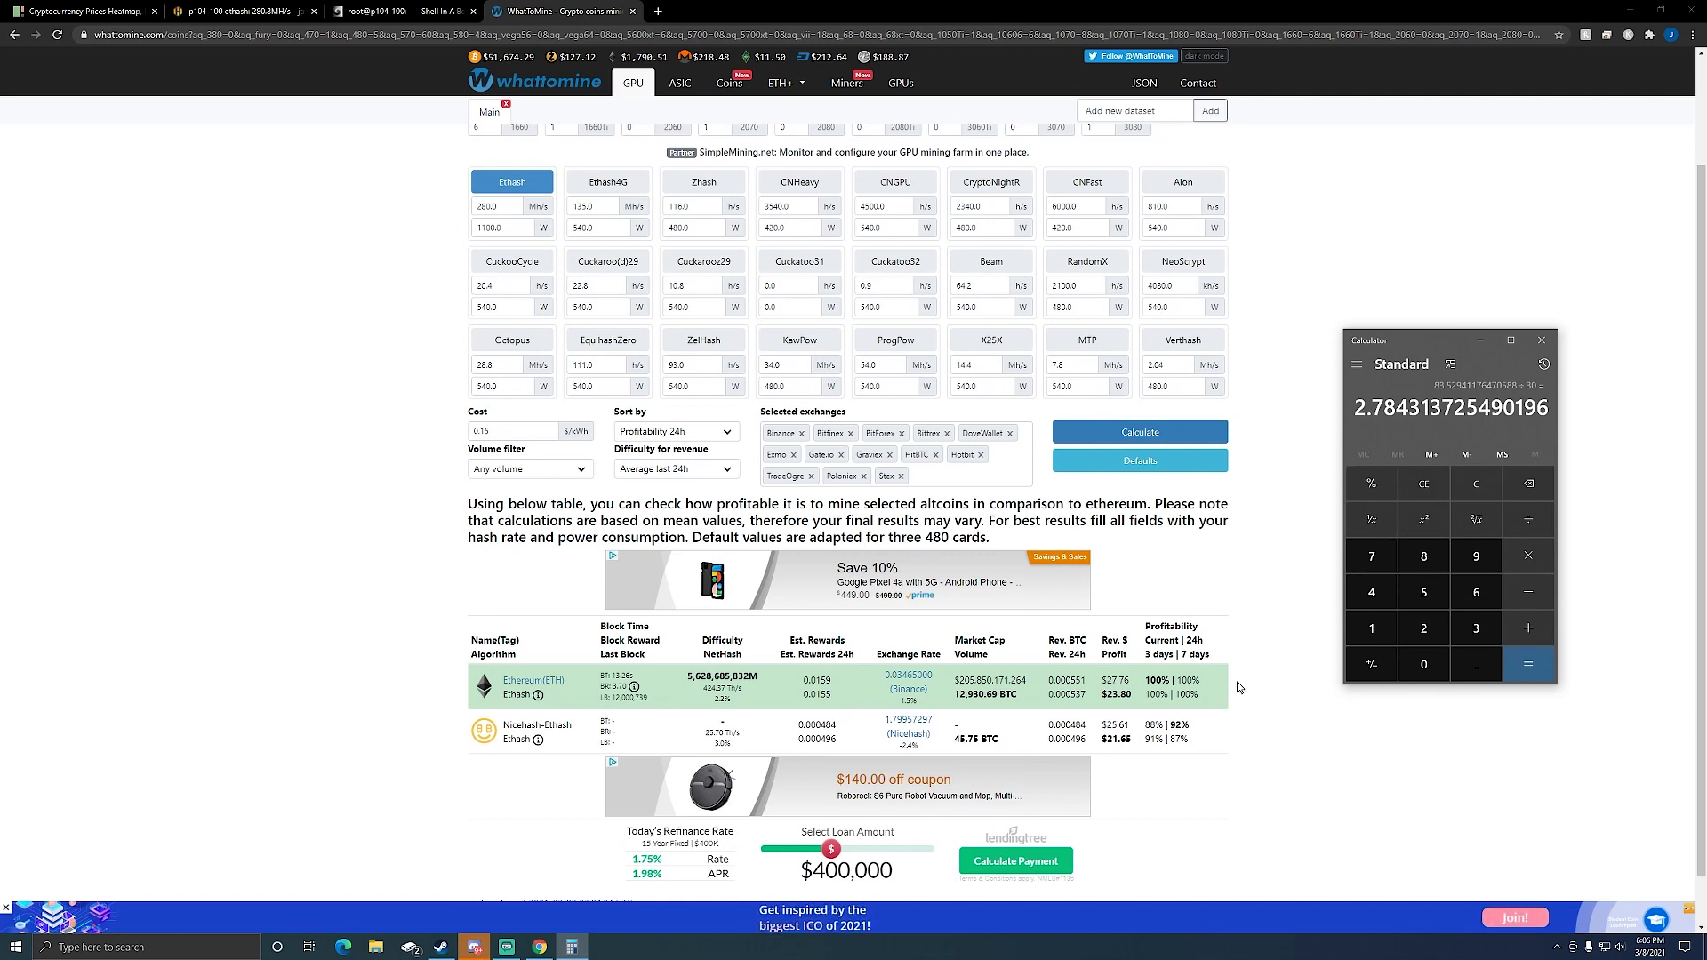
mouse_move(1254, 681)
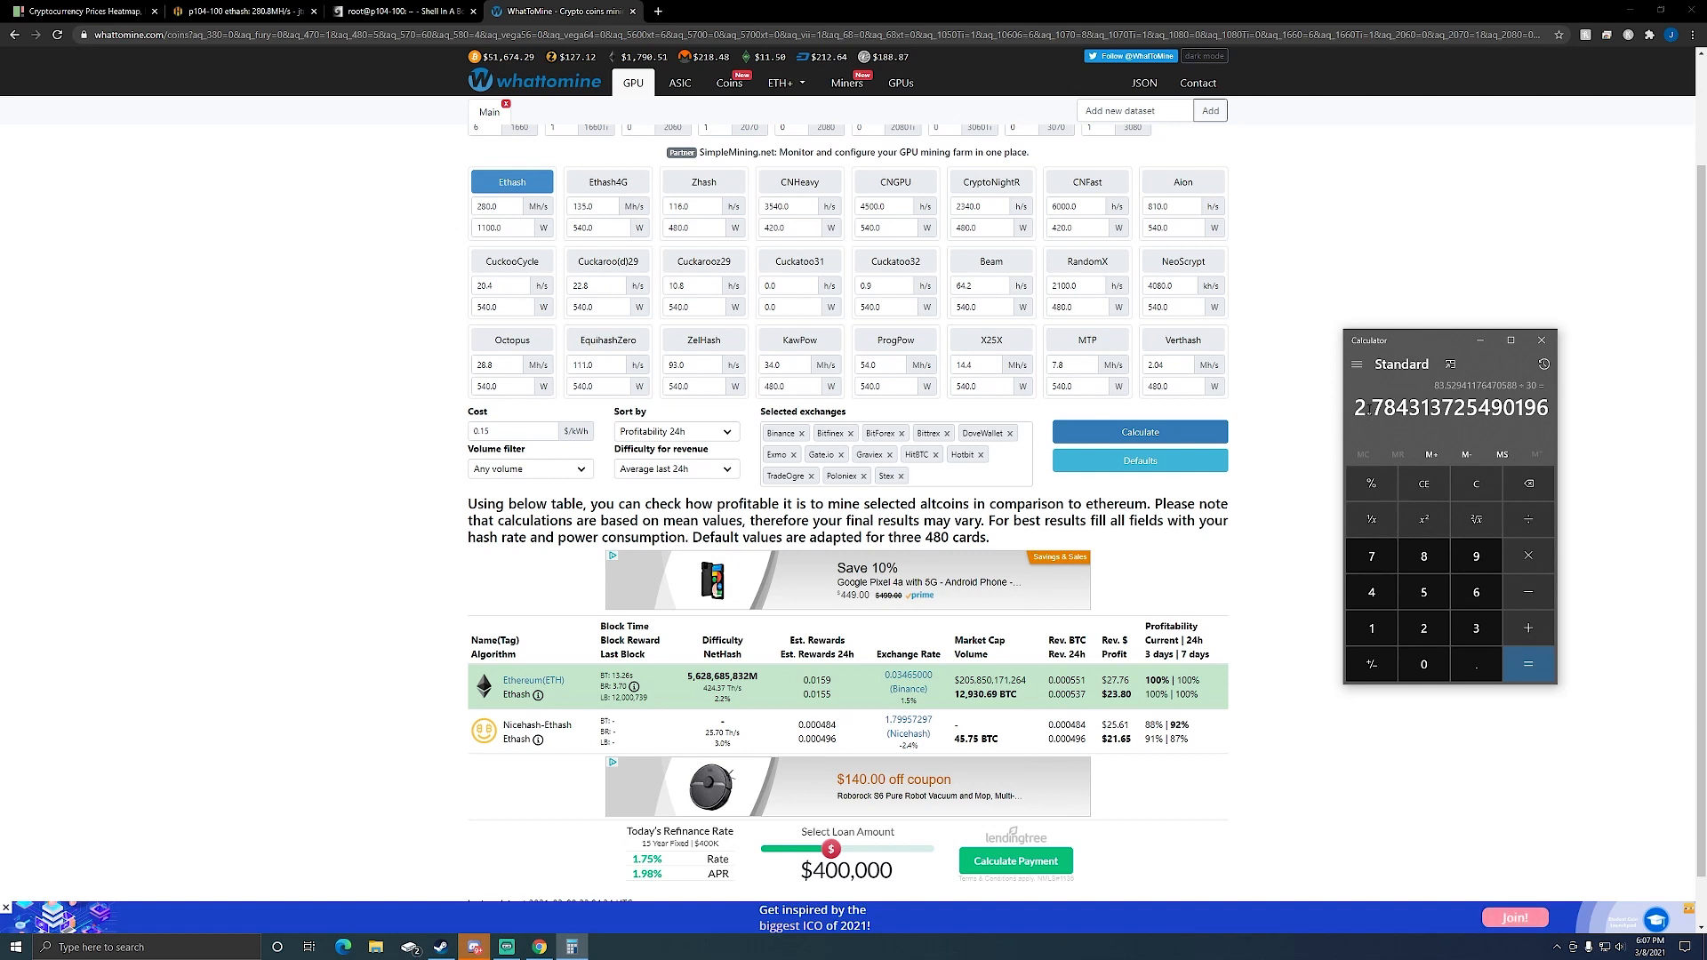
mouse_move(1496, 431)
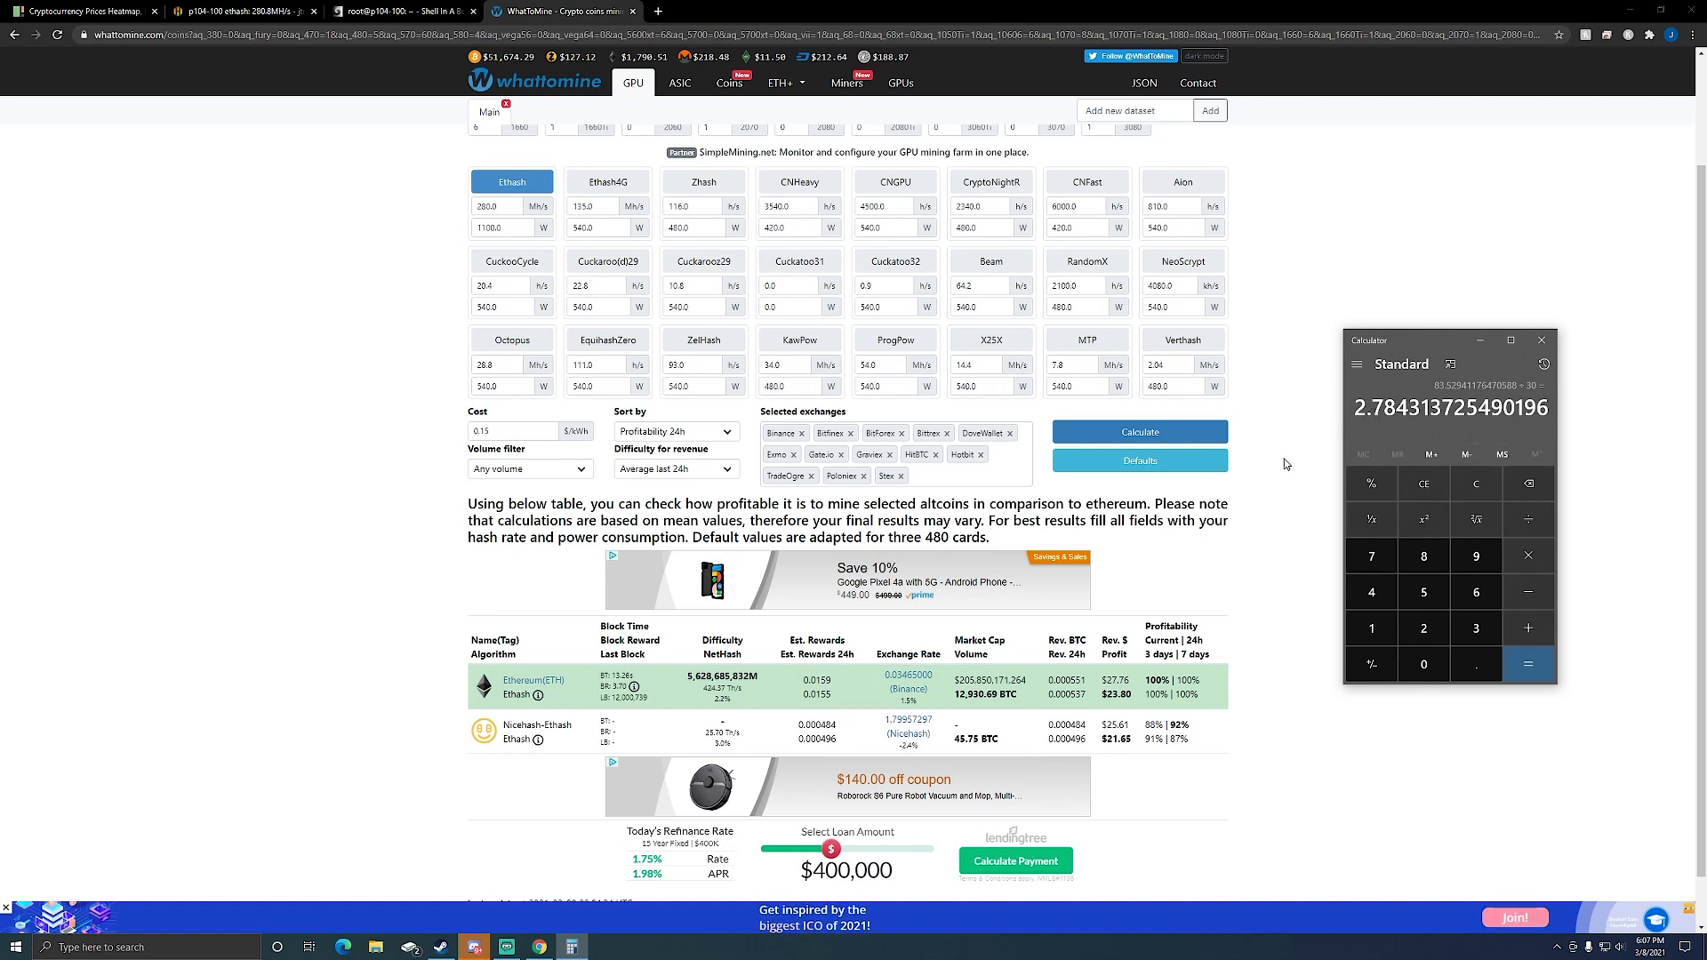
mouse_move(1274, 468)
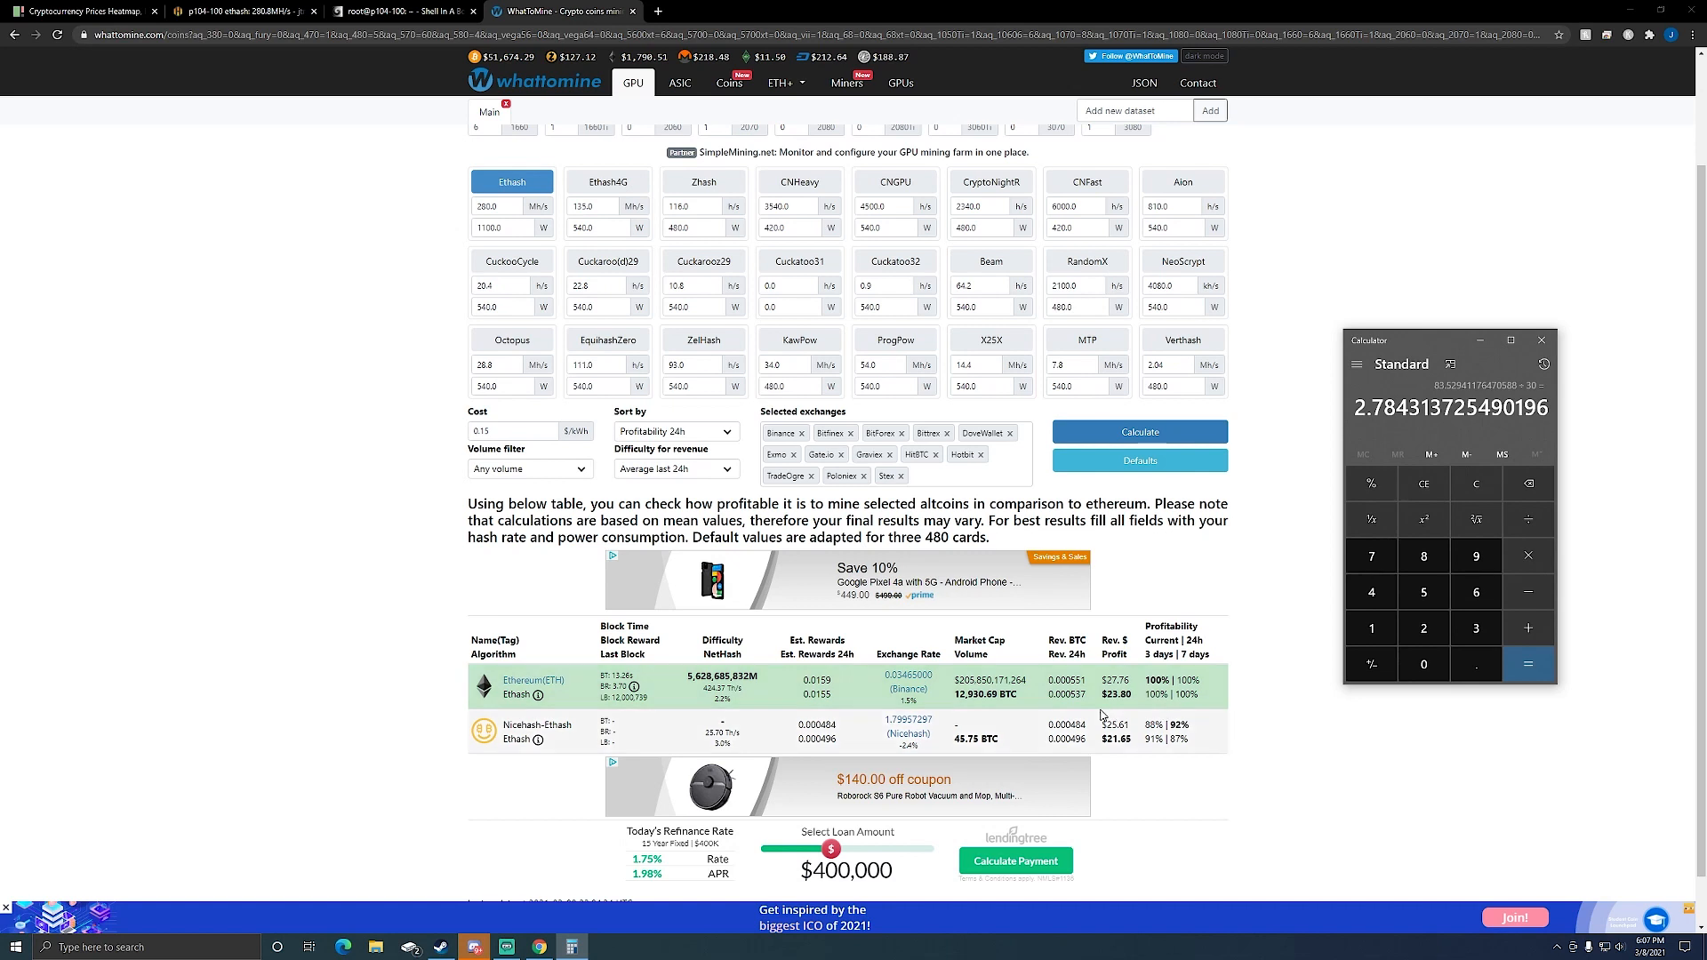
mouse_move(1291, 651)
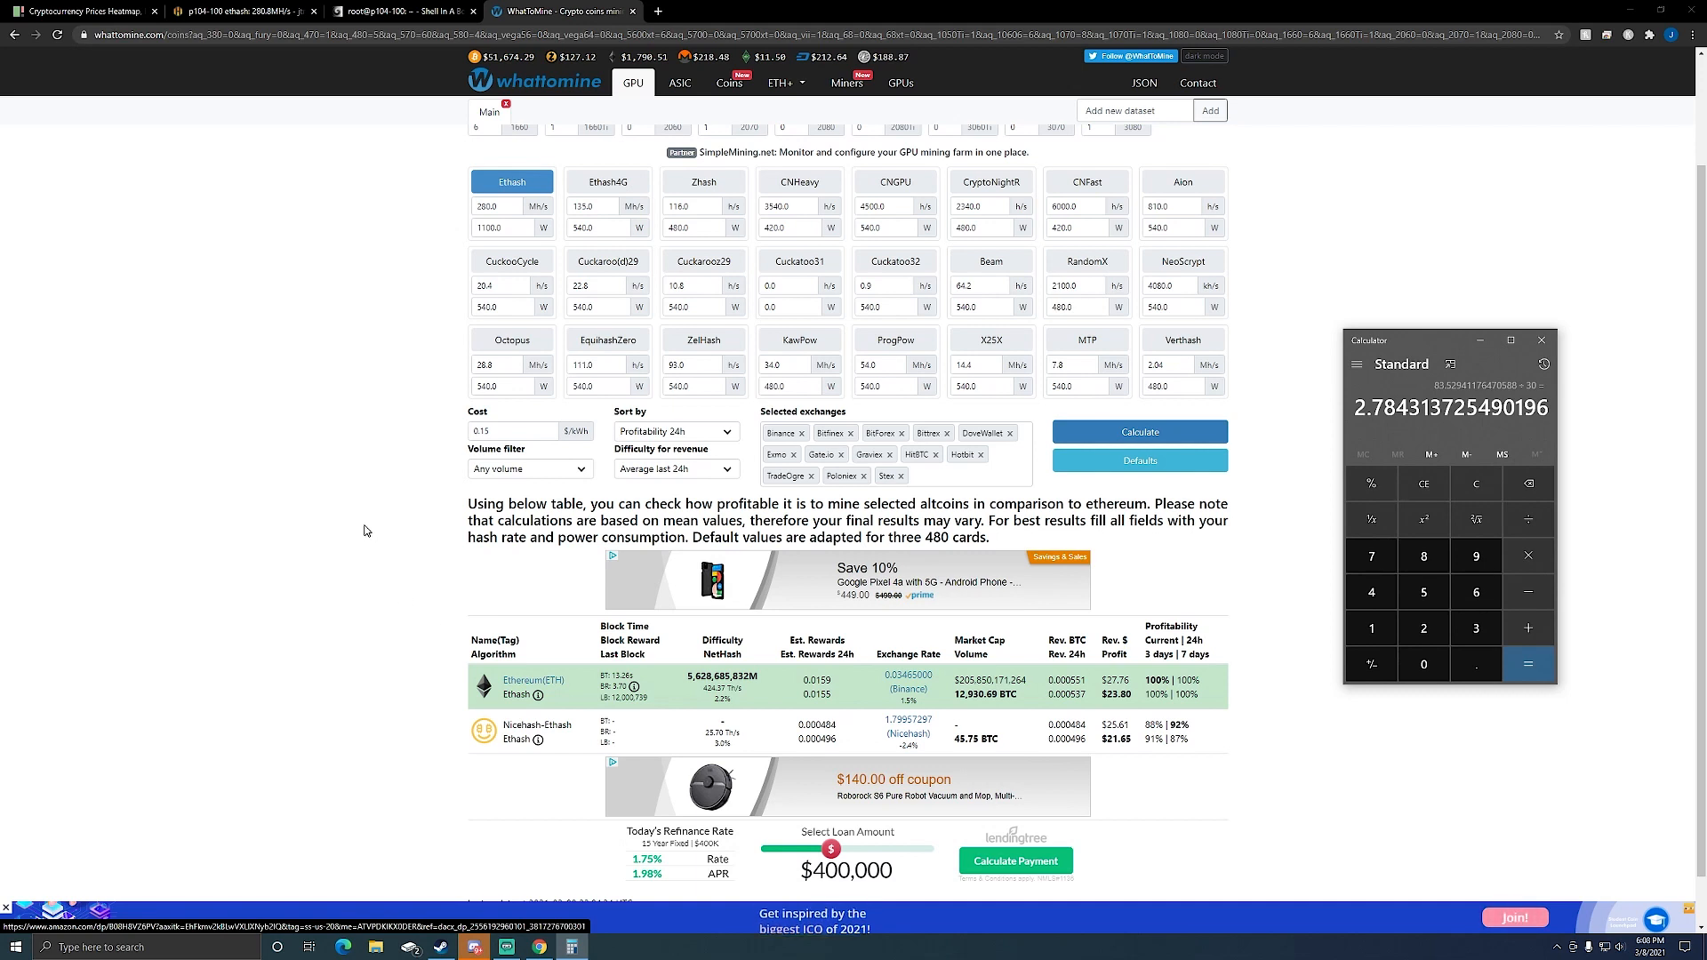
mouse_move(352, 562)
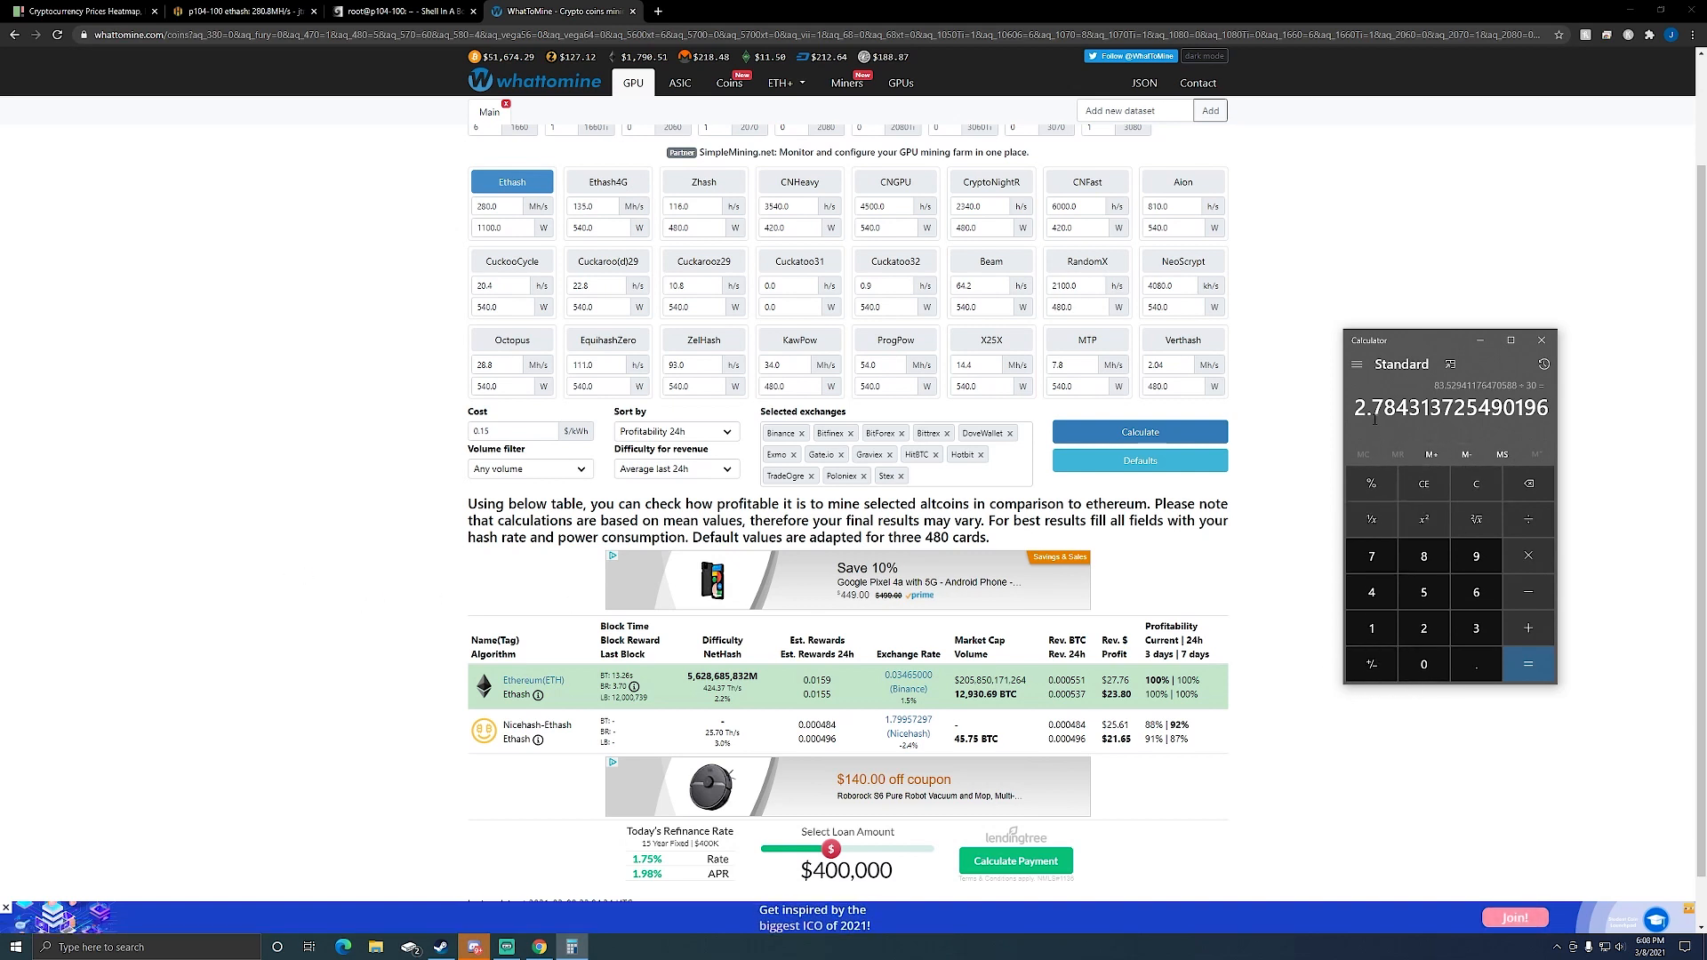
mouse_move(1367, 434)
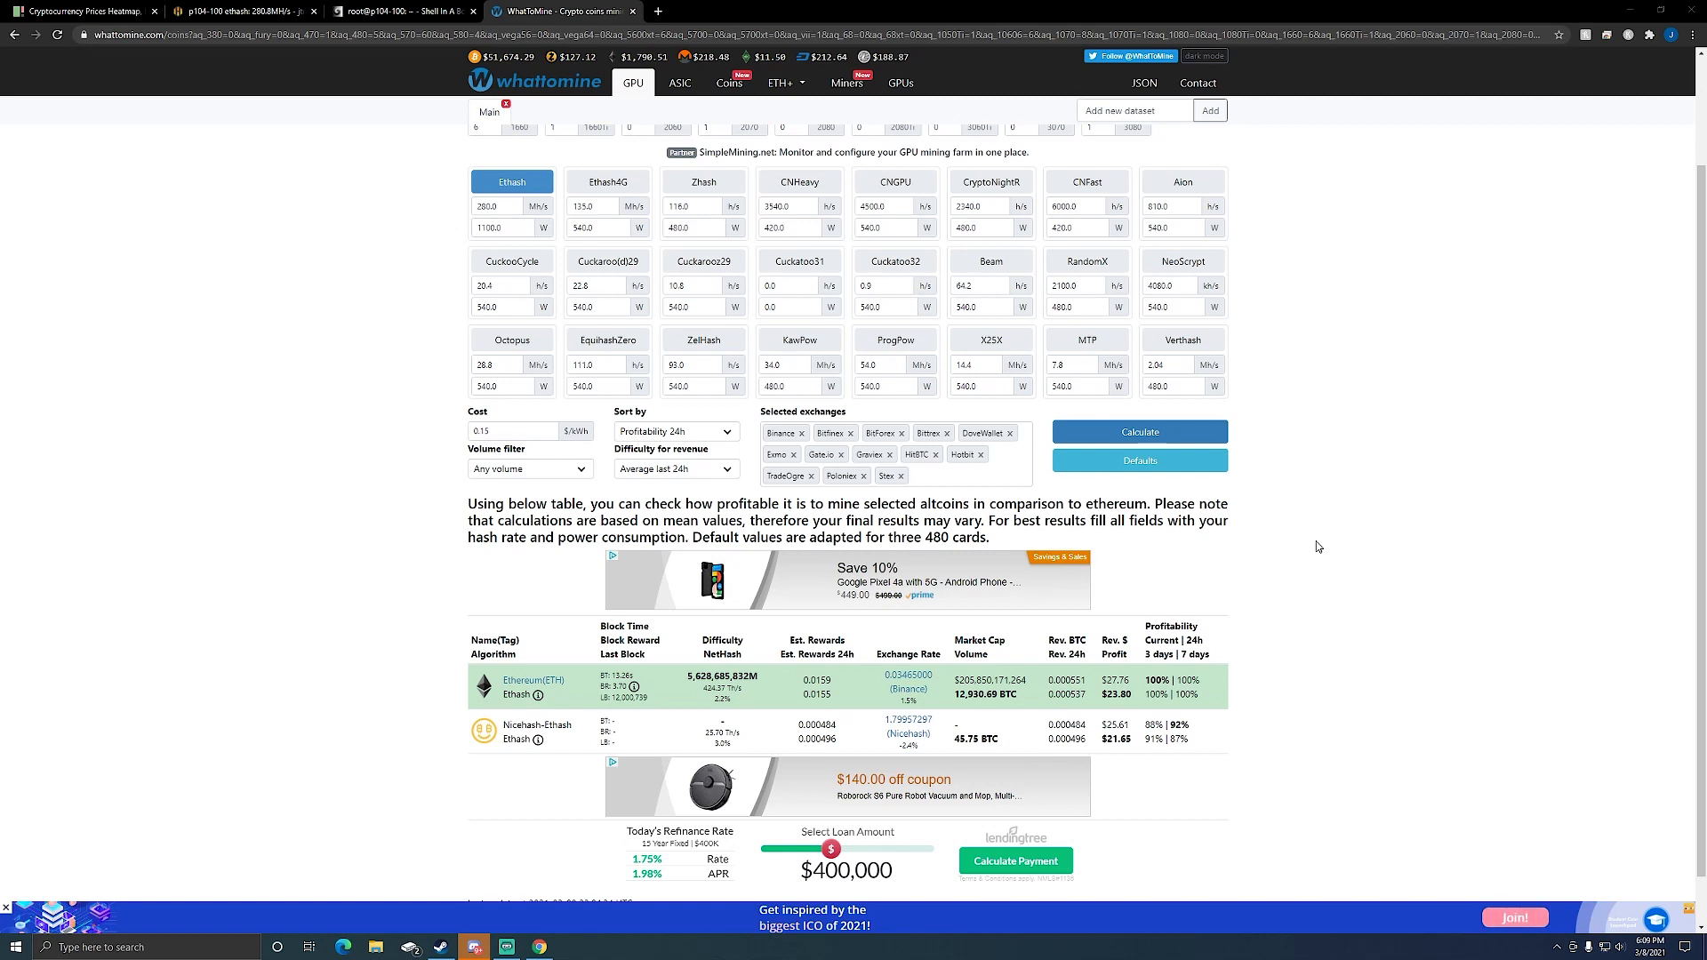
mouse_move(1331, 590)
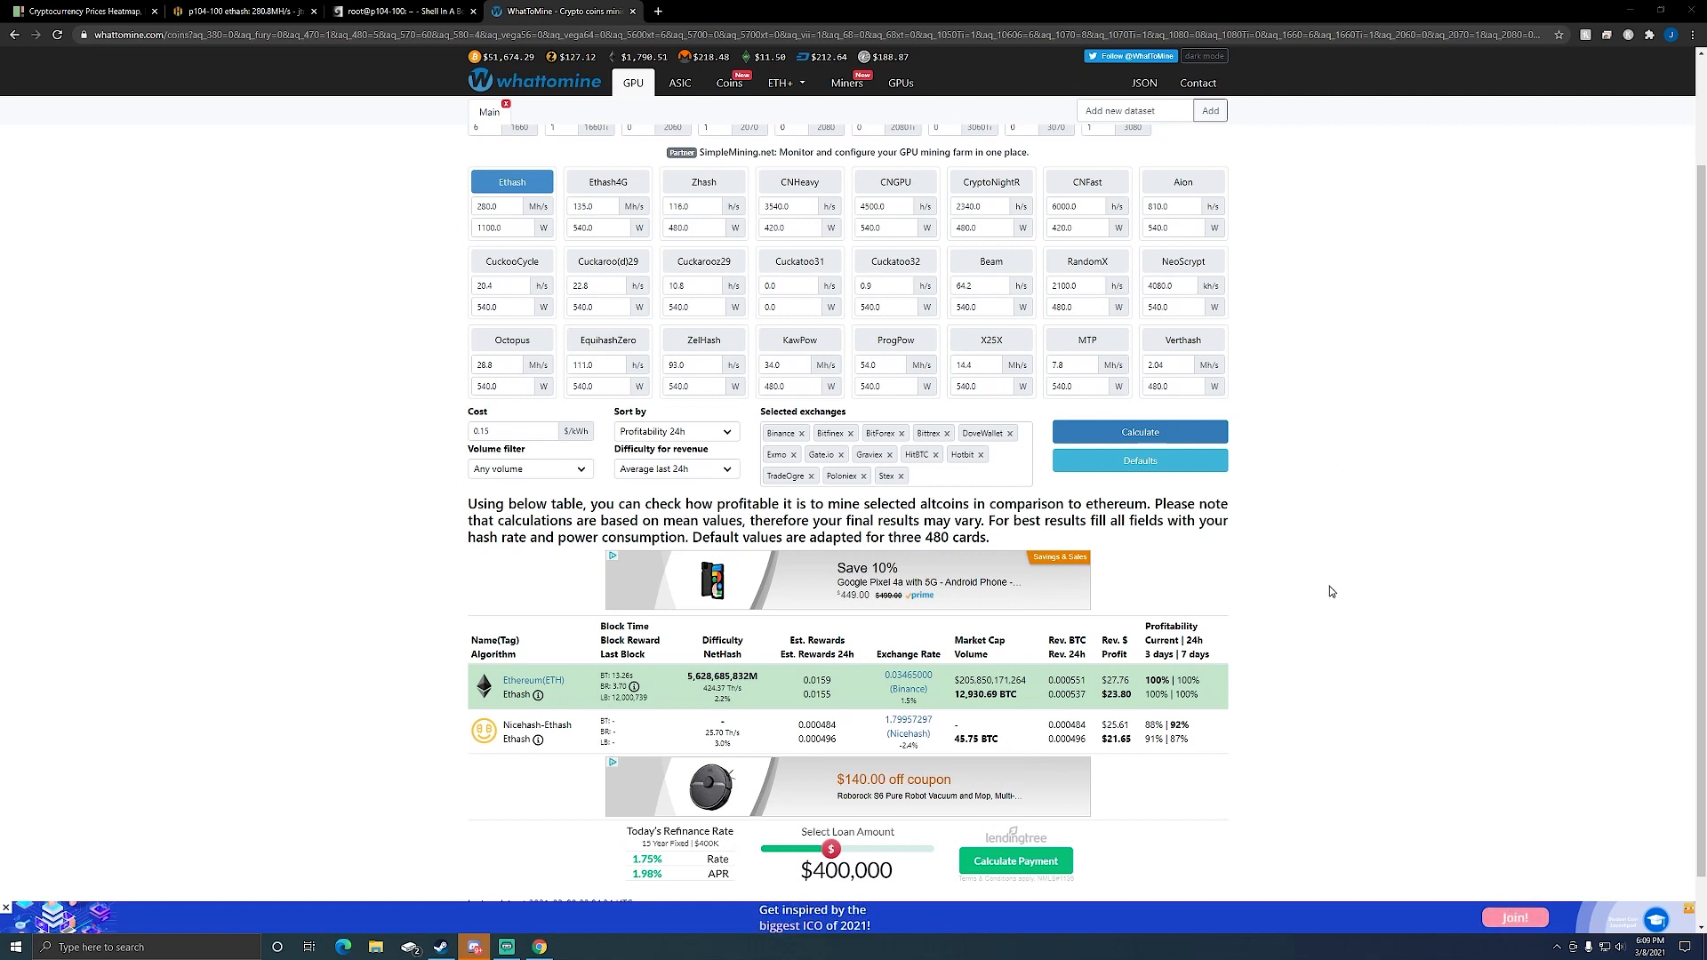
mouse_move(336, 450)
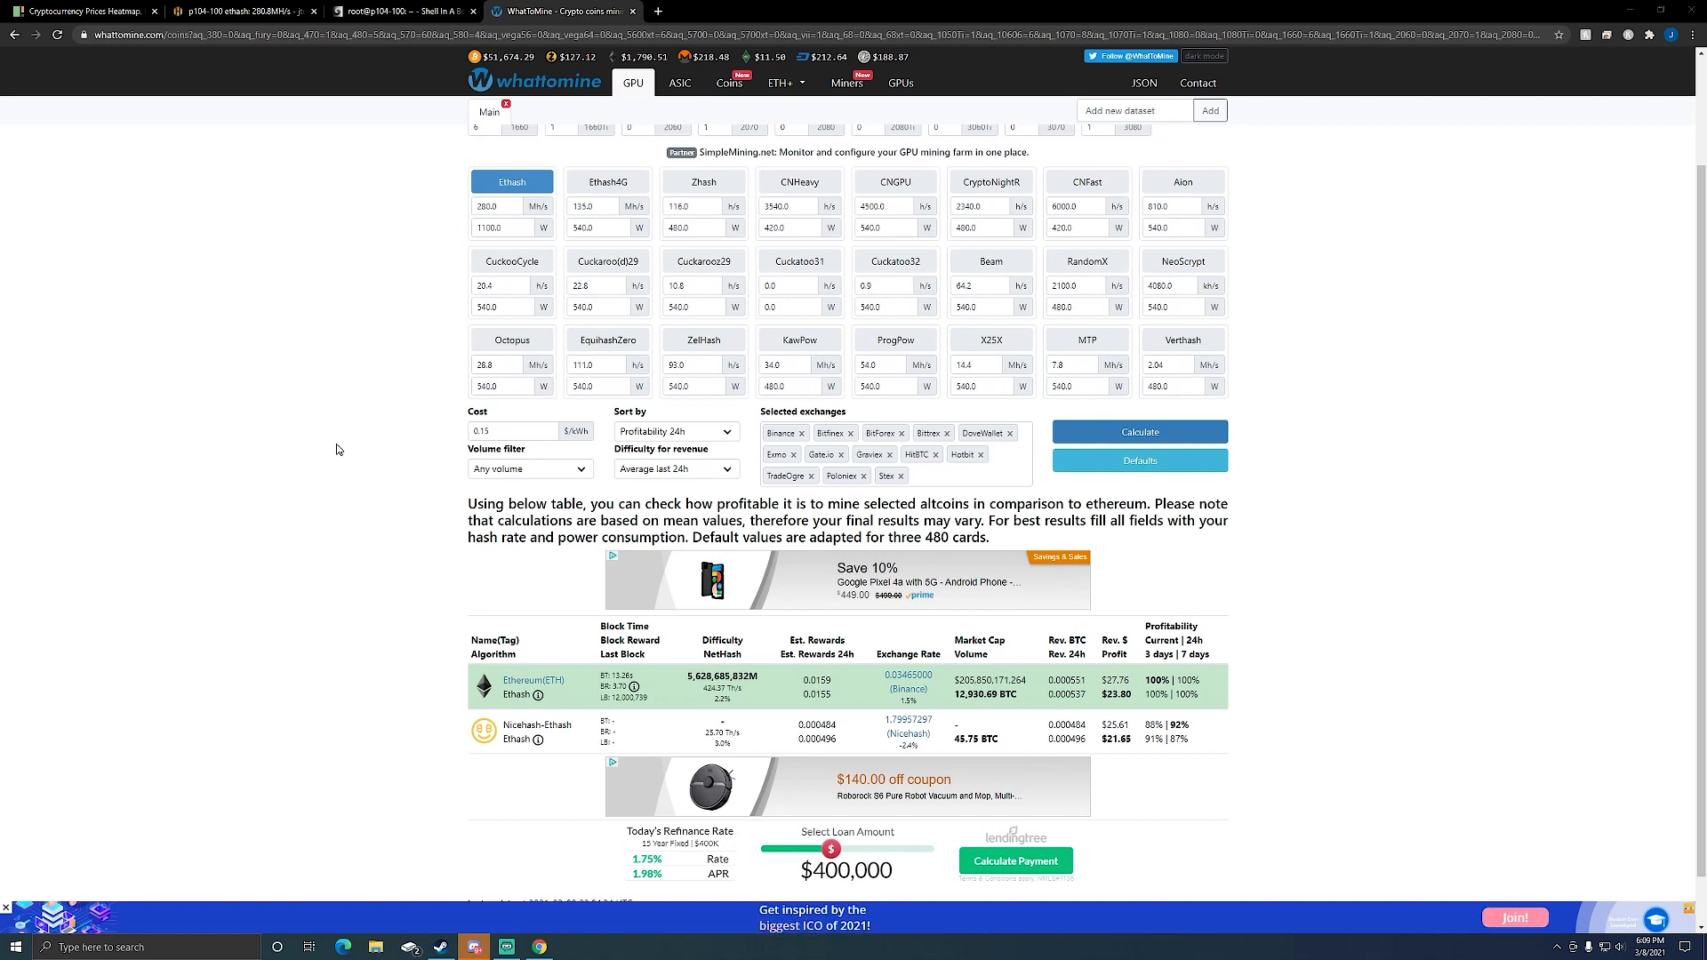
mouse_move(277, 466)
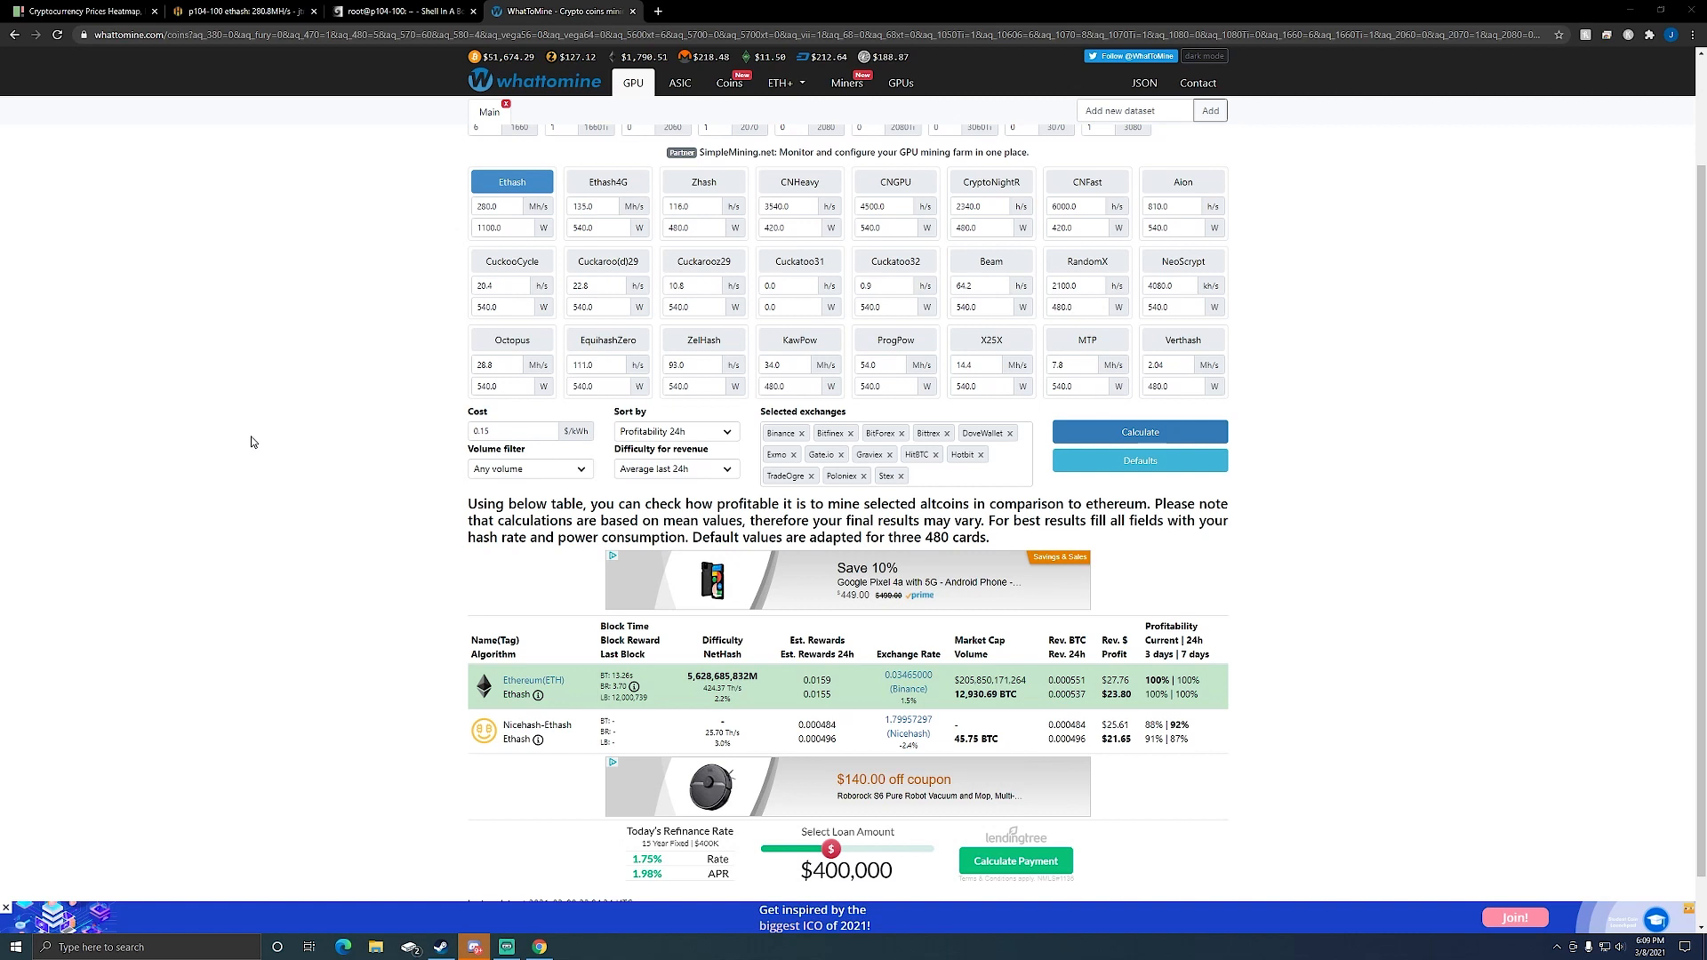
mouse_move(251, 445)
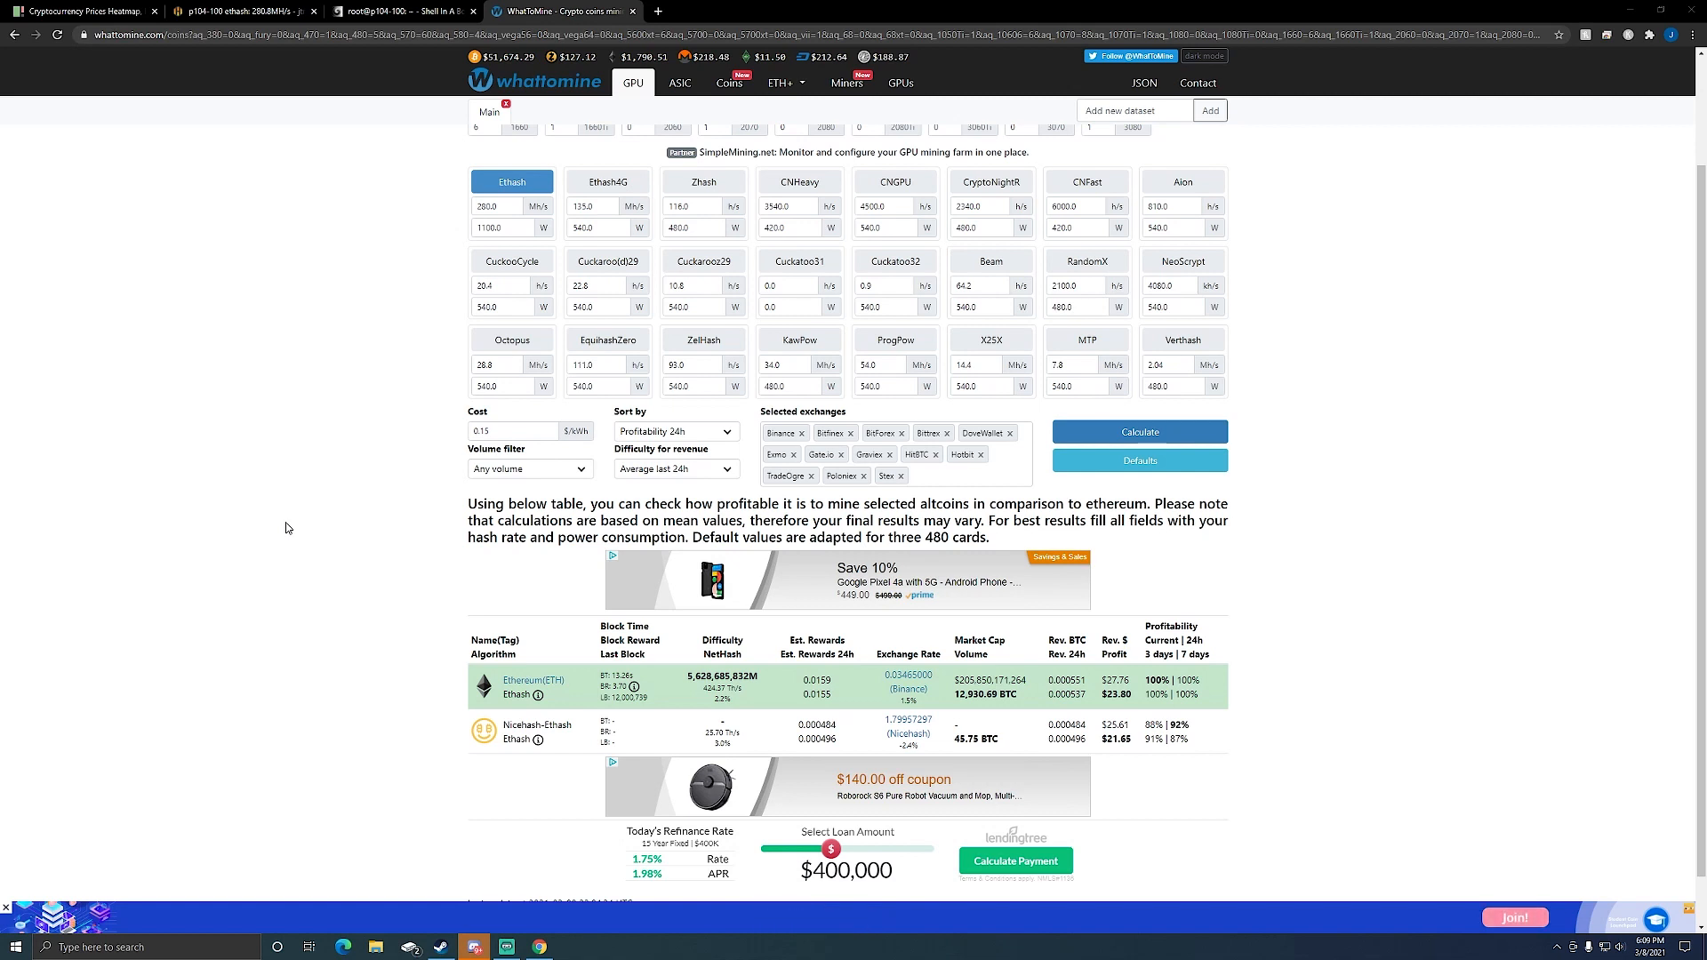
Return to the p104-100 overview showing 281.1 MH/s total and 270.83 MH/s pool hashrate.
click(240, 11)
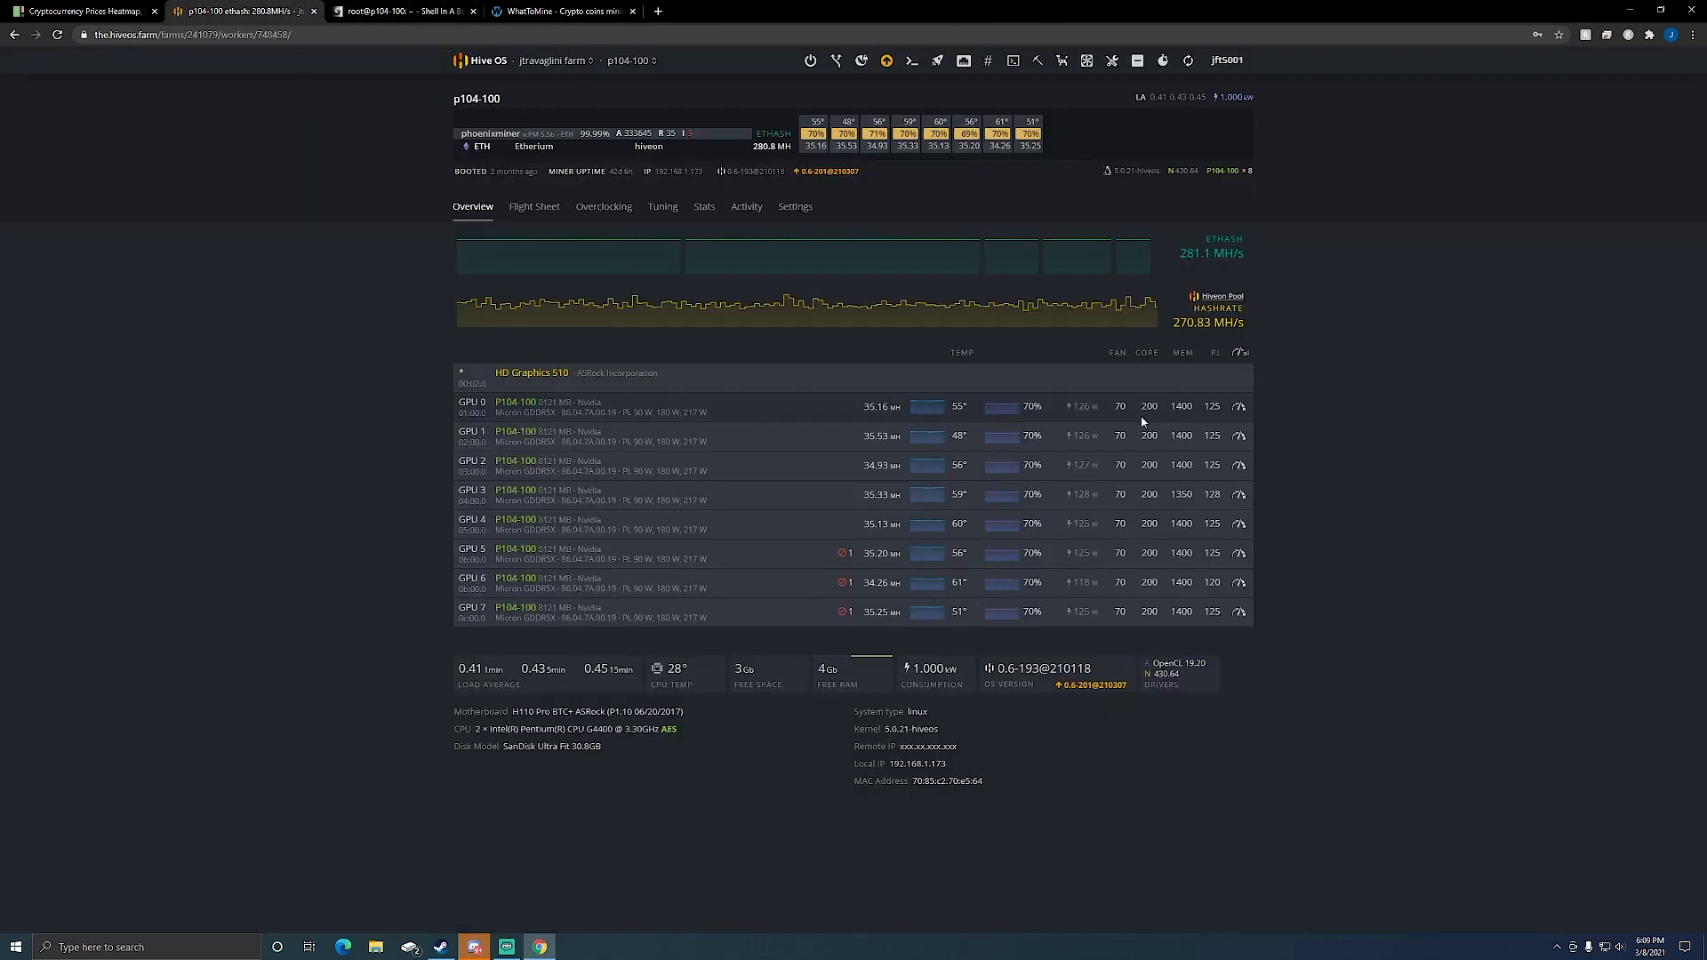
mouse_move(1193, 416)
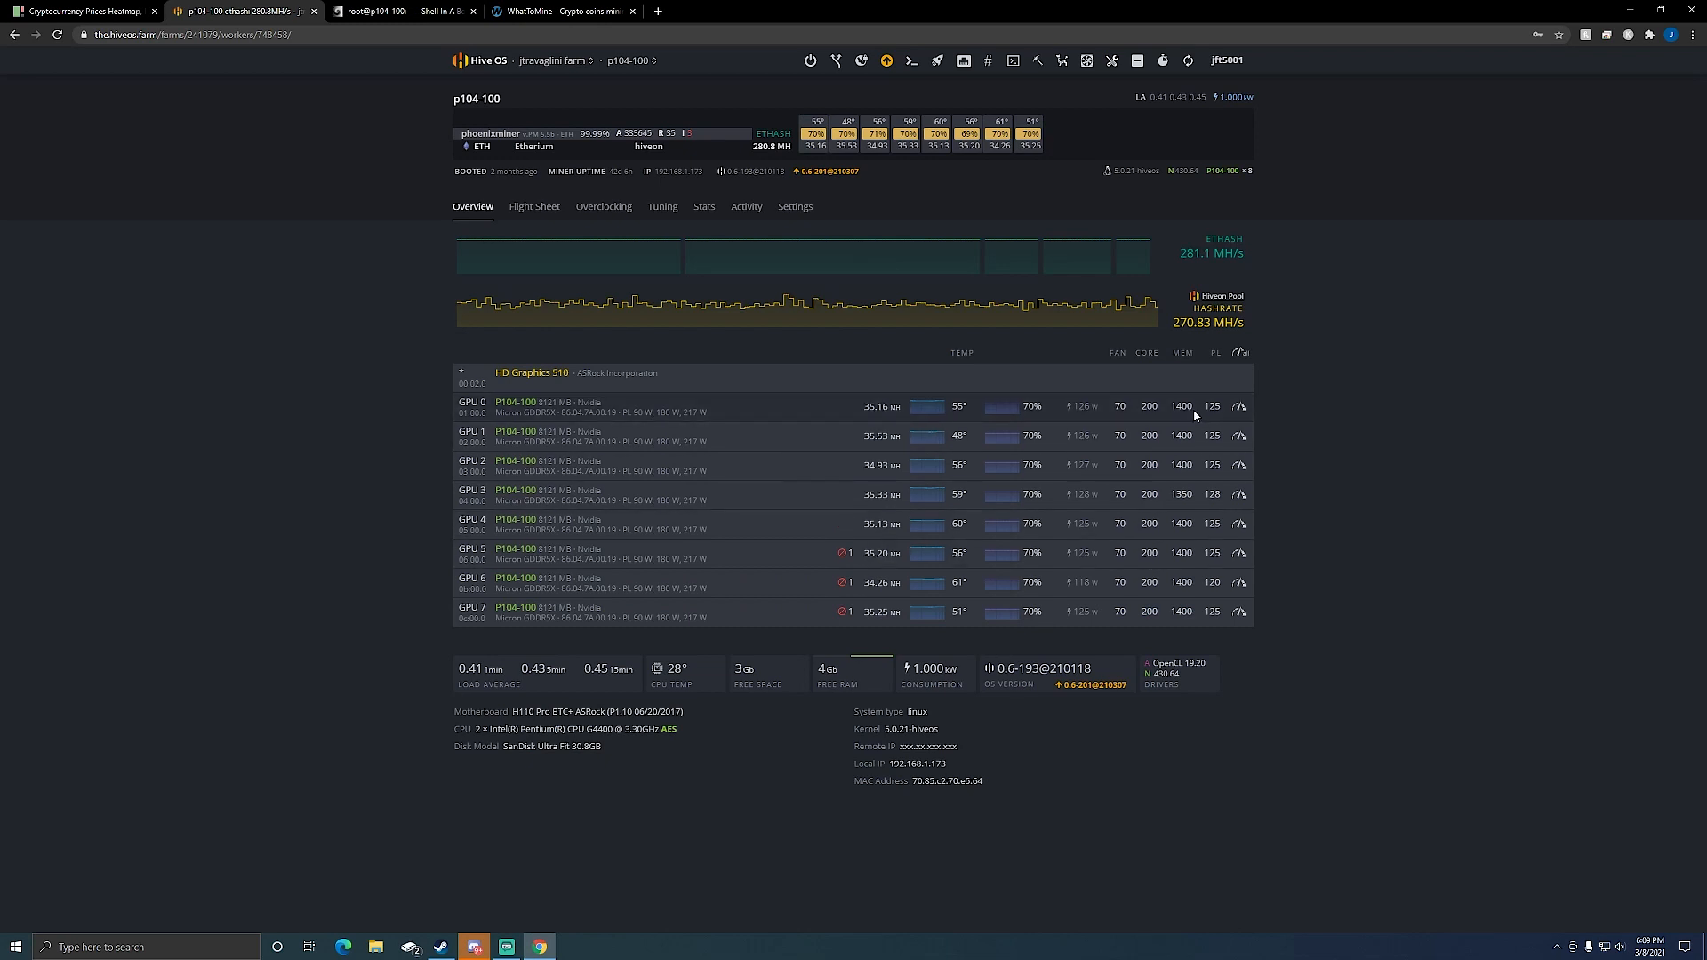
mouse_move(1370, 560)
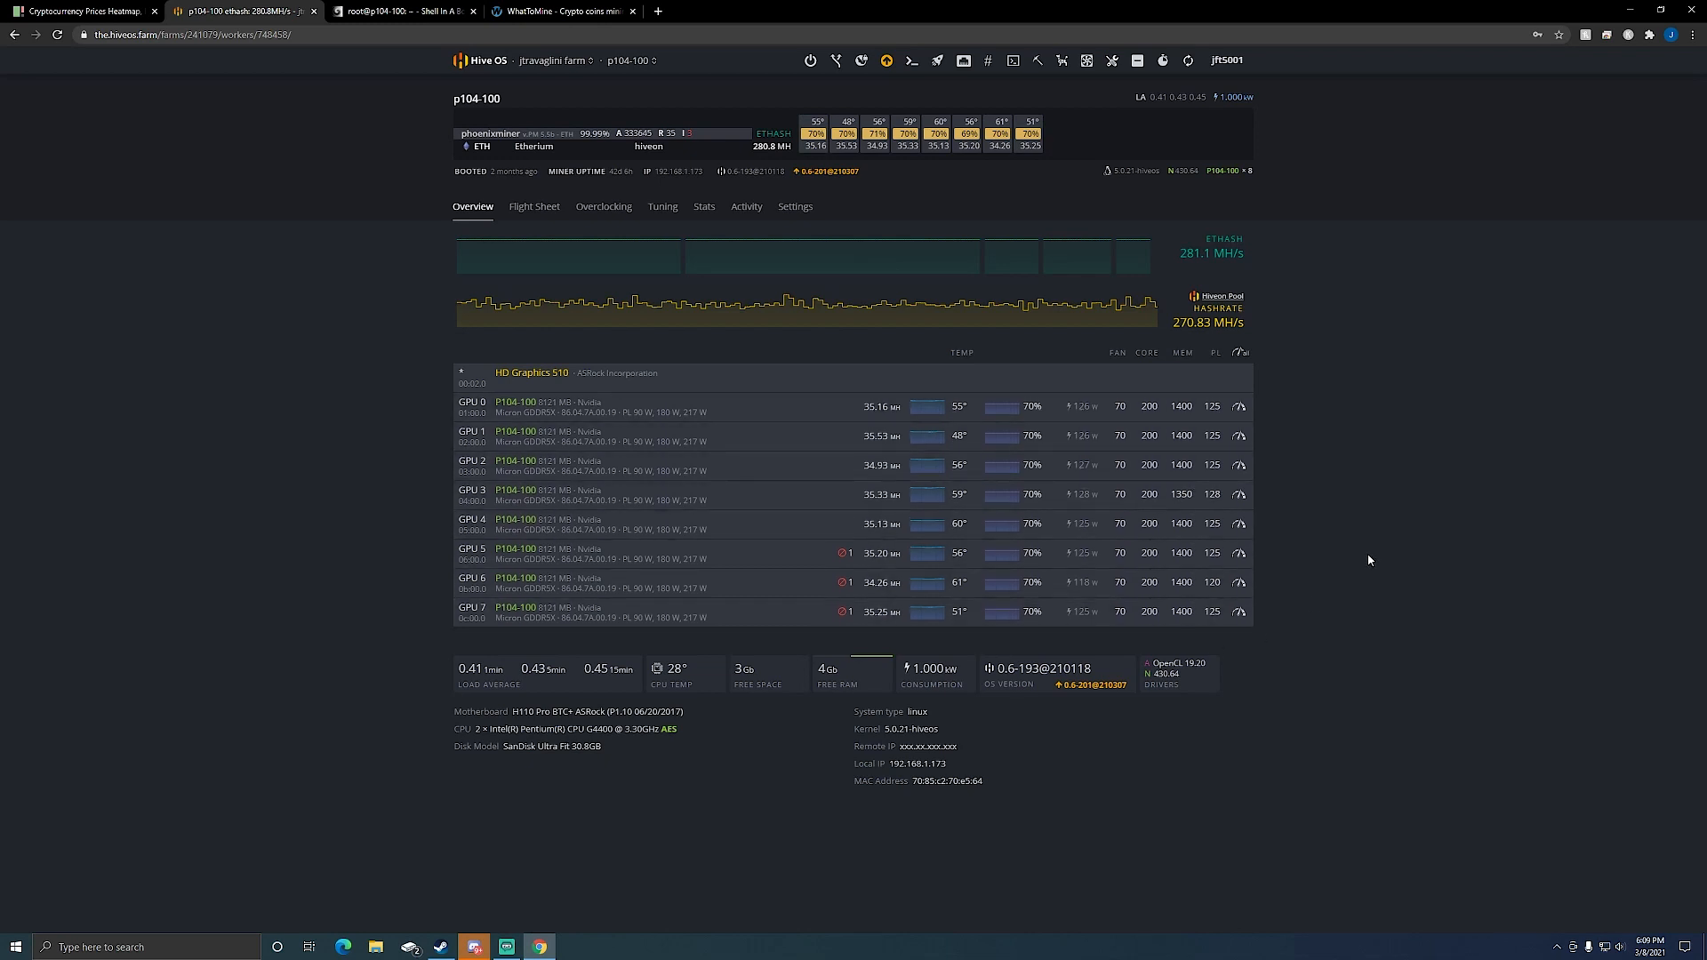